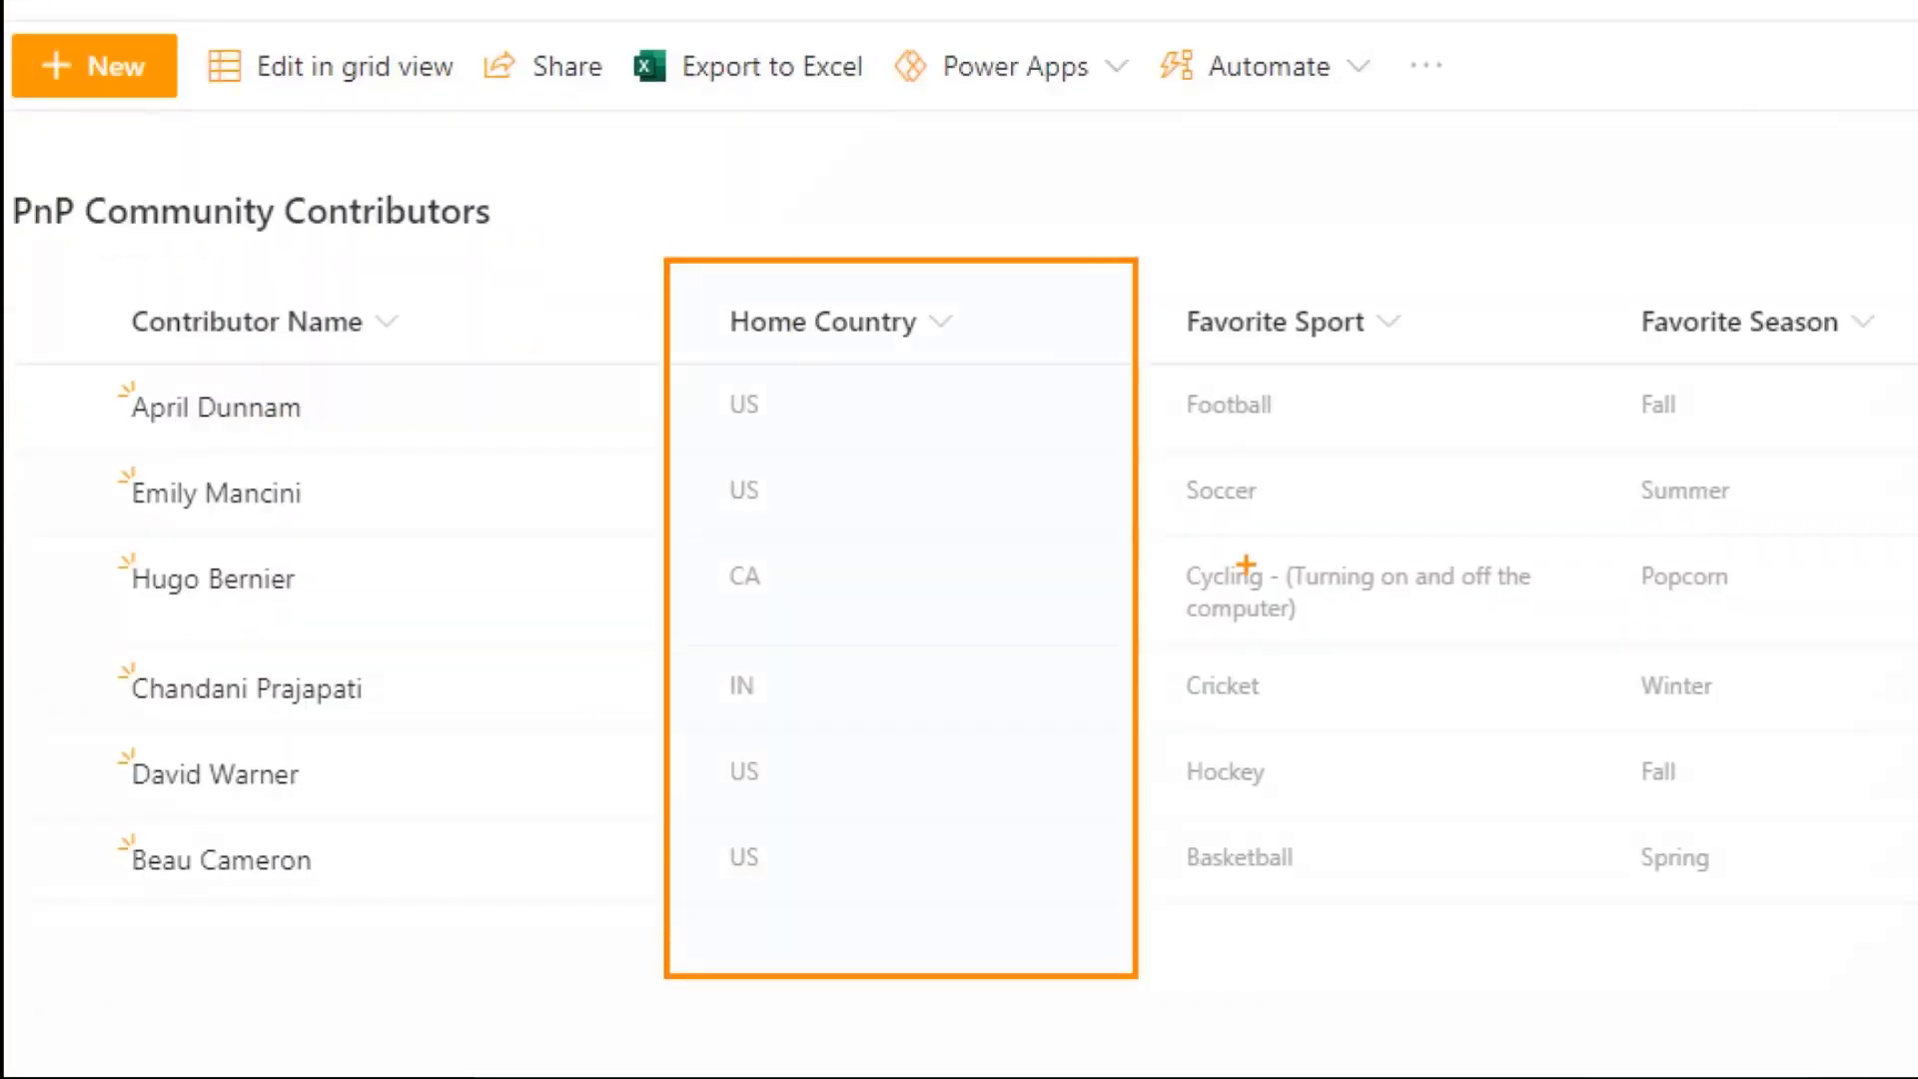
- Insert the react-datatable web part (found by searching 'data') and bring up its Configure settings
{"action": "left_click", "coordinate": [1277, 322]}
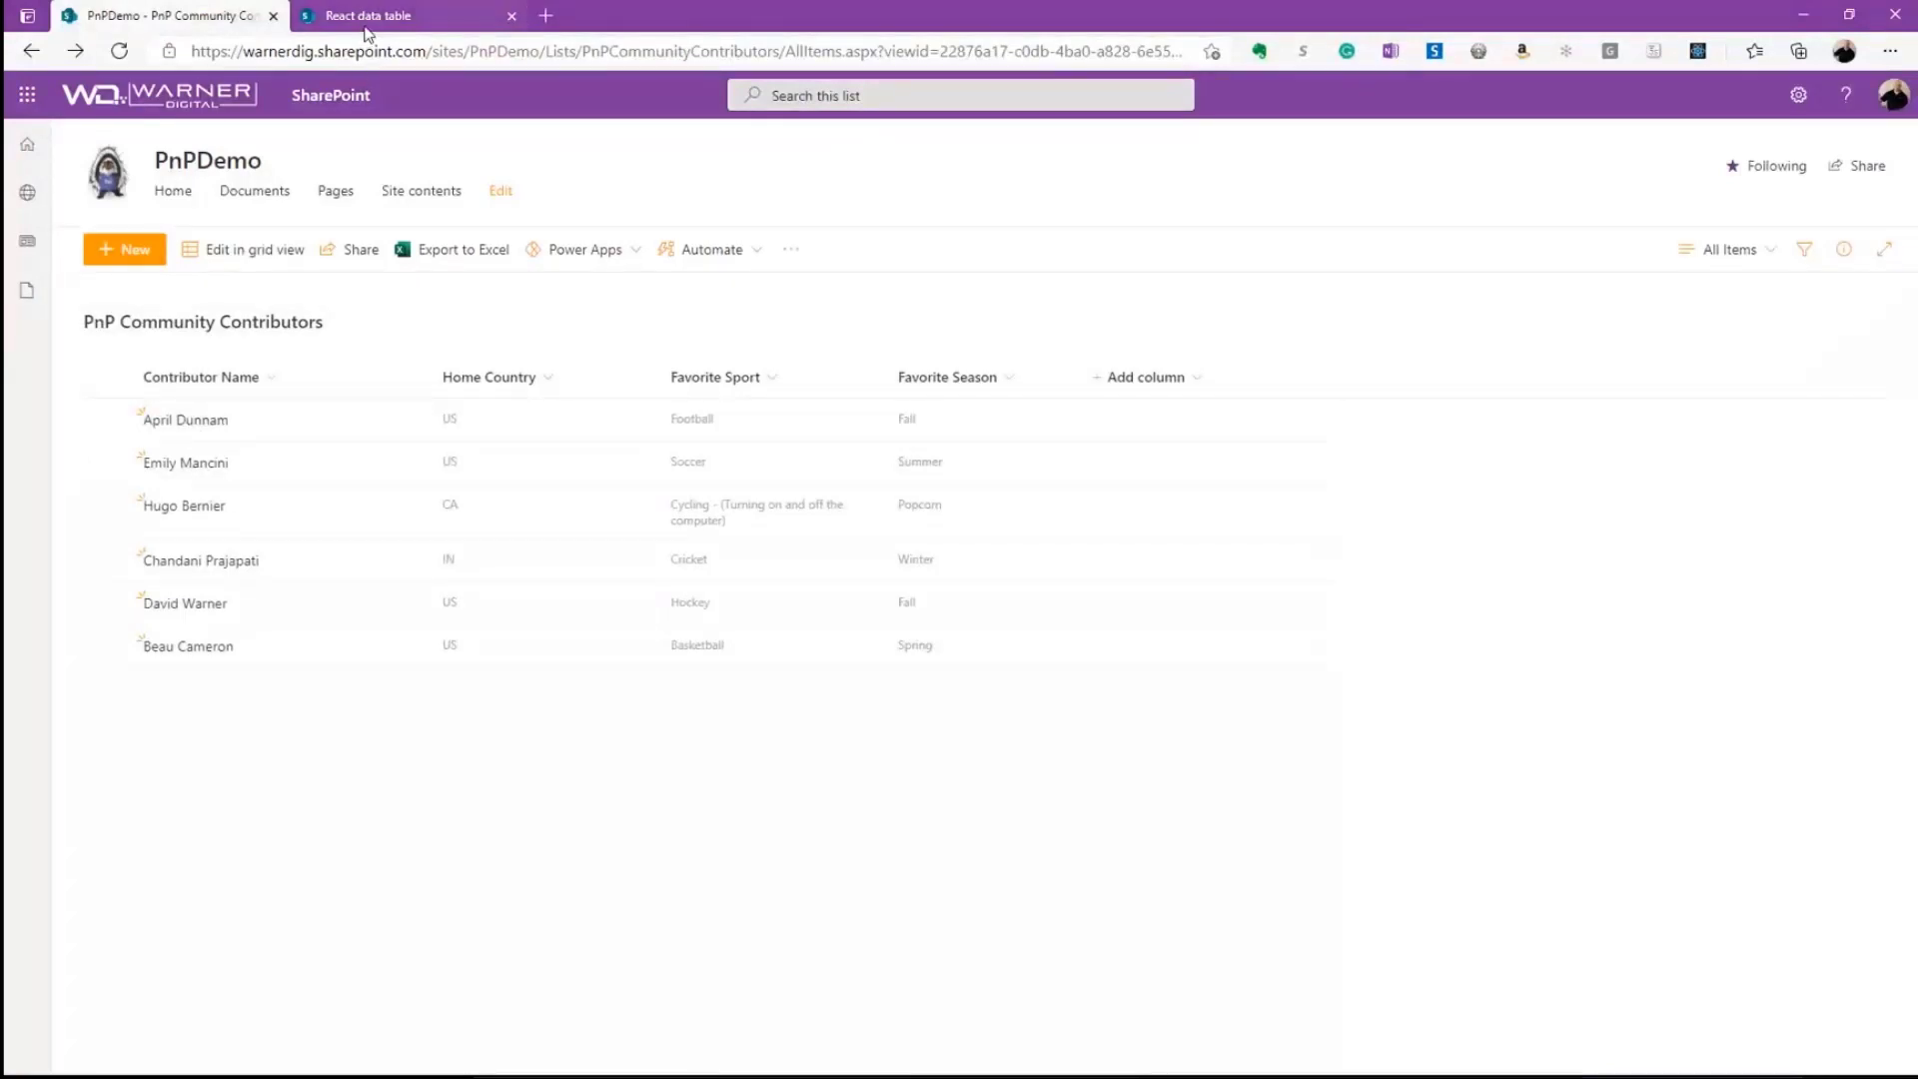
{"action": "left_click", "coordinate": [367, 14]}
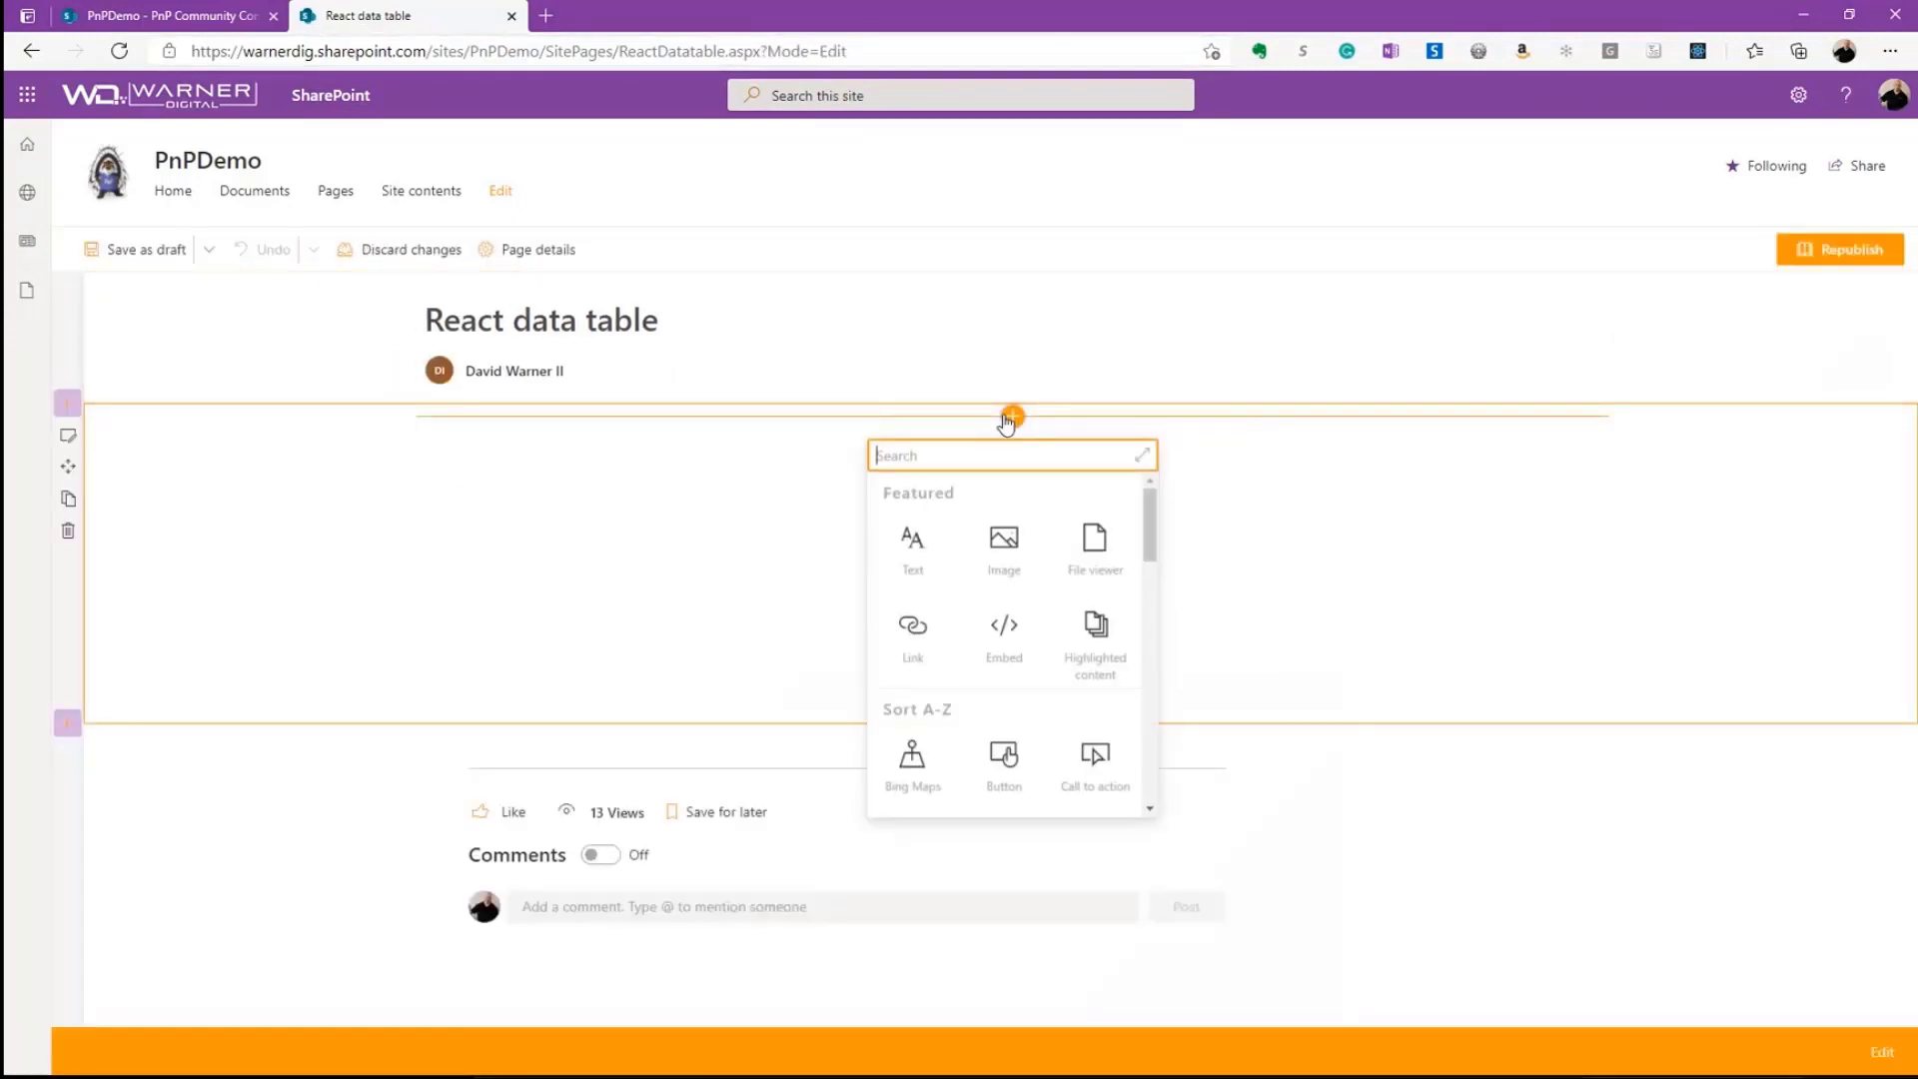
{"action": "type", "text": "data"}
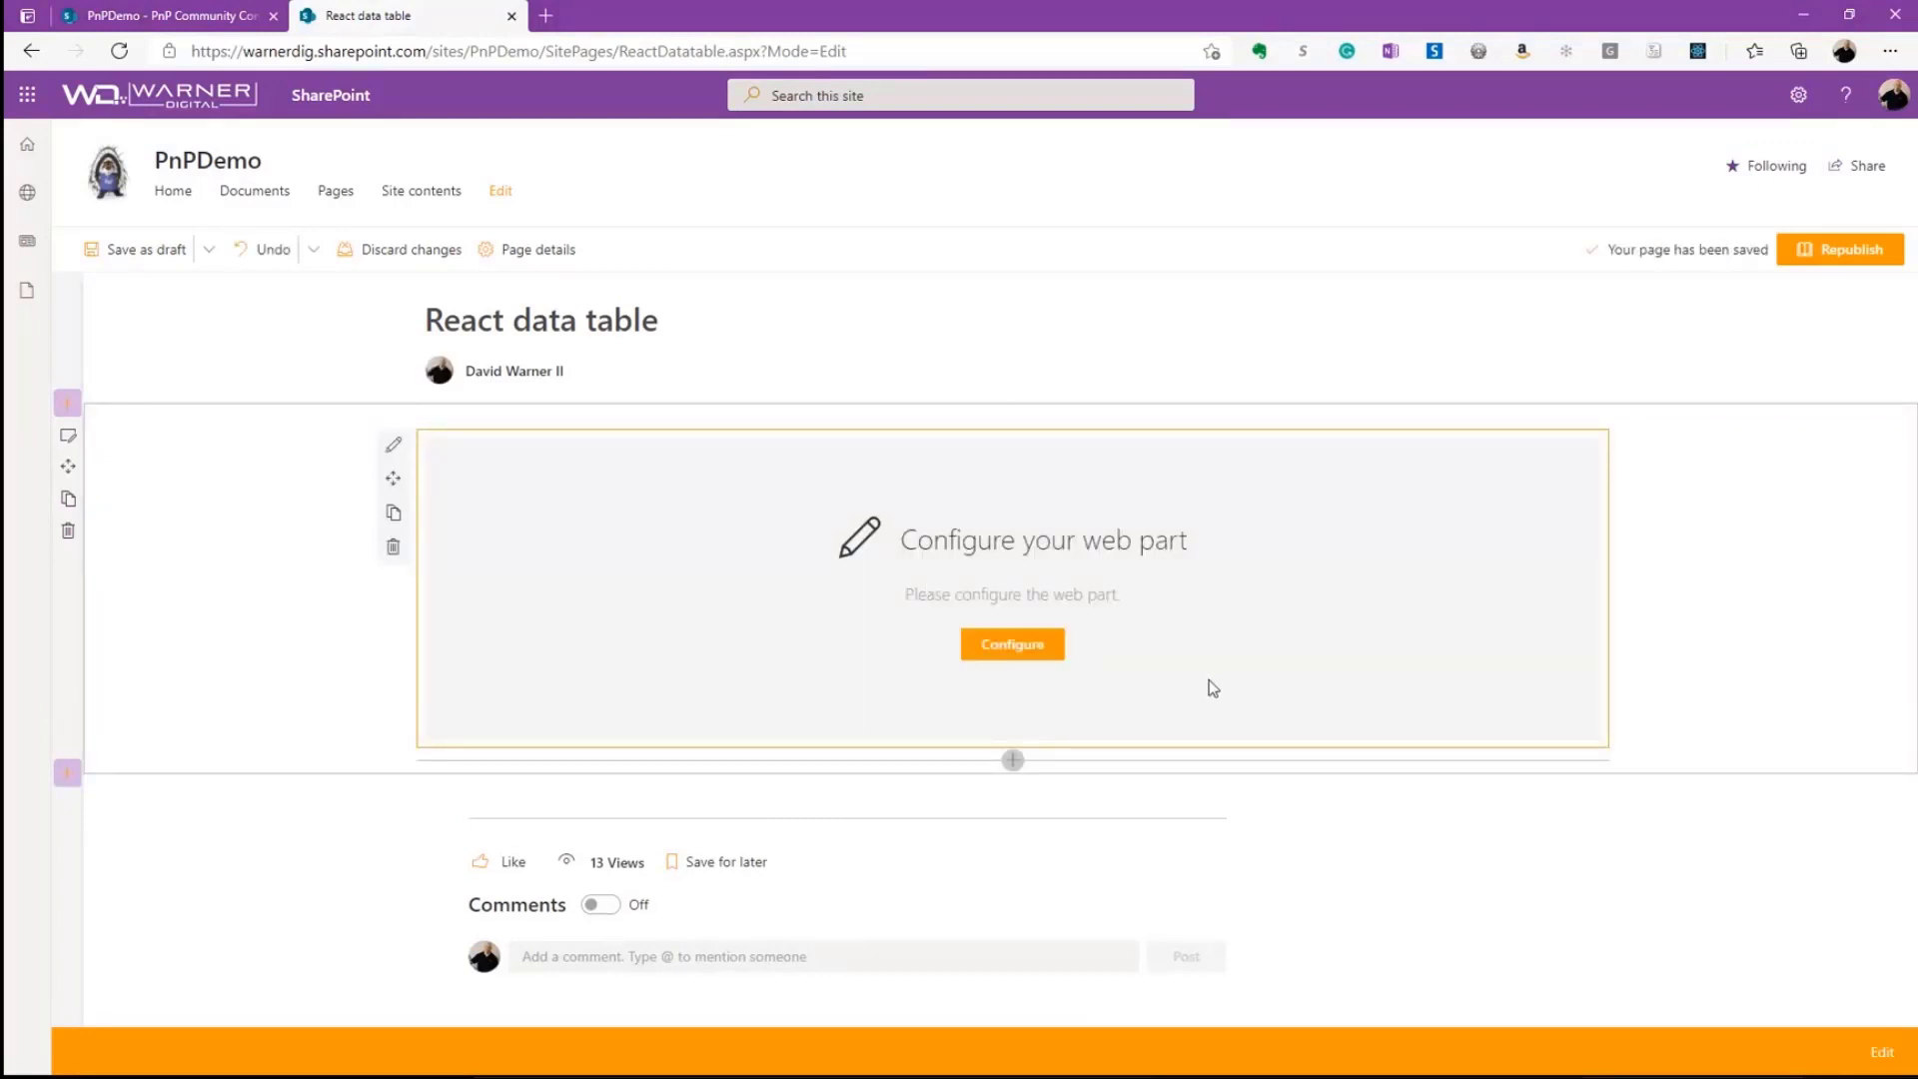
{"action": "left_click", "coordinate": [1012, 644]}
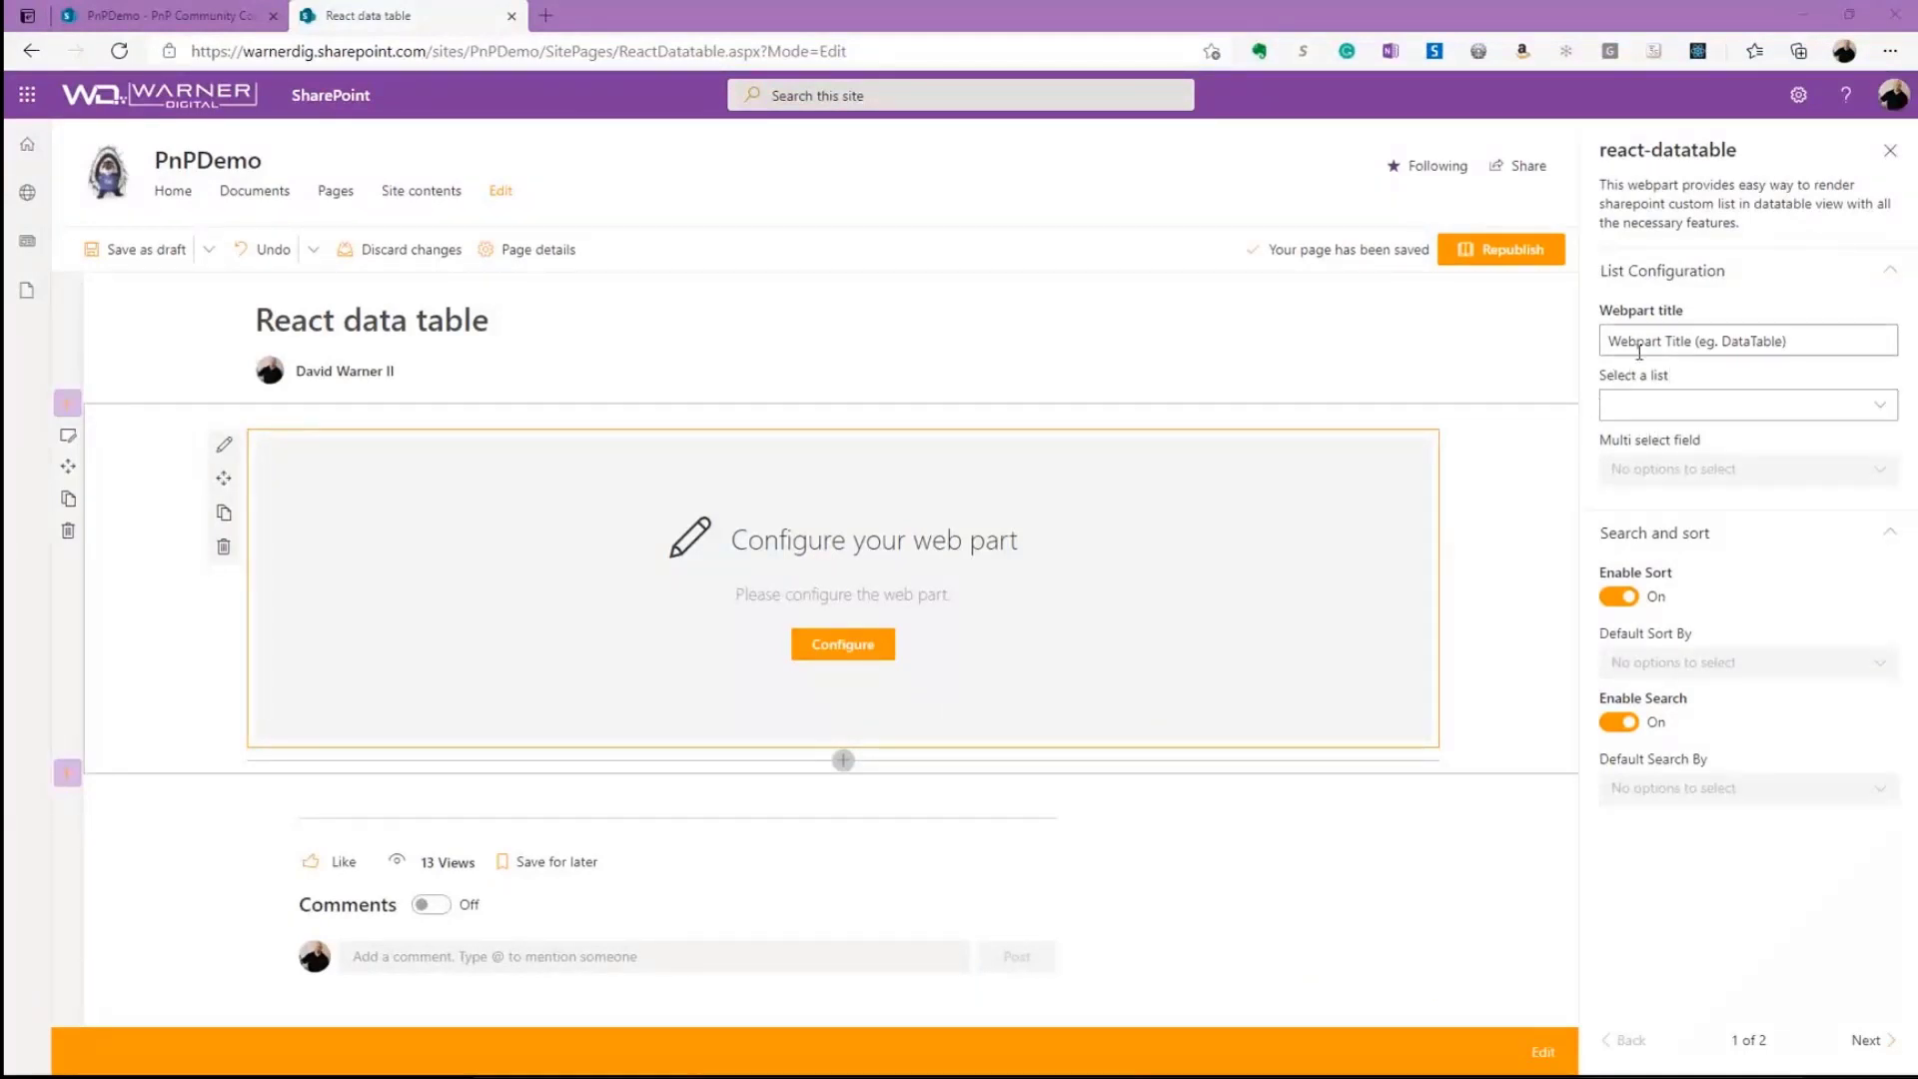
- Bind the table to PnP Community Contributors and include the Title and Favorite Sport fields
{"action": "left_click", "coordinate": [1747, 406]}
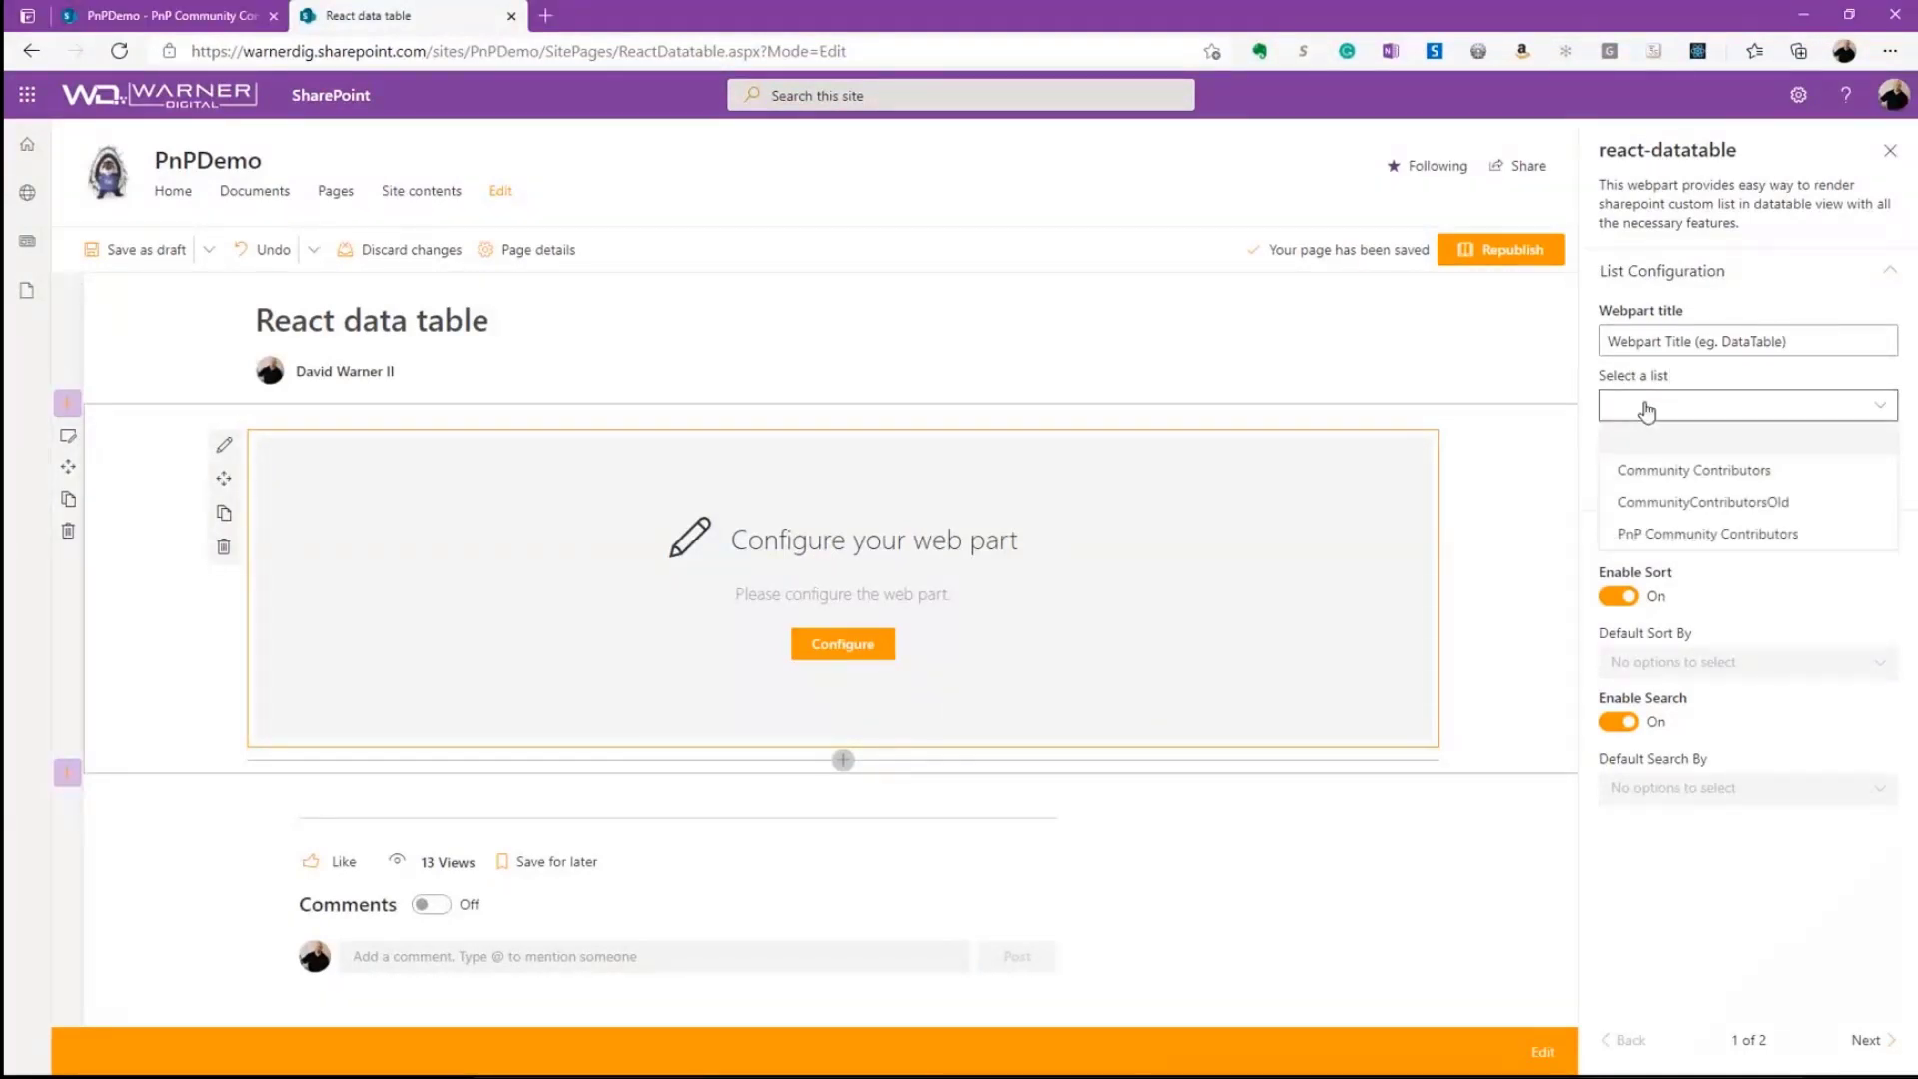
{"action": "left_click", "coordinate": [1709, 533]}
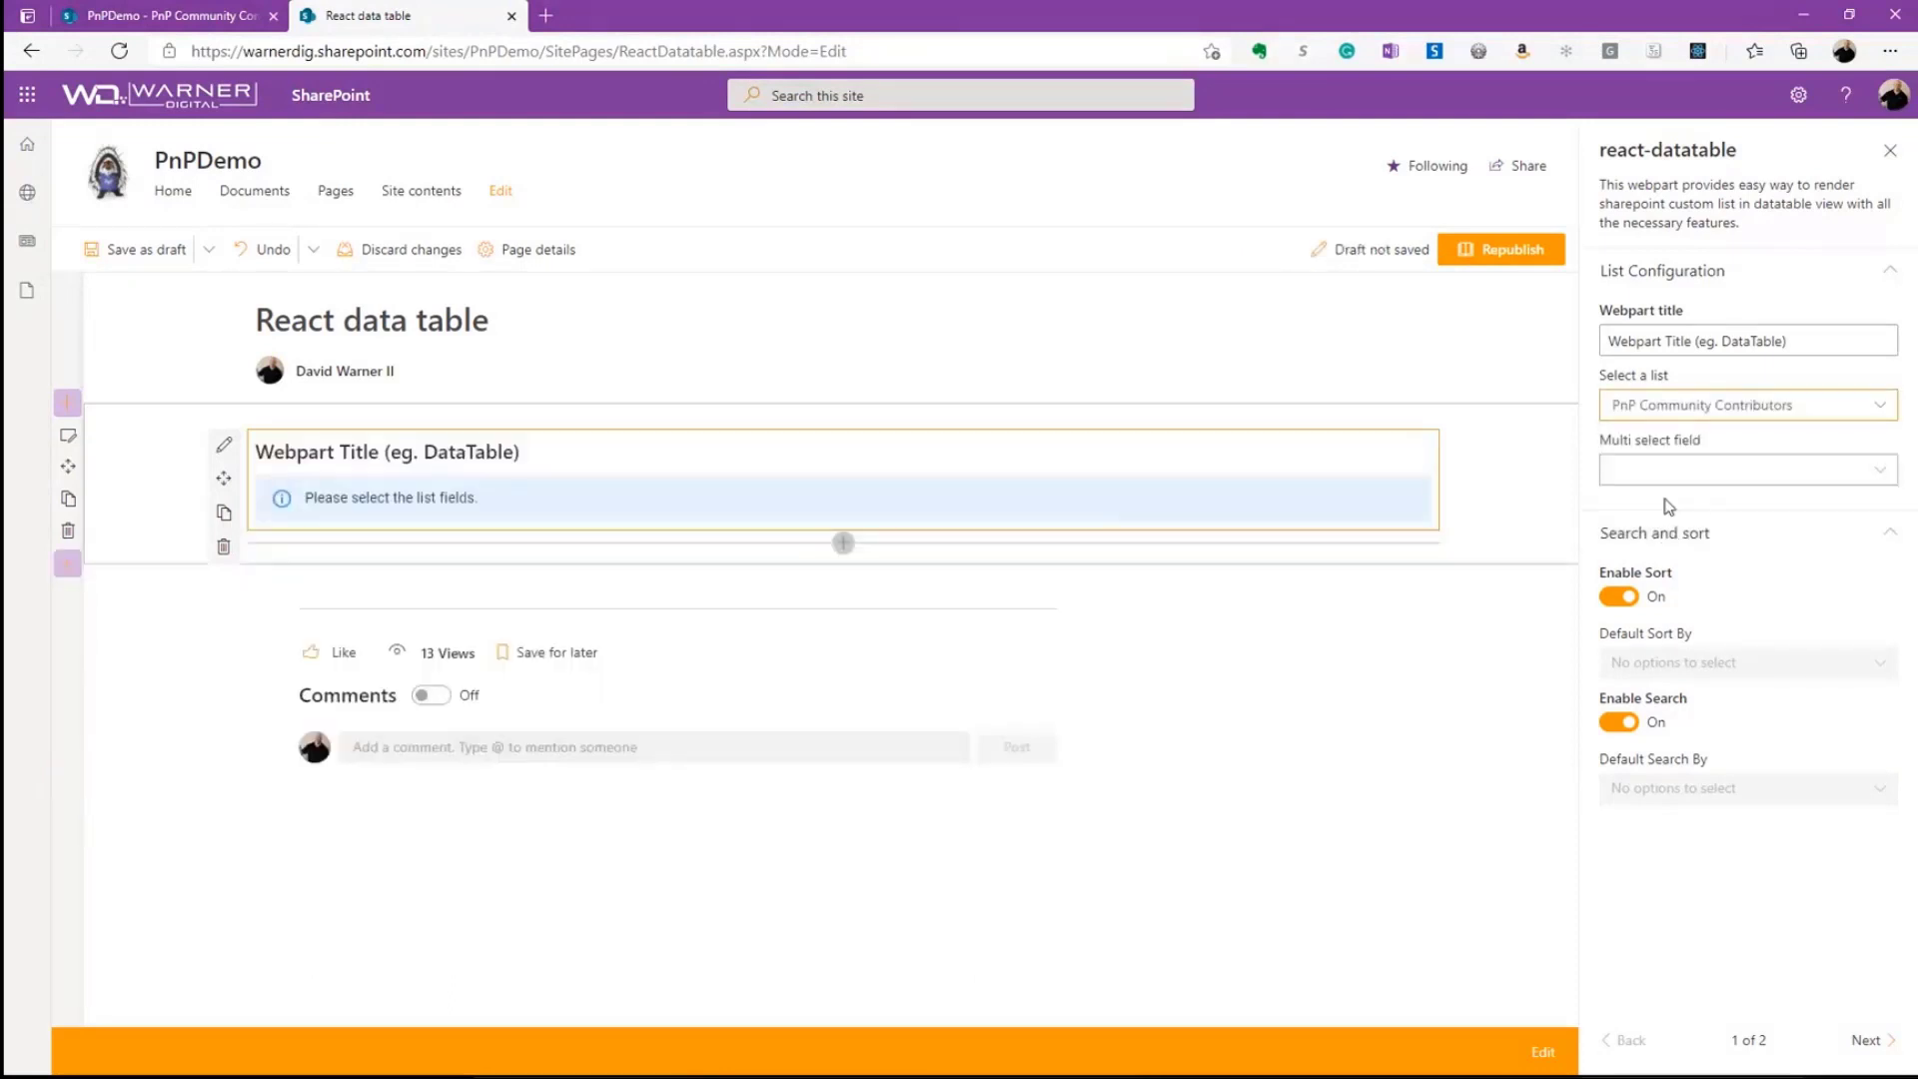
{"action": "left_click", "coordinate": [1747, 468]}
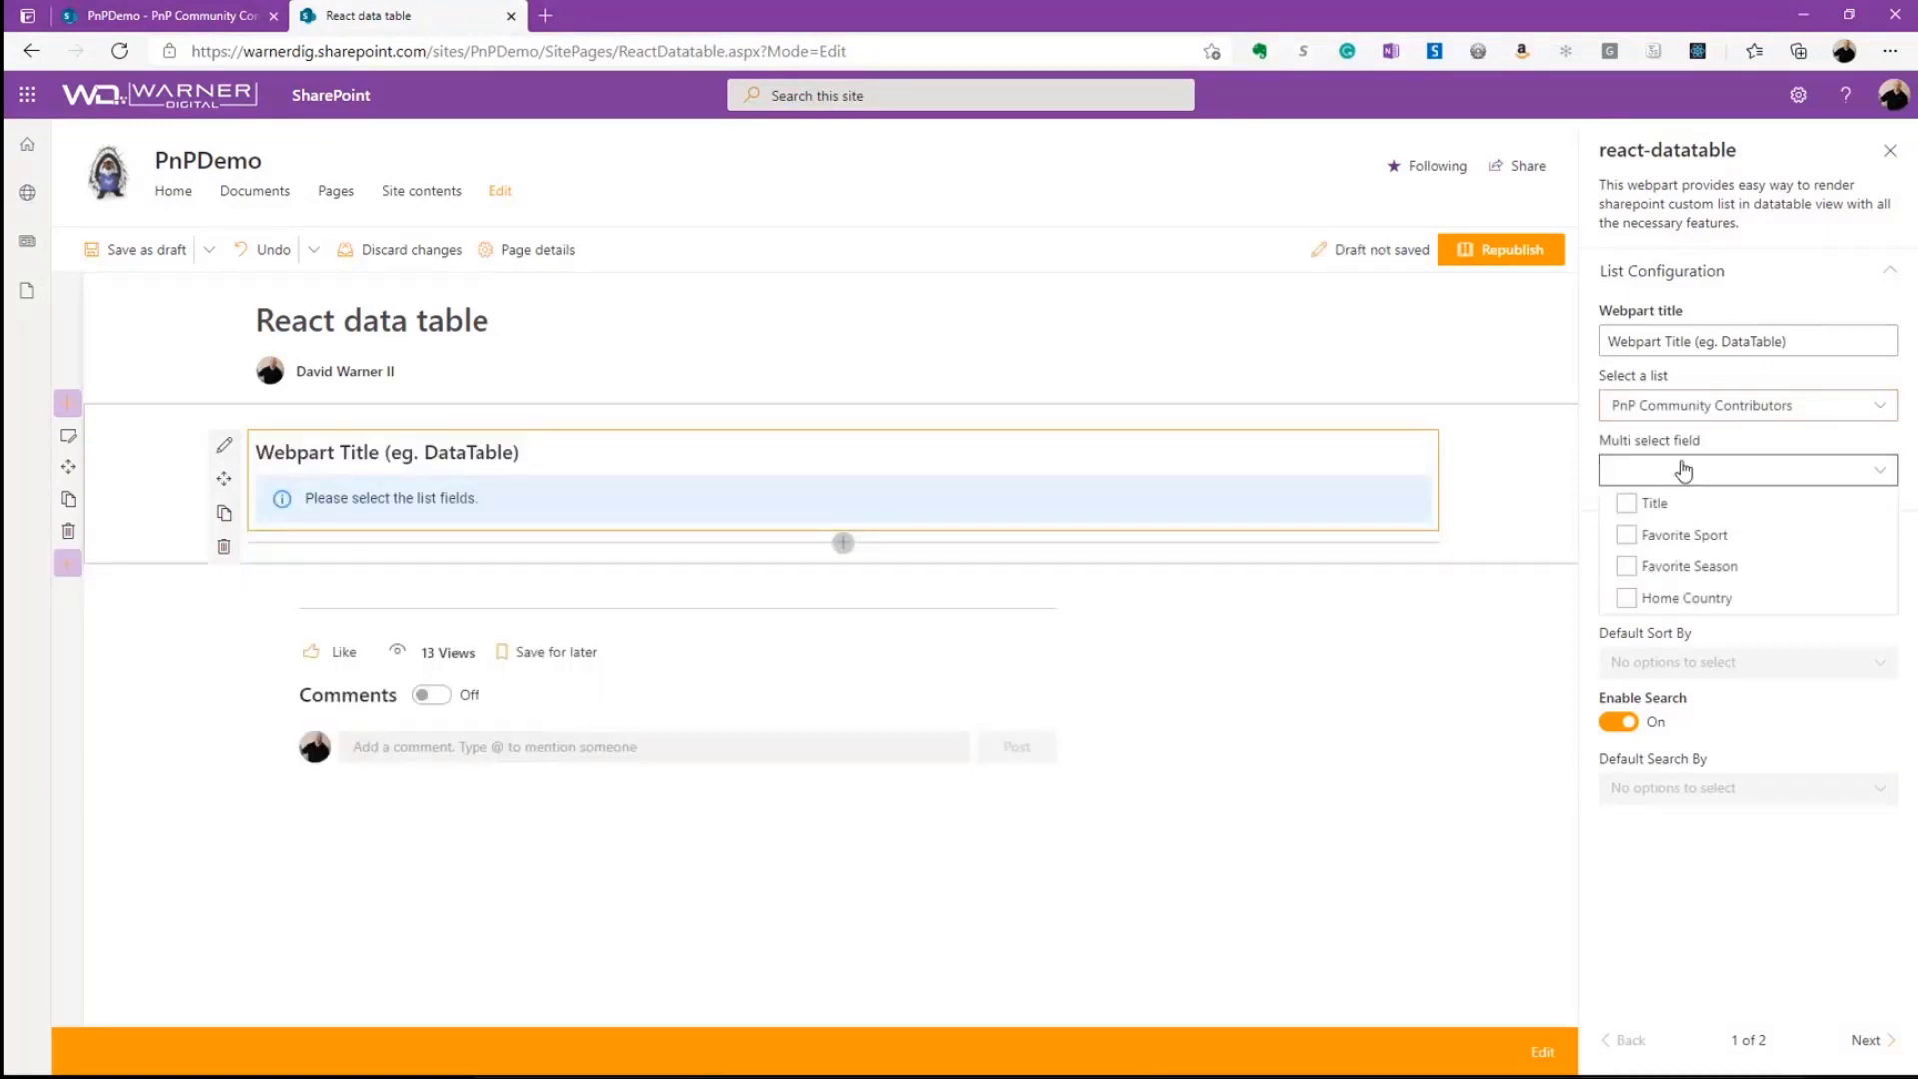
{"action": "left_click", "coordinate": [1627, 536]}
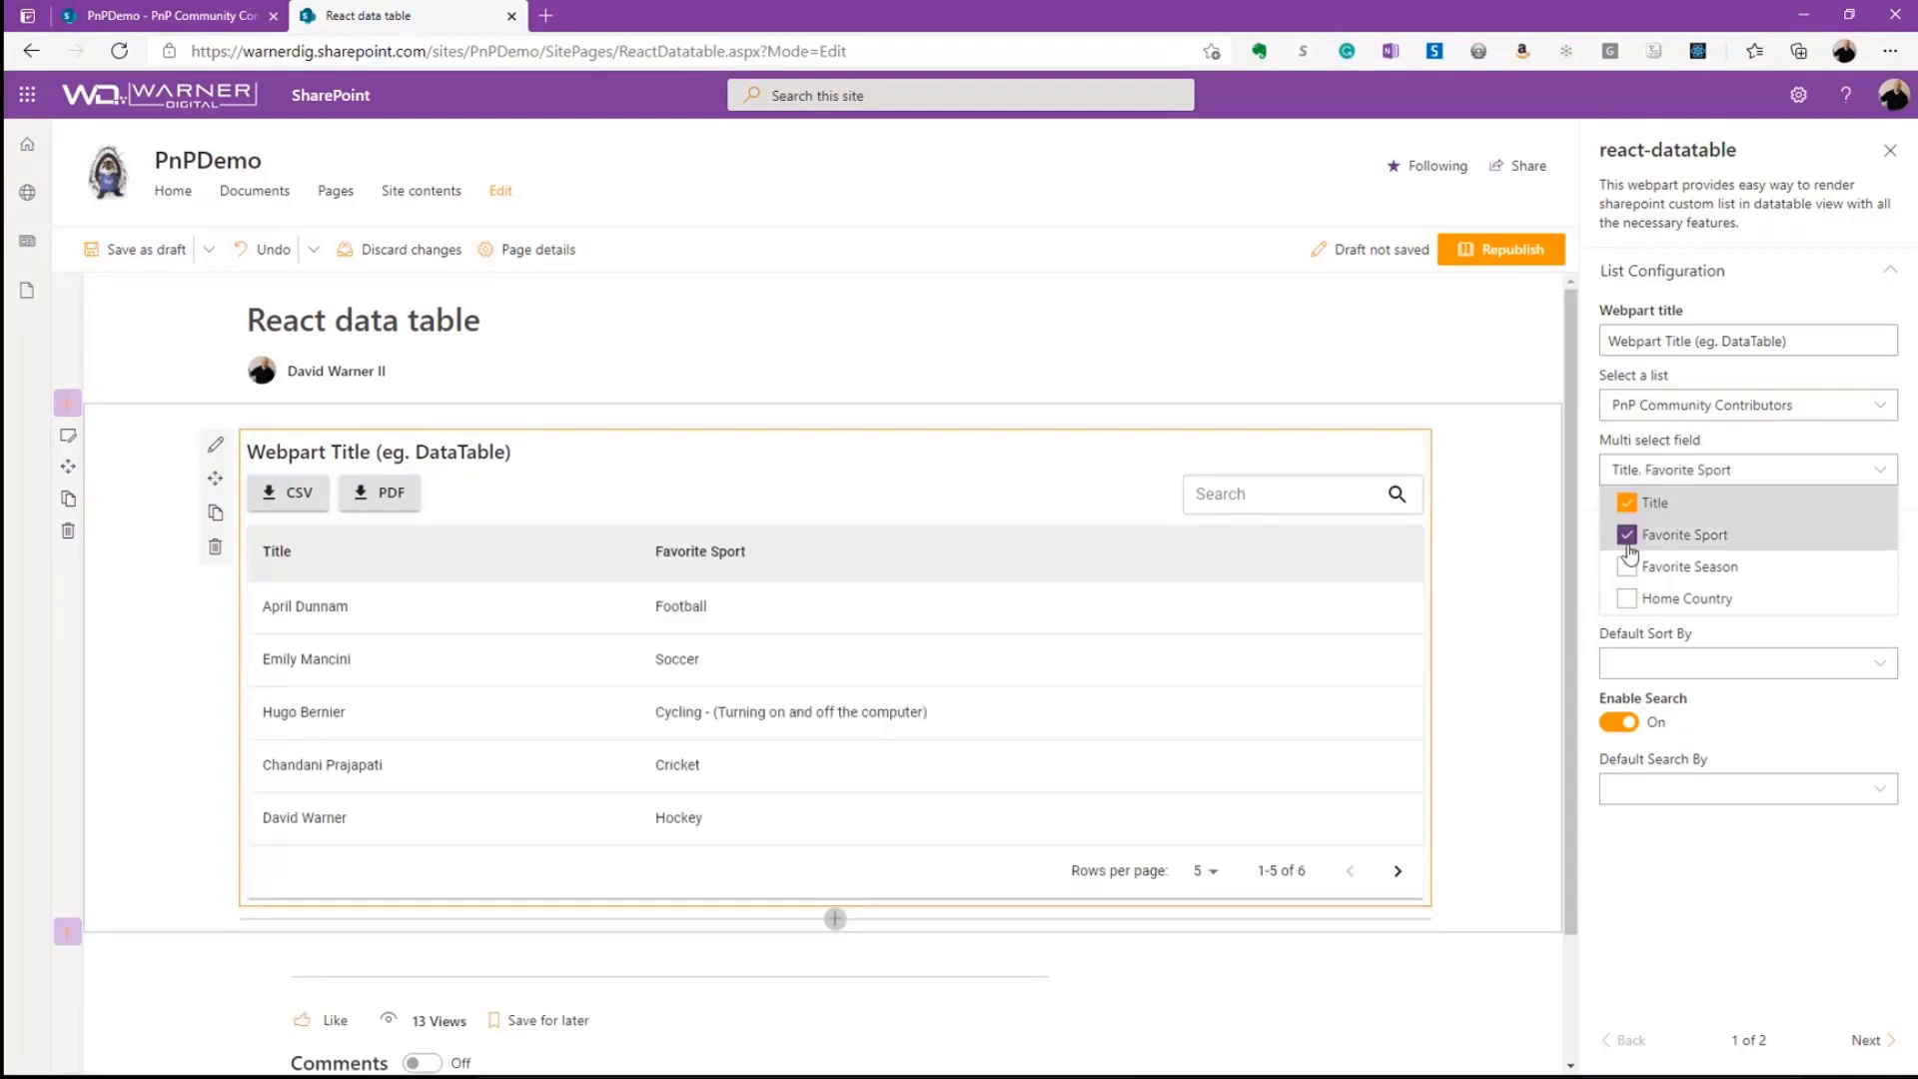
{"action": "left_click", "coordinate": [1627, 597]}
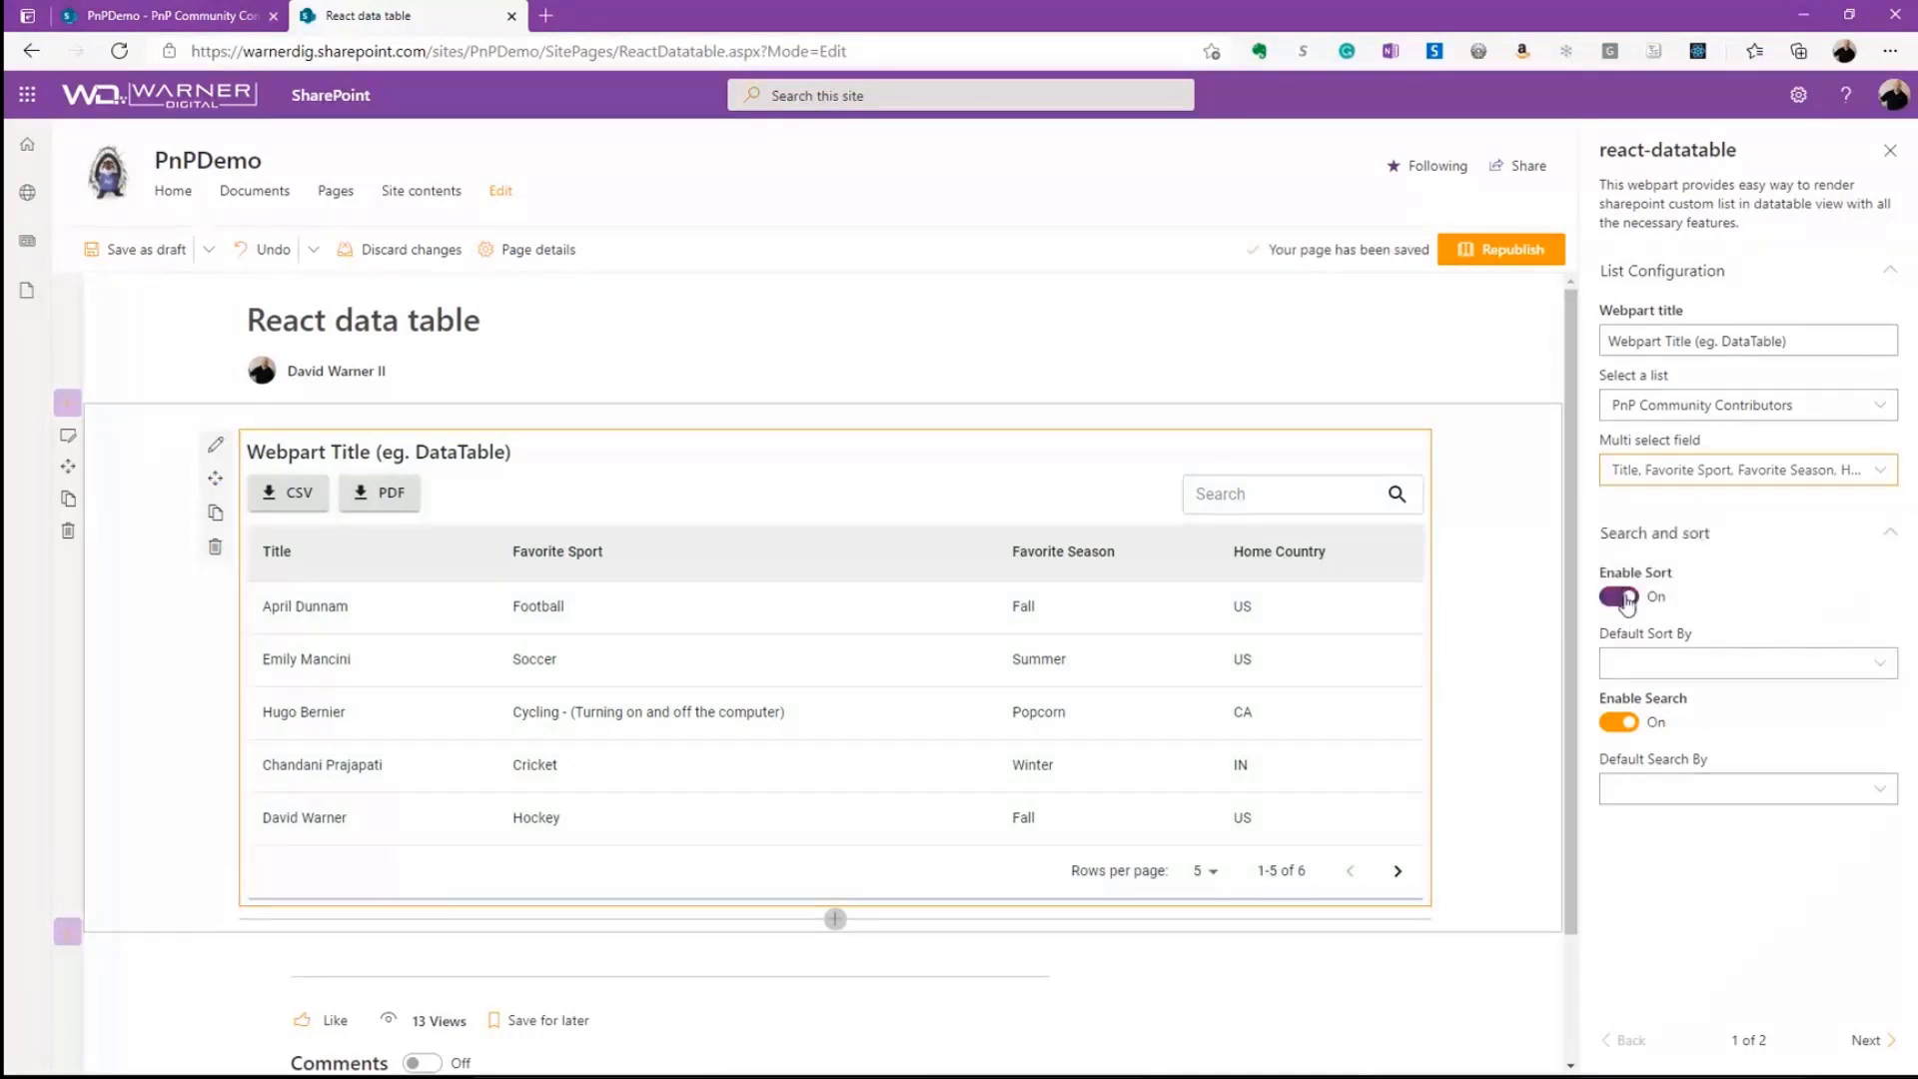
- Set Default Sort By to Favorite Sport and Favorite Season
{"action": "left_click", "coordinate": [1746, 663]}
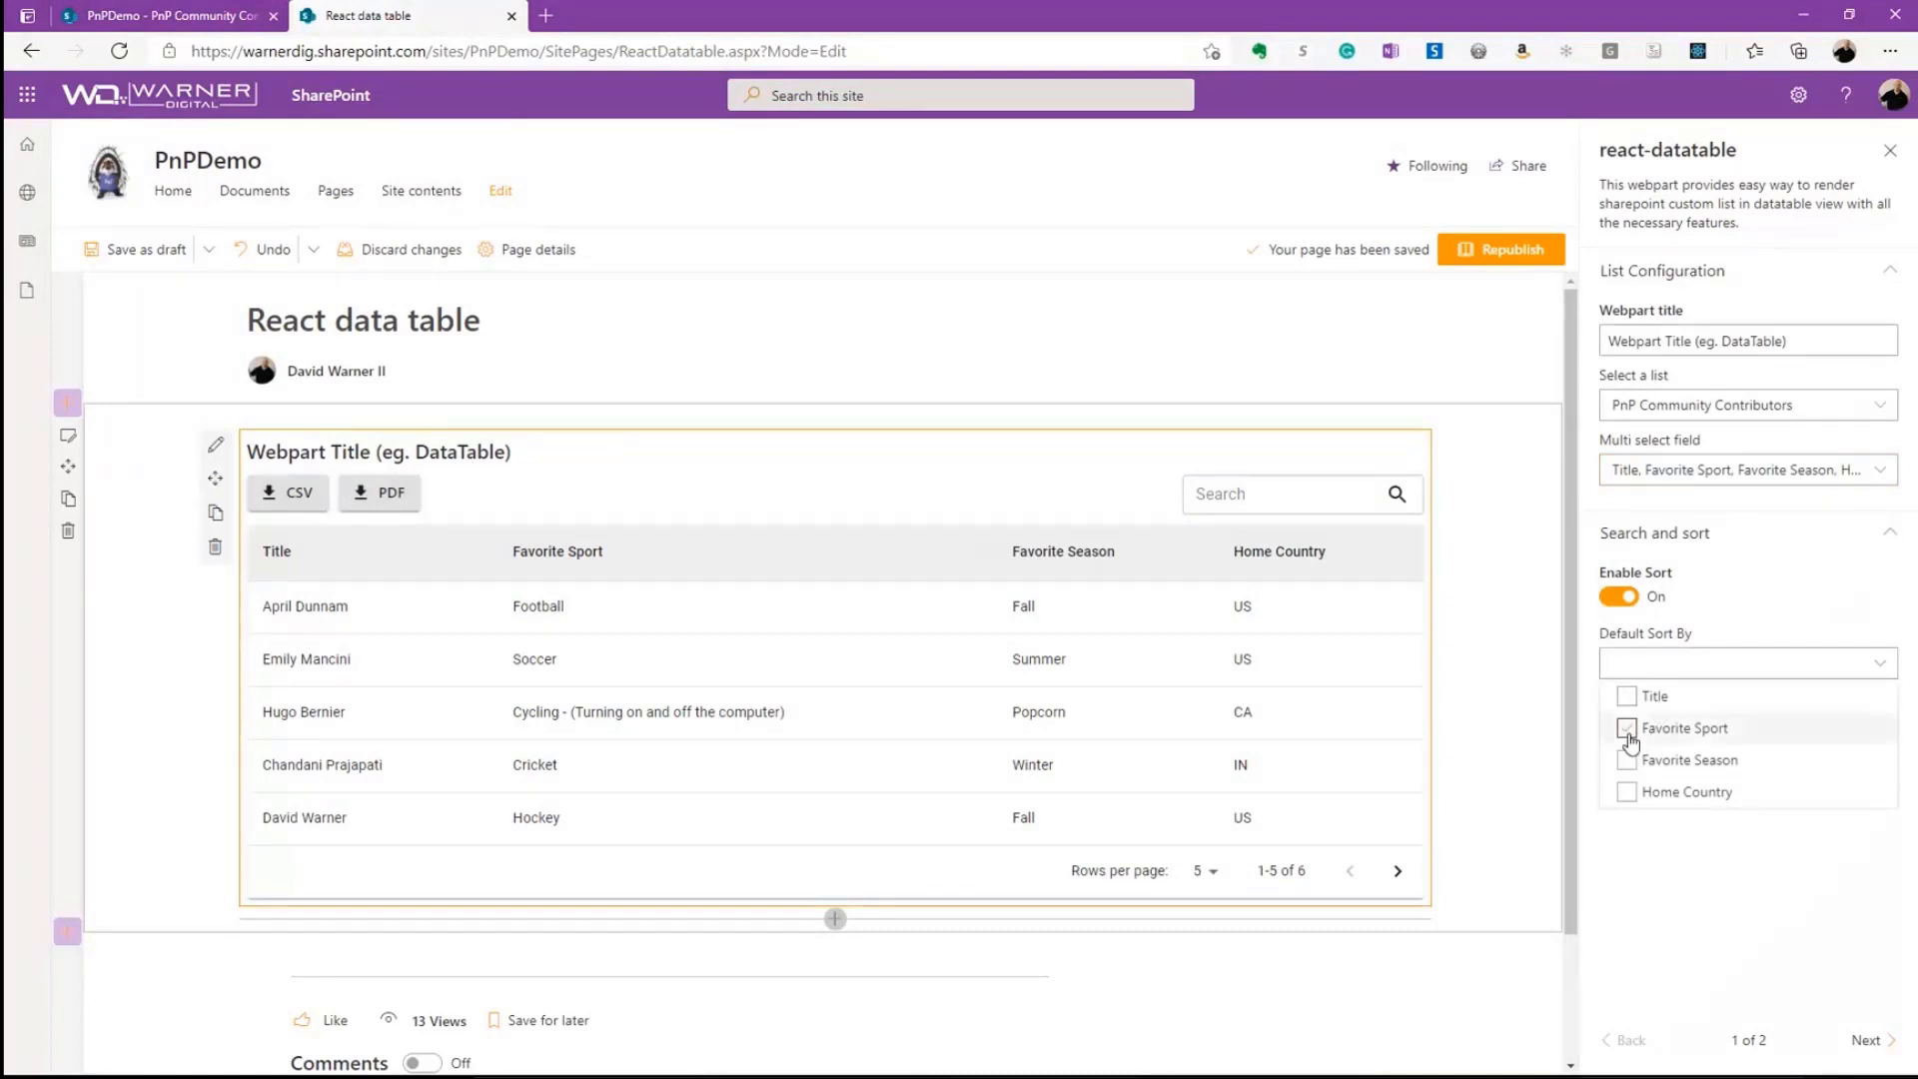
{"action": "left_click", "coordinate": [1627, 759]}
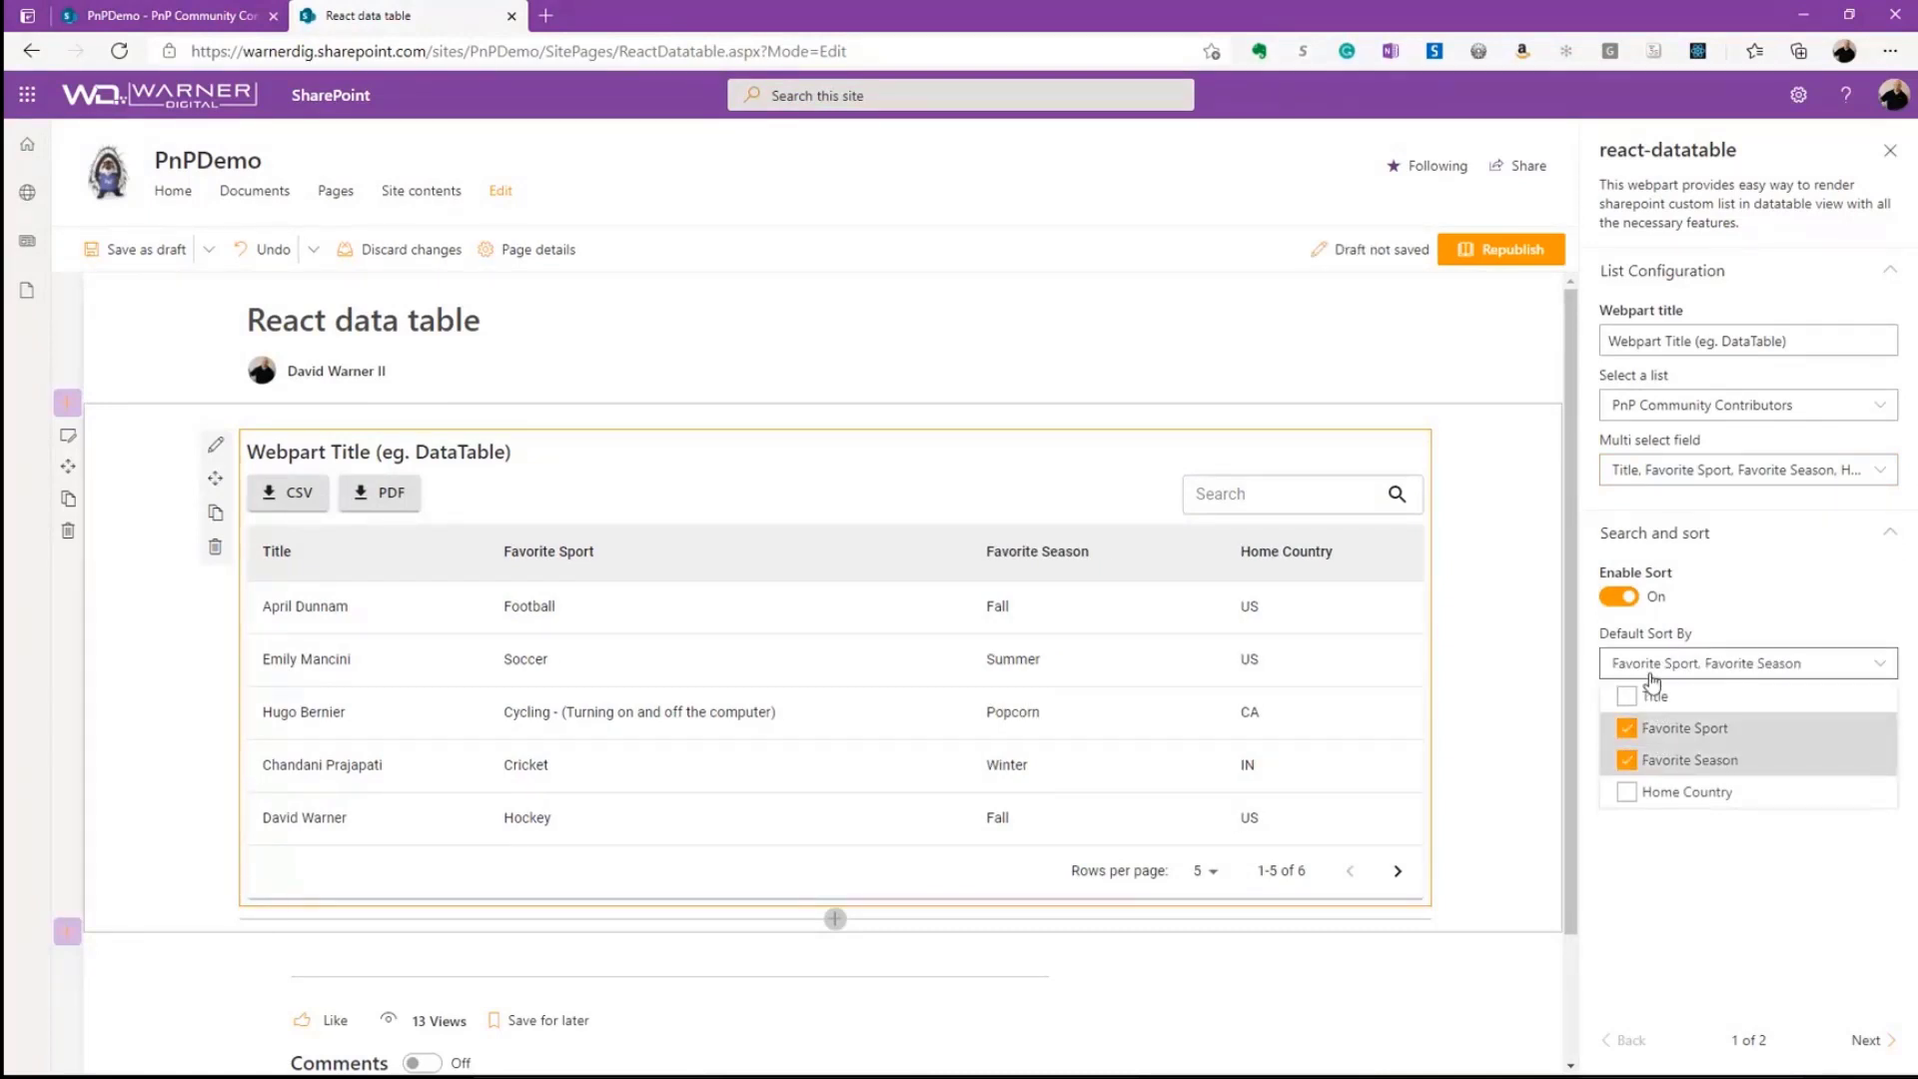
{"action": "left_click", "coordinate": [1037, 552]}
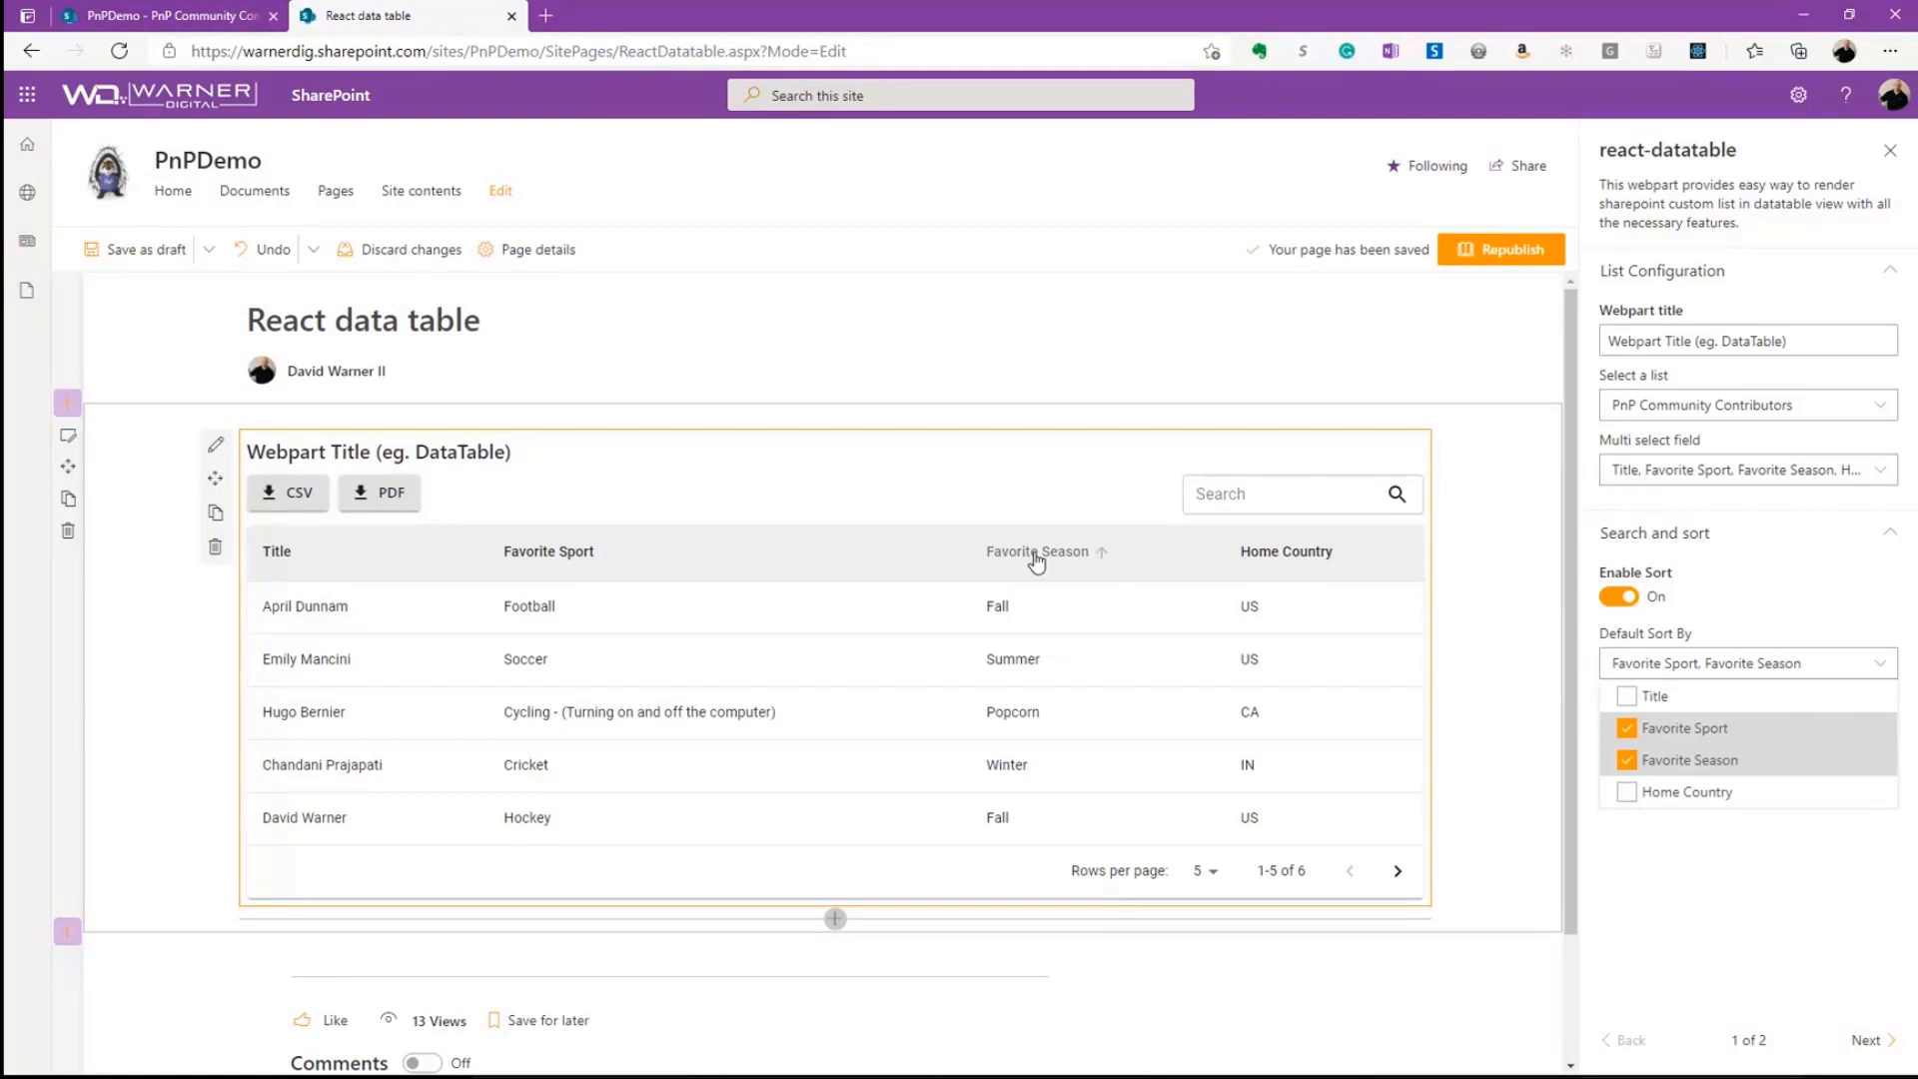
{"action": "mouse_move", "coordinate": [941, 558]}
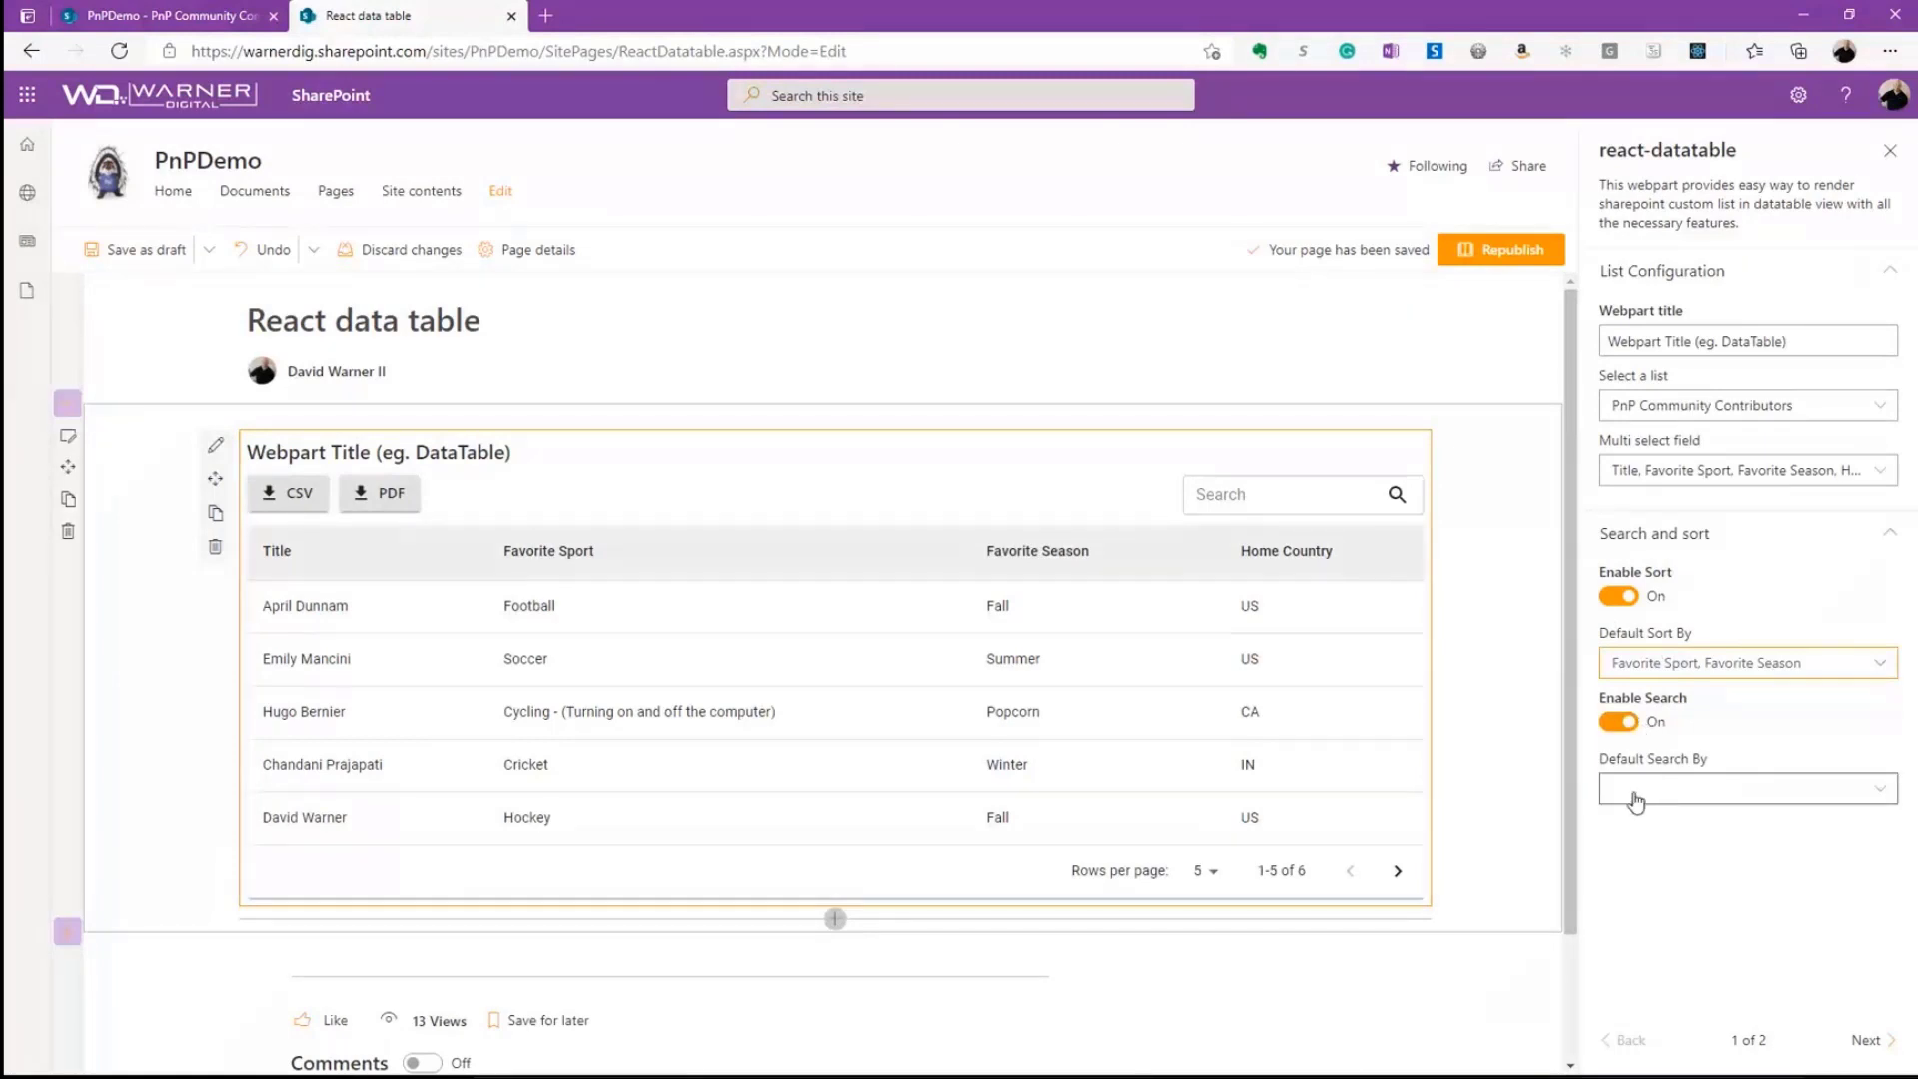
- Set Default Search By to Favorite Sport and Favorite Season and continue to advanced features
{"action": "left_click", "coordinate": [1746, 788]}
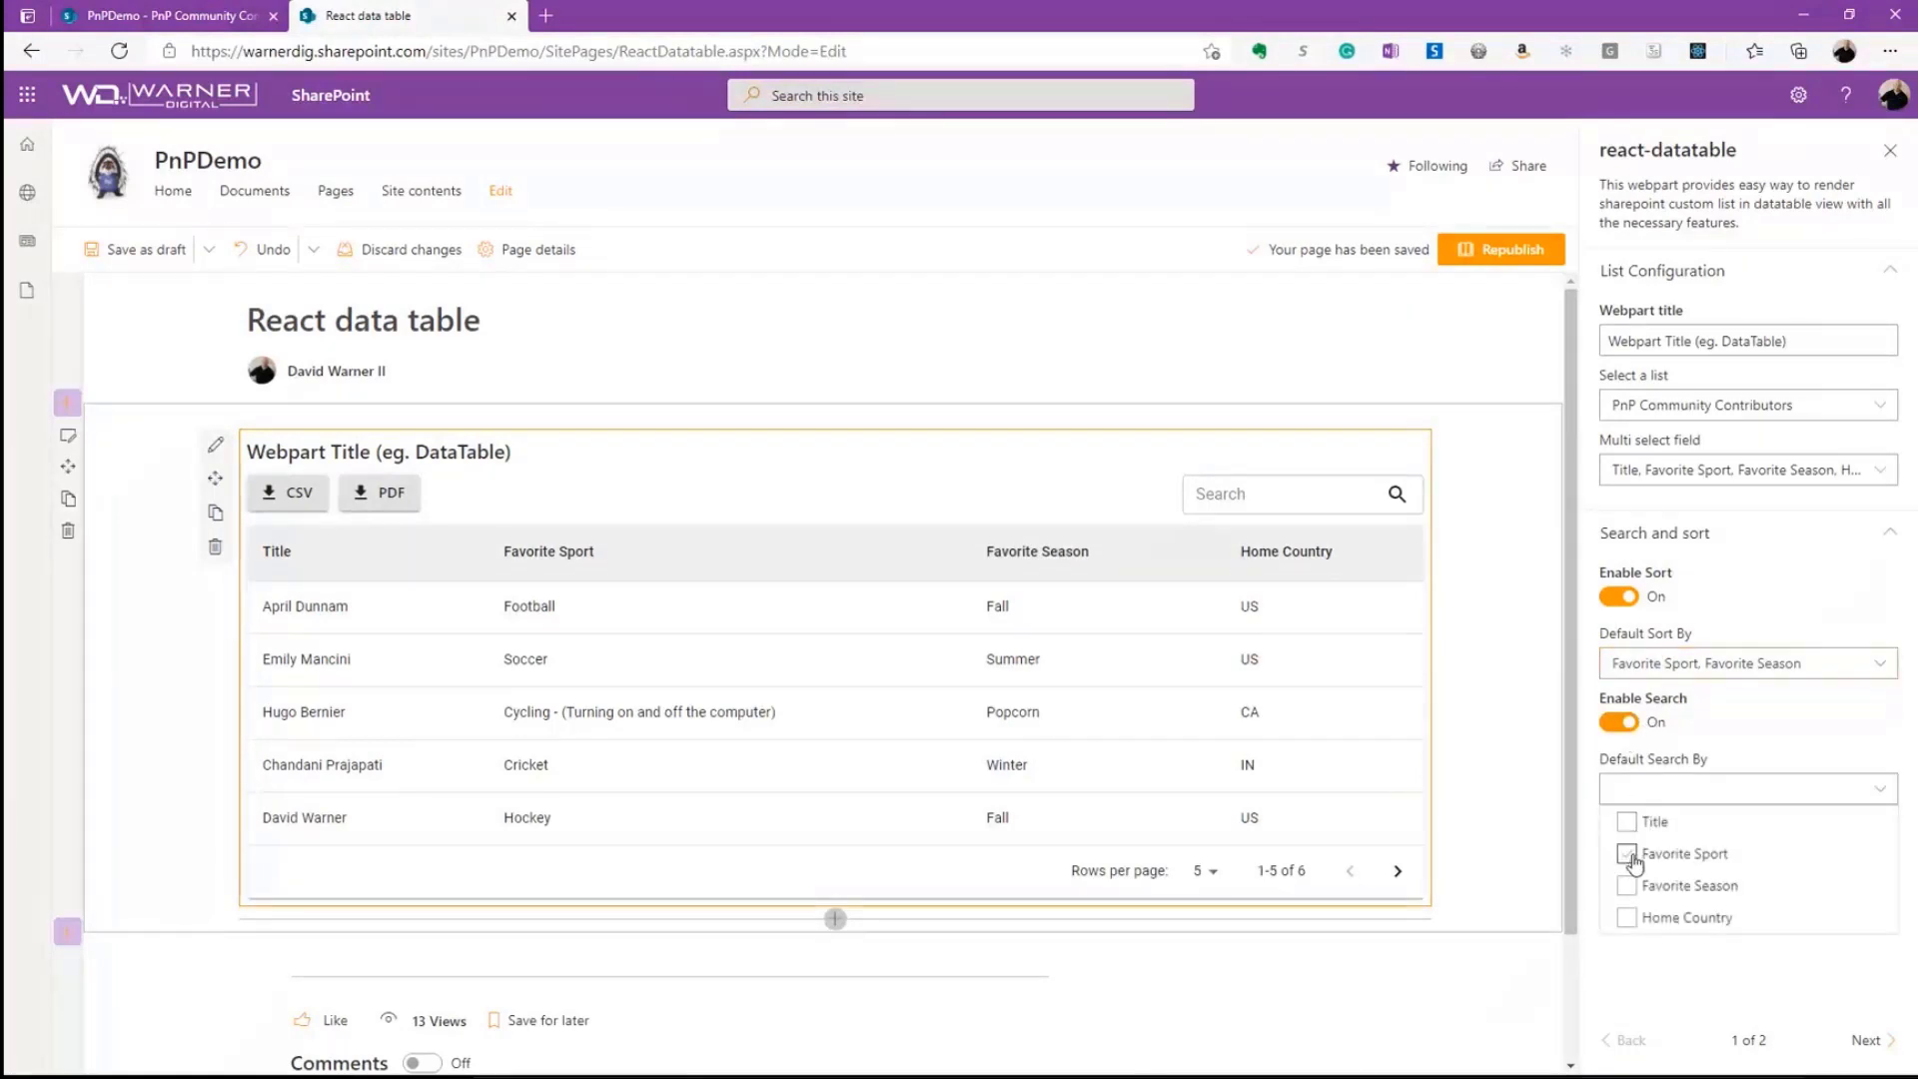
{"action": "left_click", "coordinate": [1627, 853]}
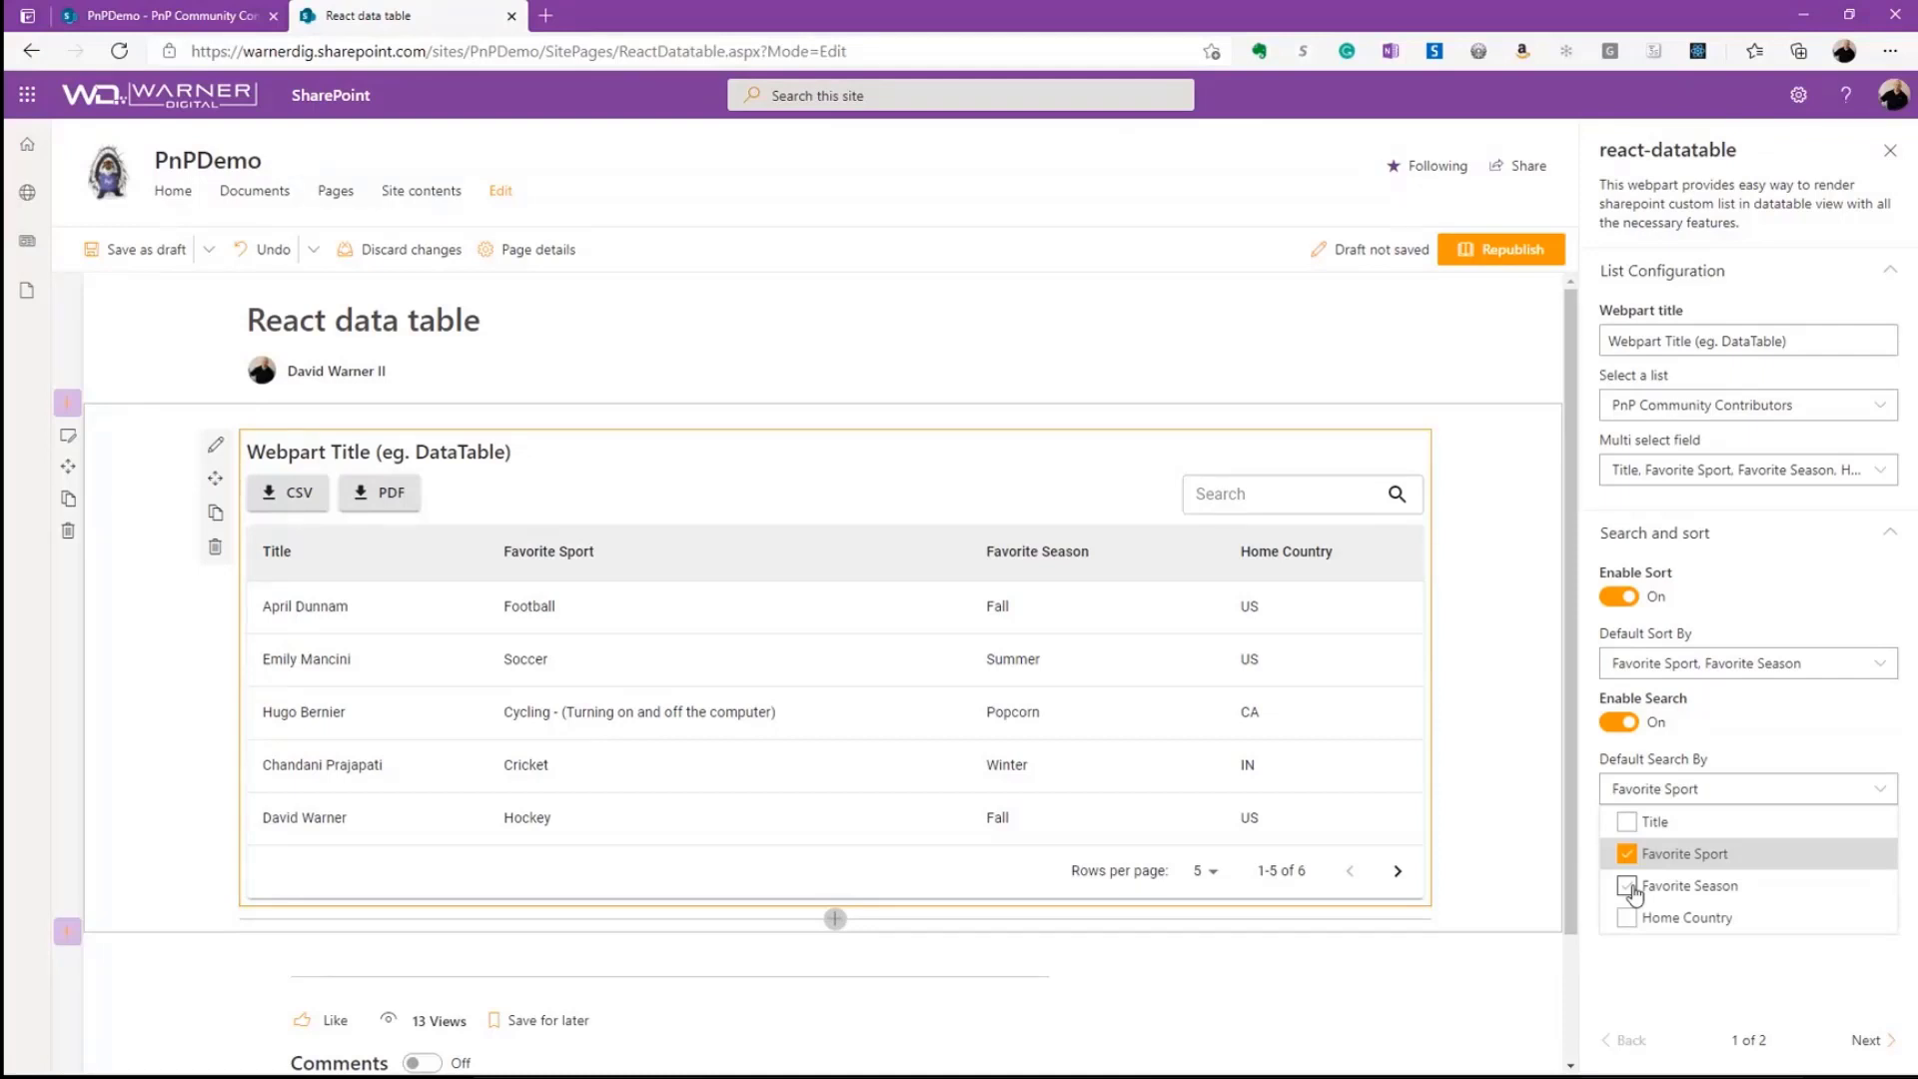
{"action": "left_click", "coordinate": [1629, 885]}
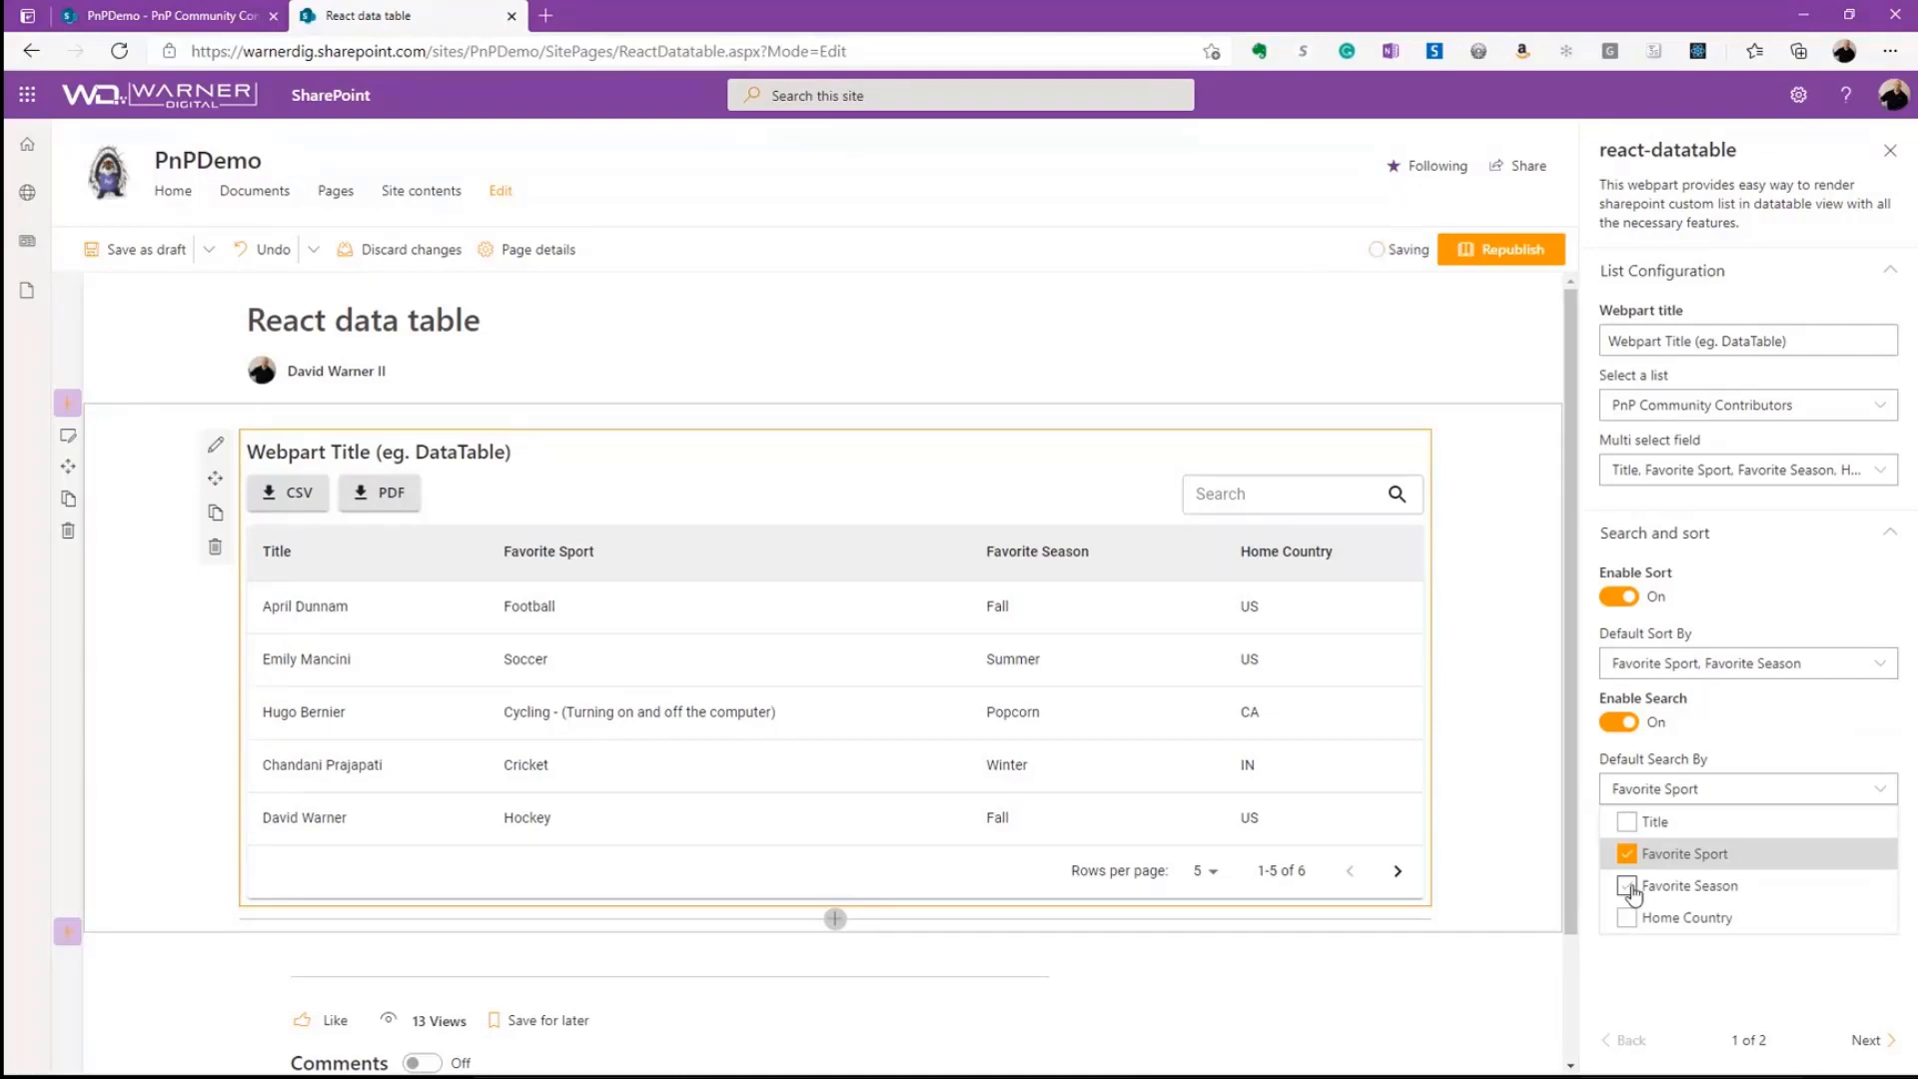
{"action": "left_click", "coordinate": [1629, 886]}
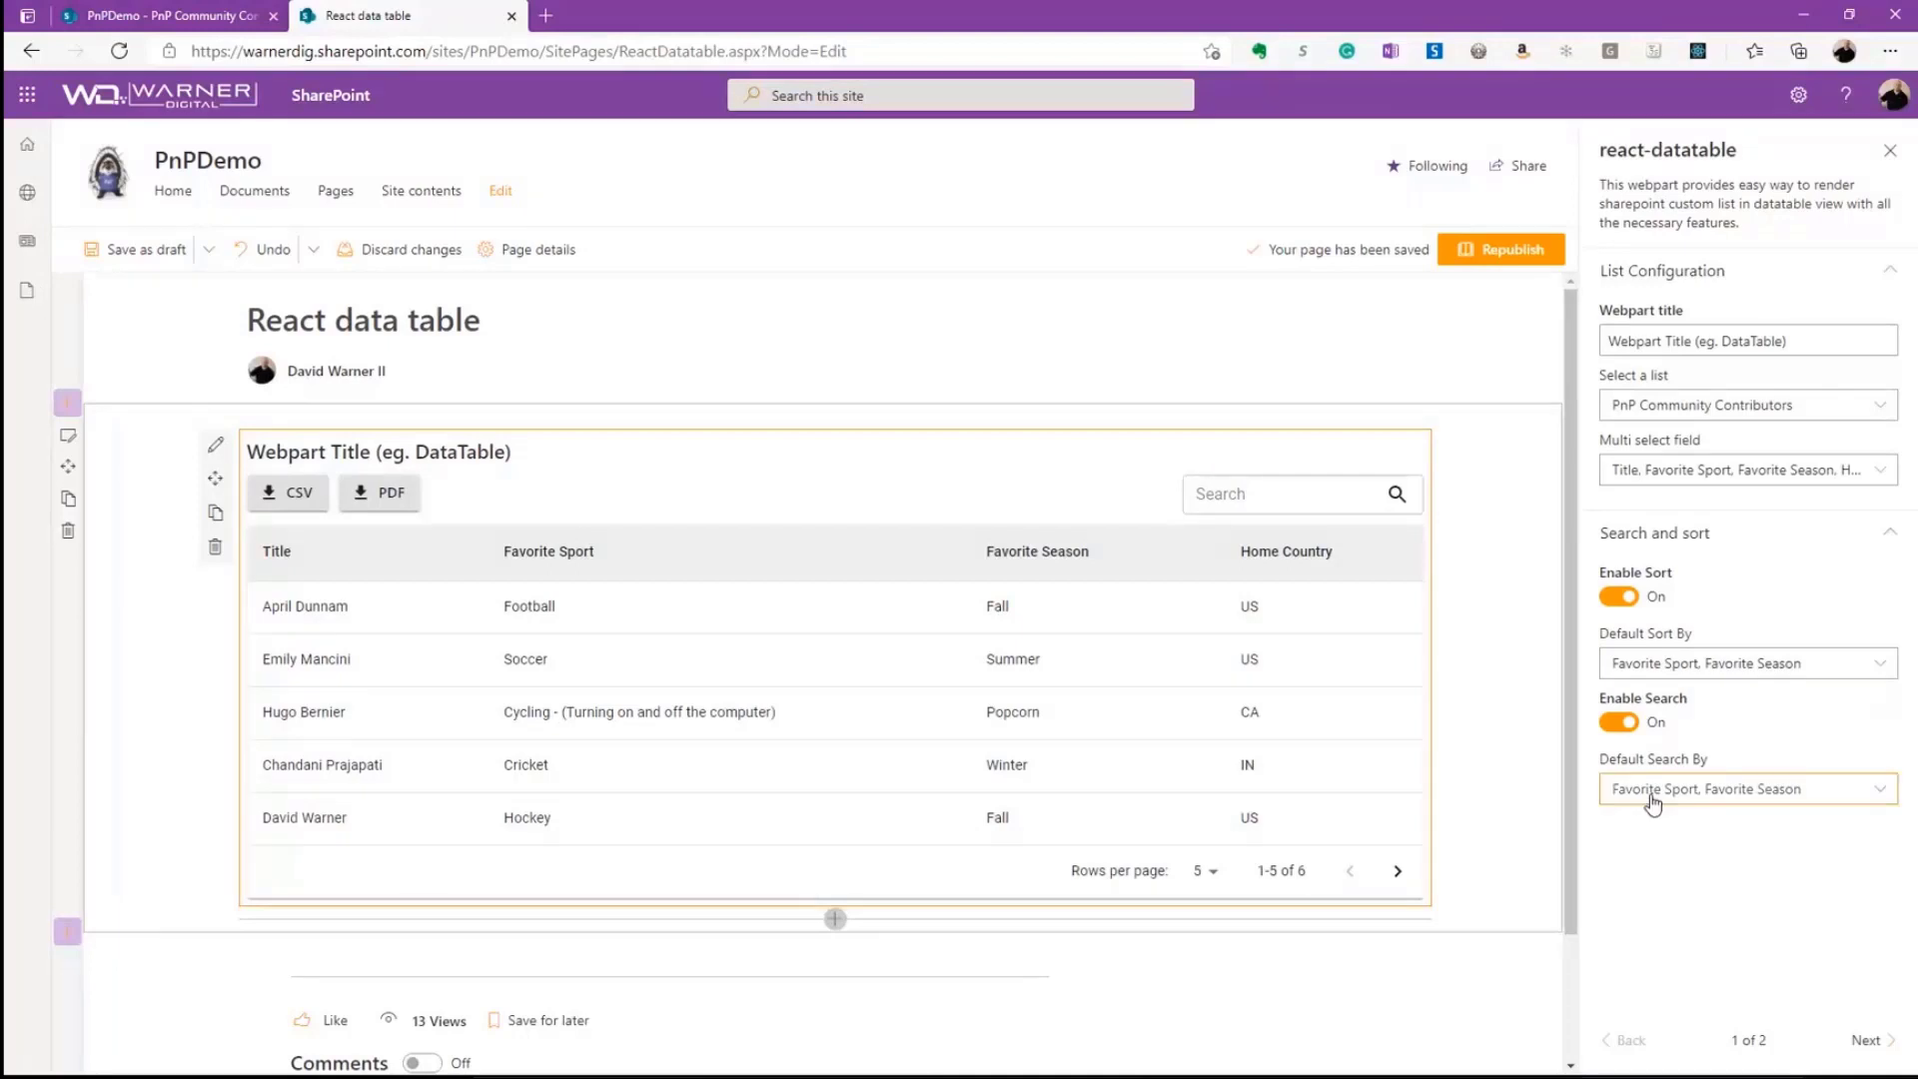
{"action": "mouse_move", "coordinate": [1677, 819]}
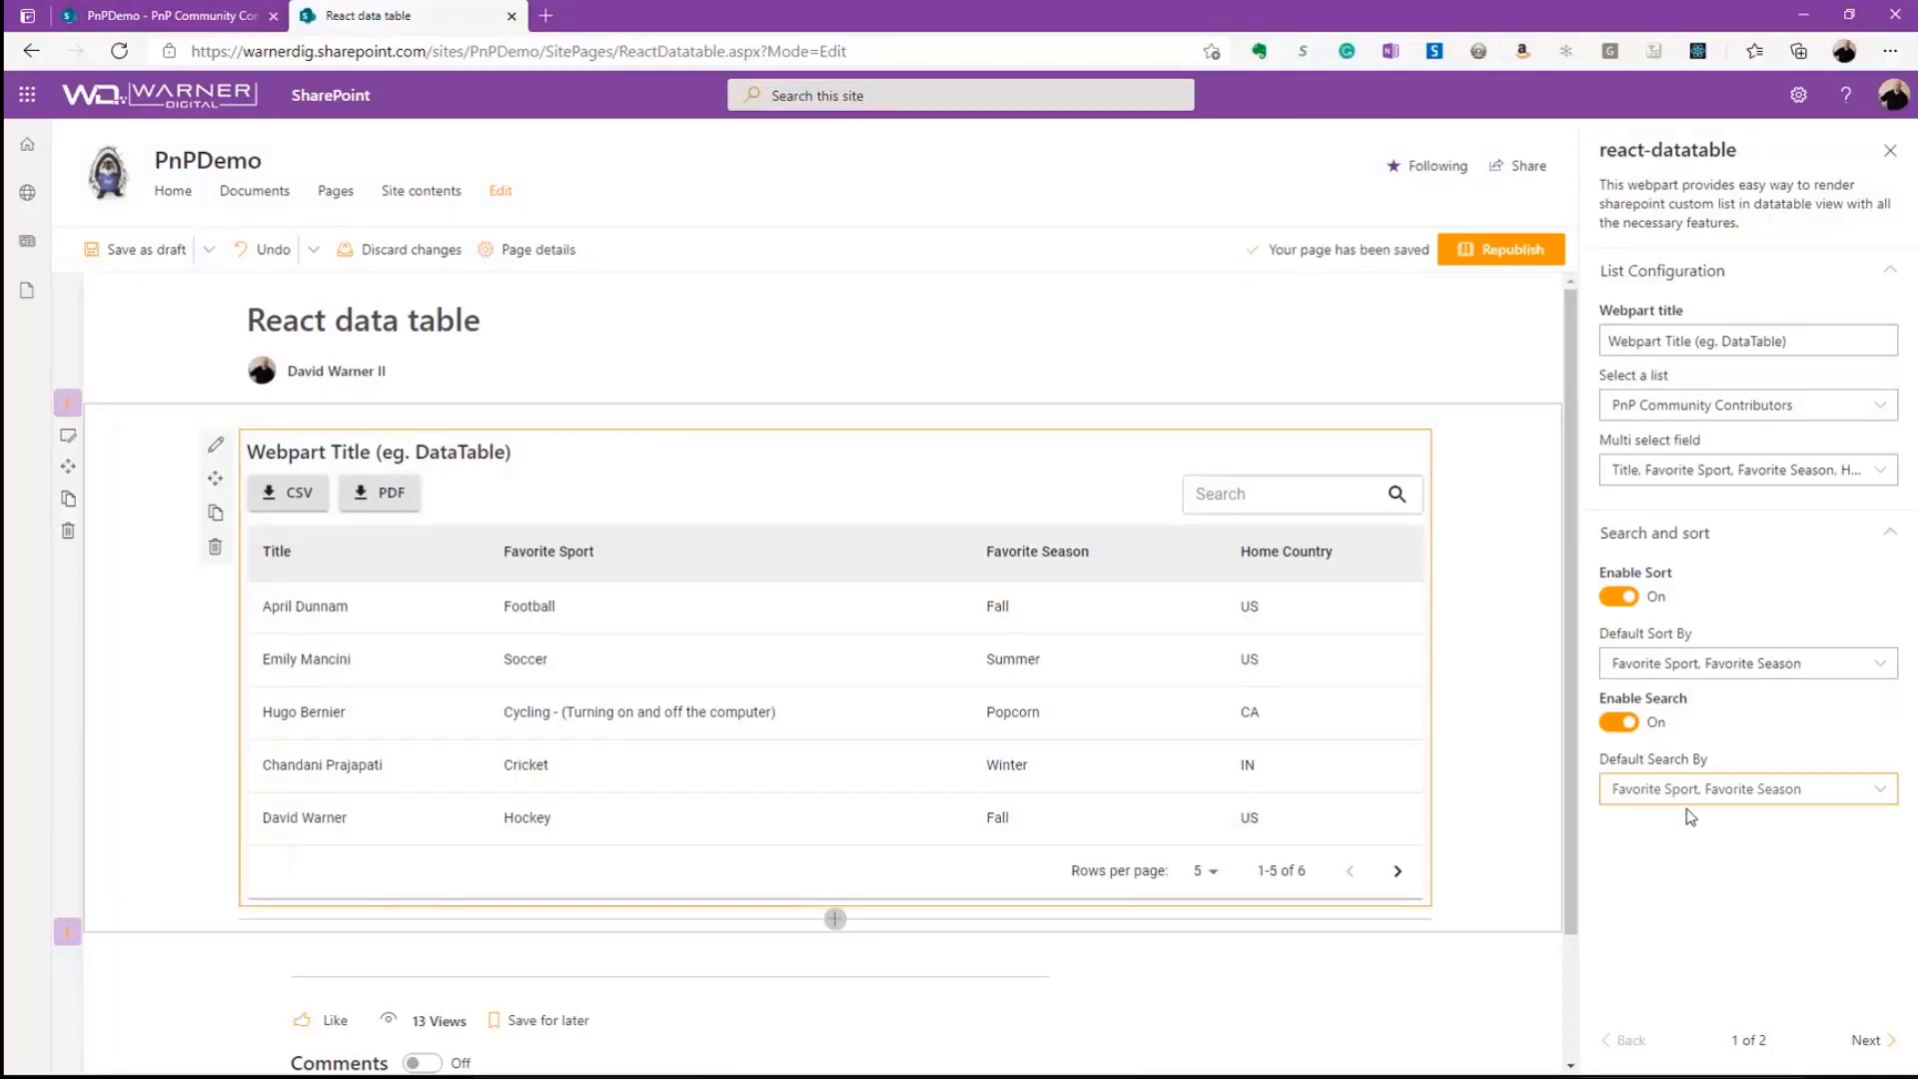
{"action": "left_click", "coordinate": [1870, 1039]}
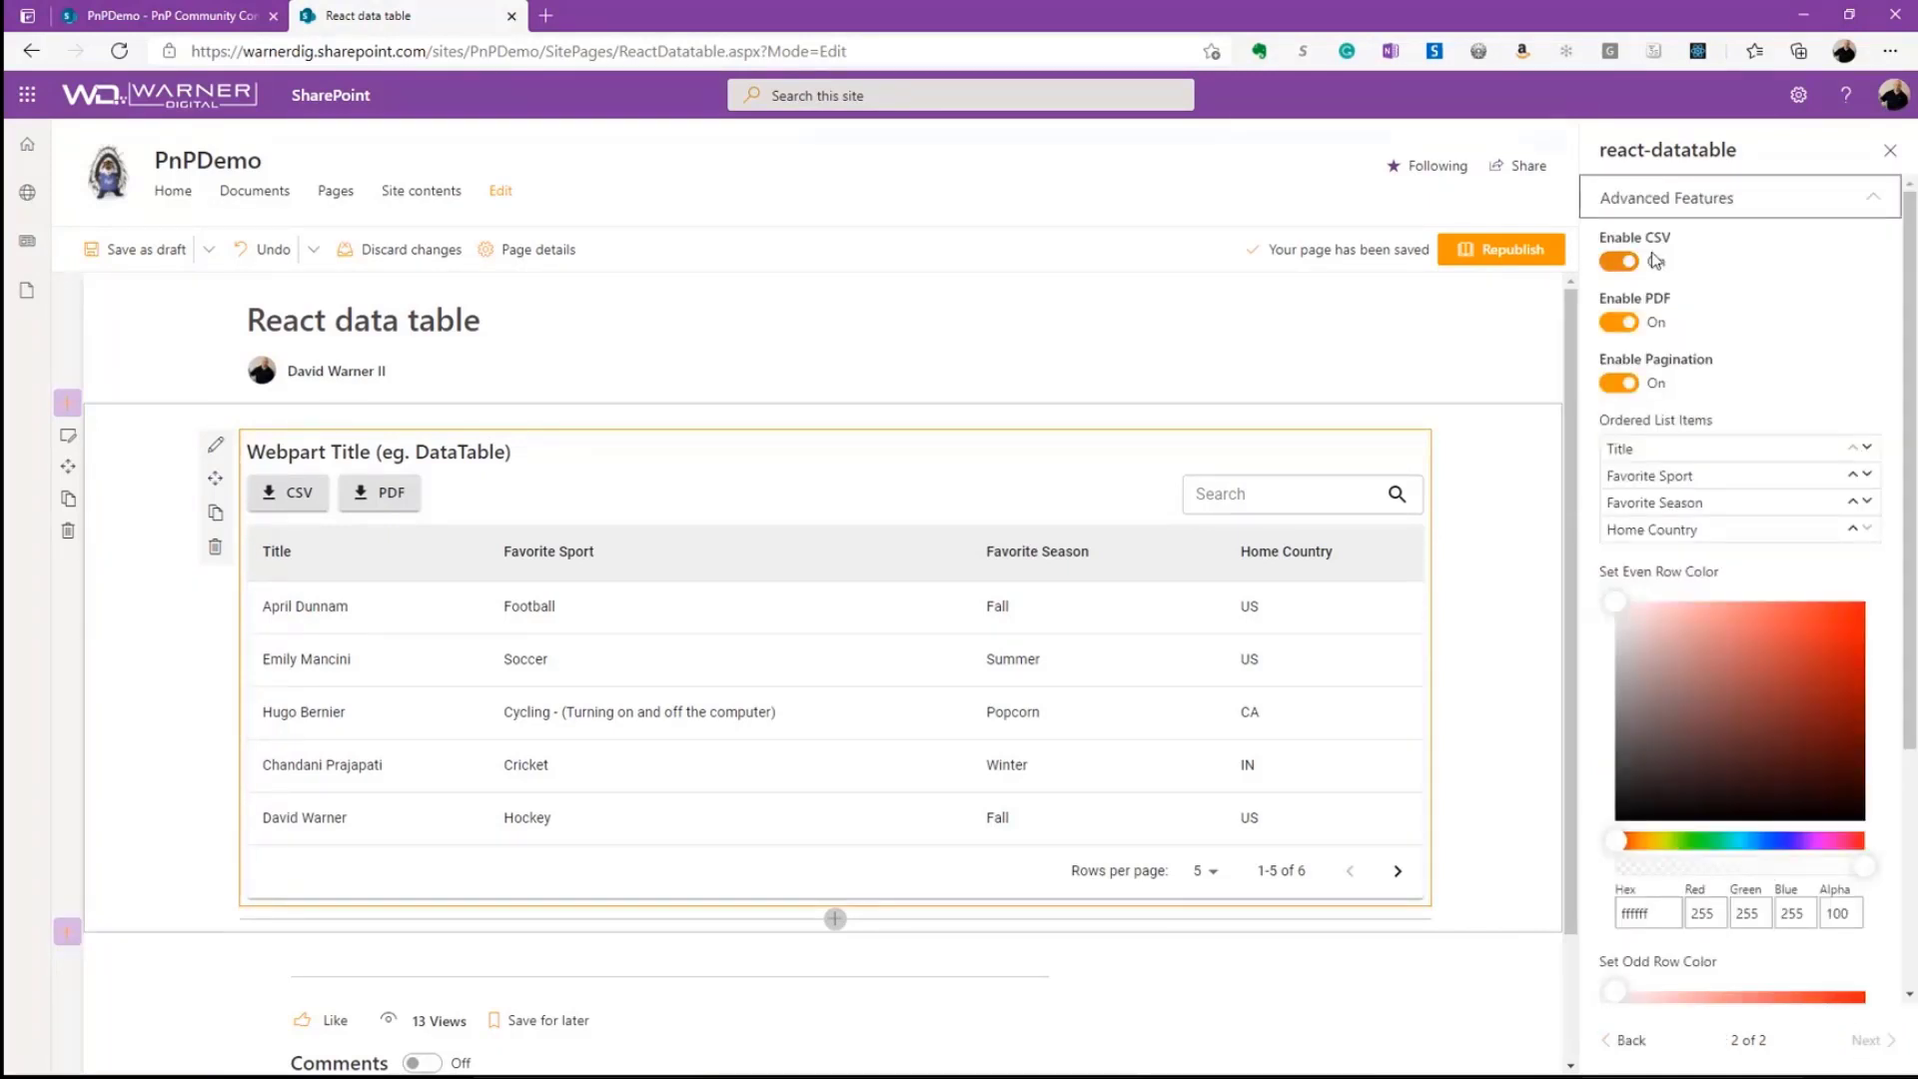
- Under Ordered List Items, move Favorite Sport above Title so it becomes the first column
{"action": "left_click", "coordinate": [1617, 260]}
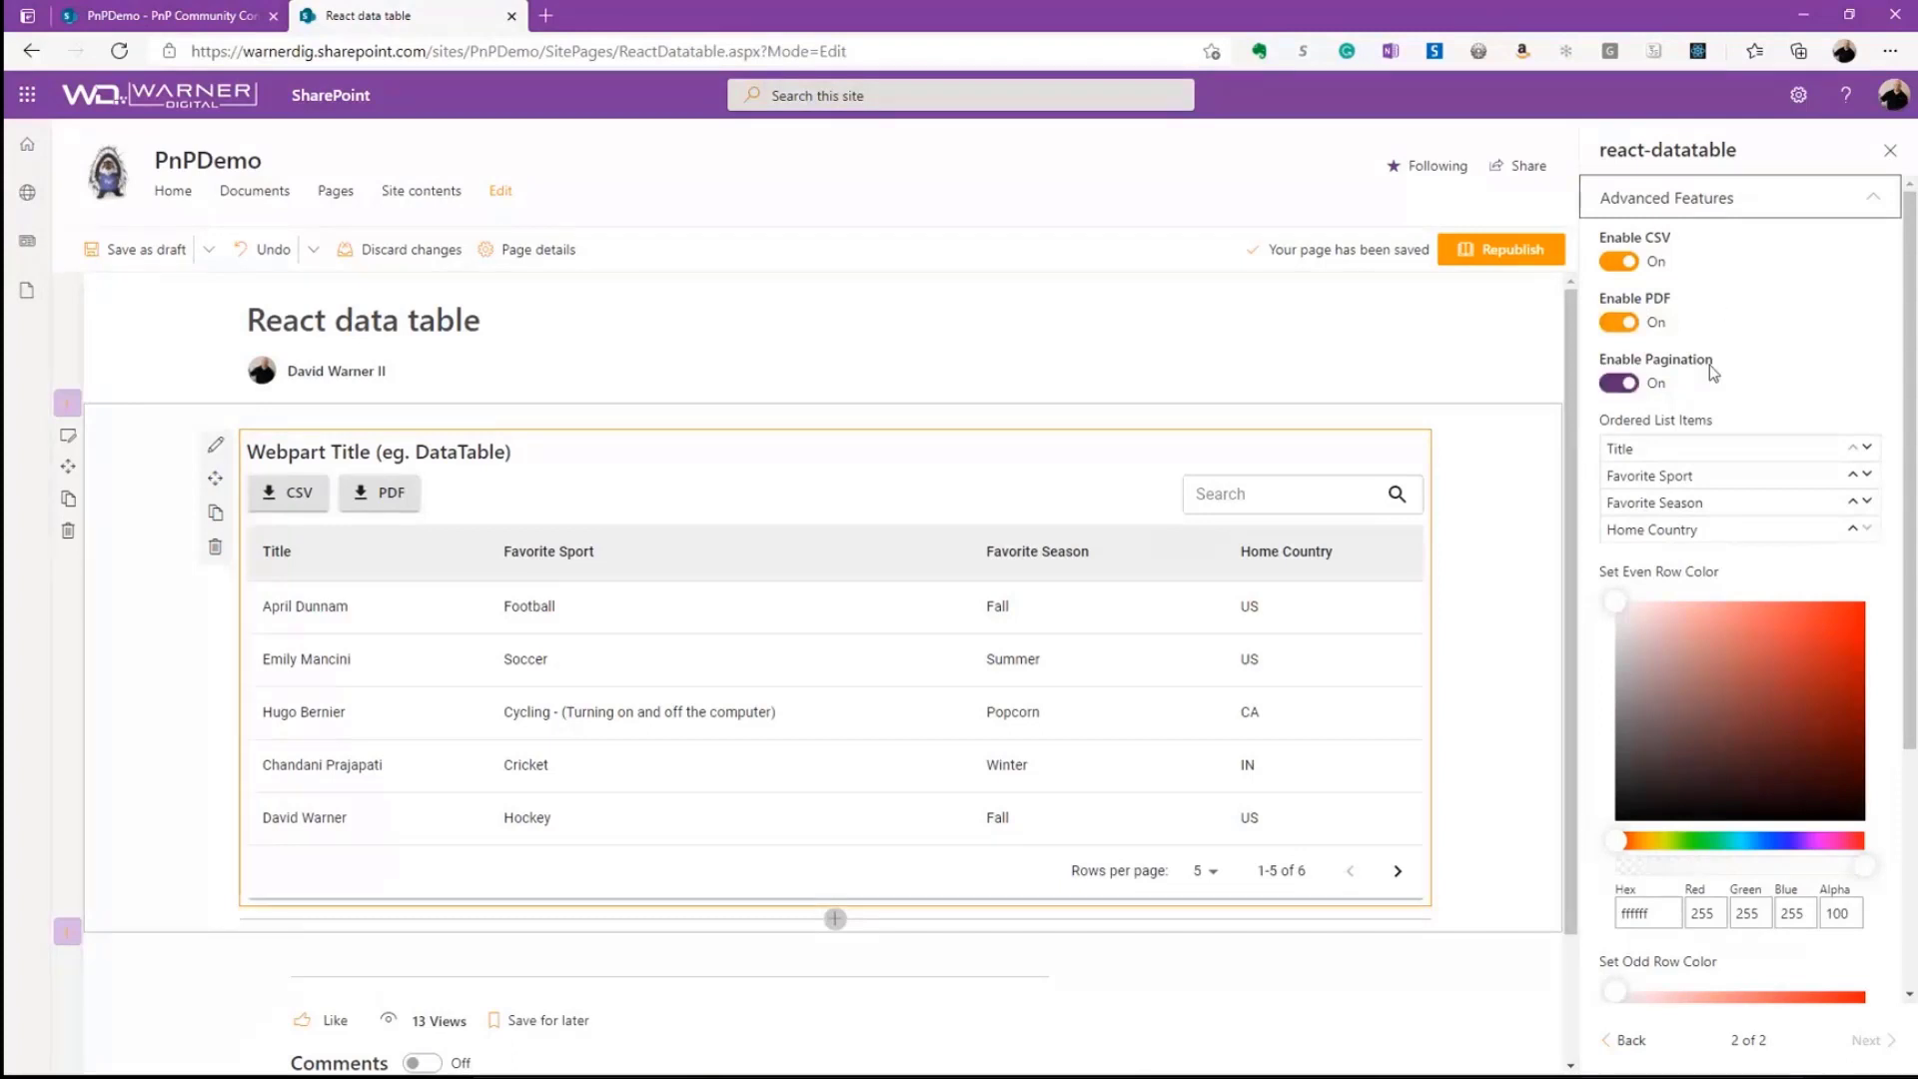
{"action": "left_click", "coordinate": [1617, 382]}
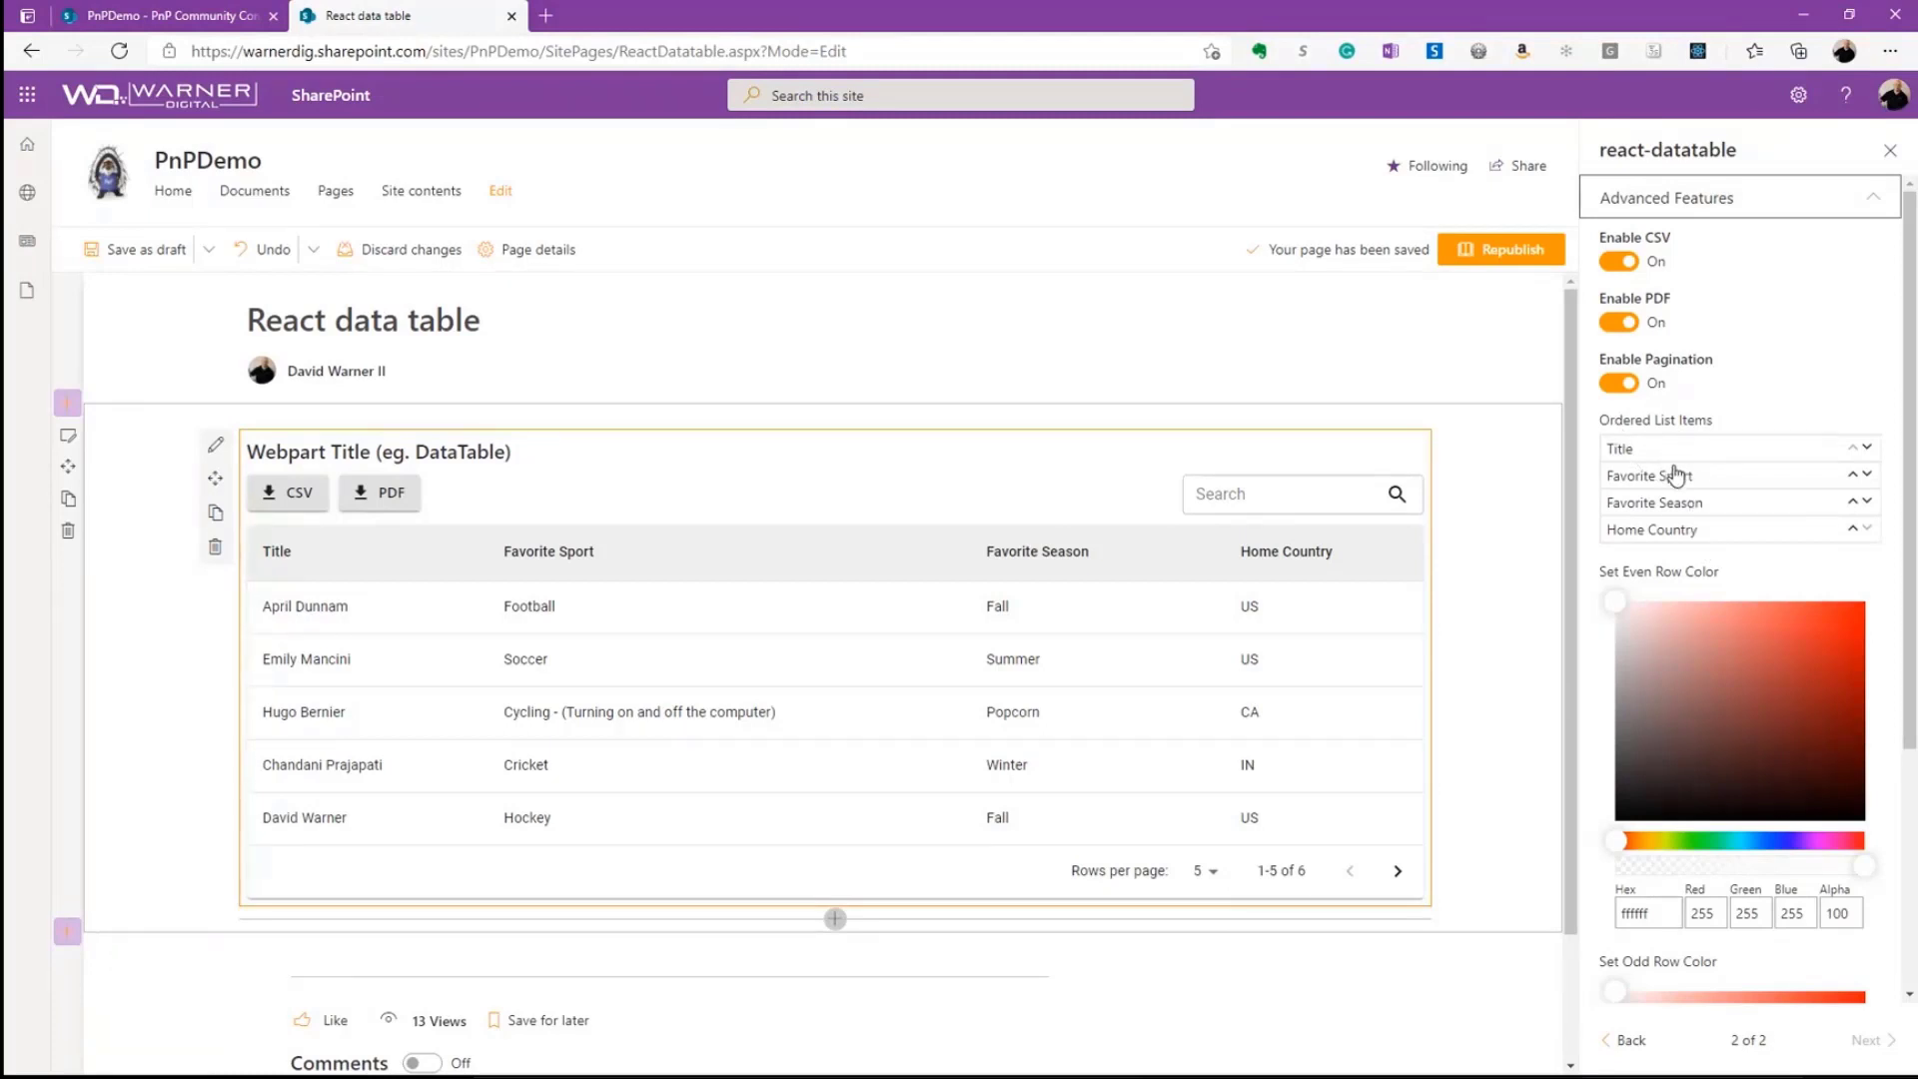
{"action": "mouse_move", "coordinate": [1621, 489]}
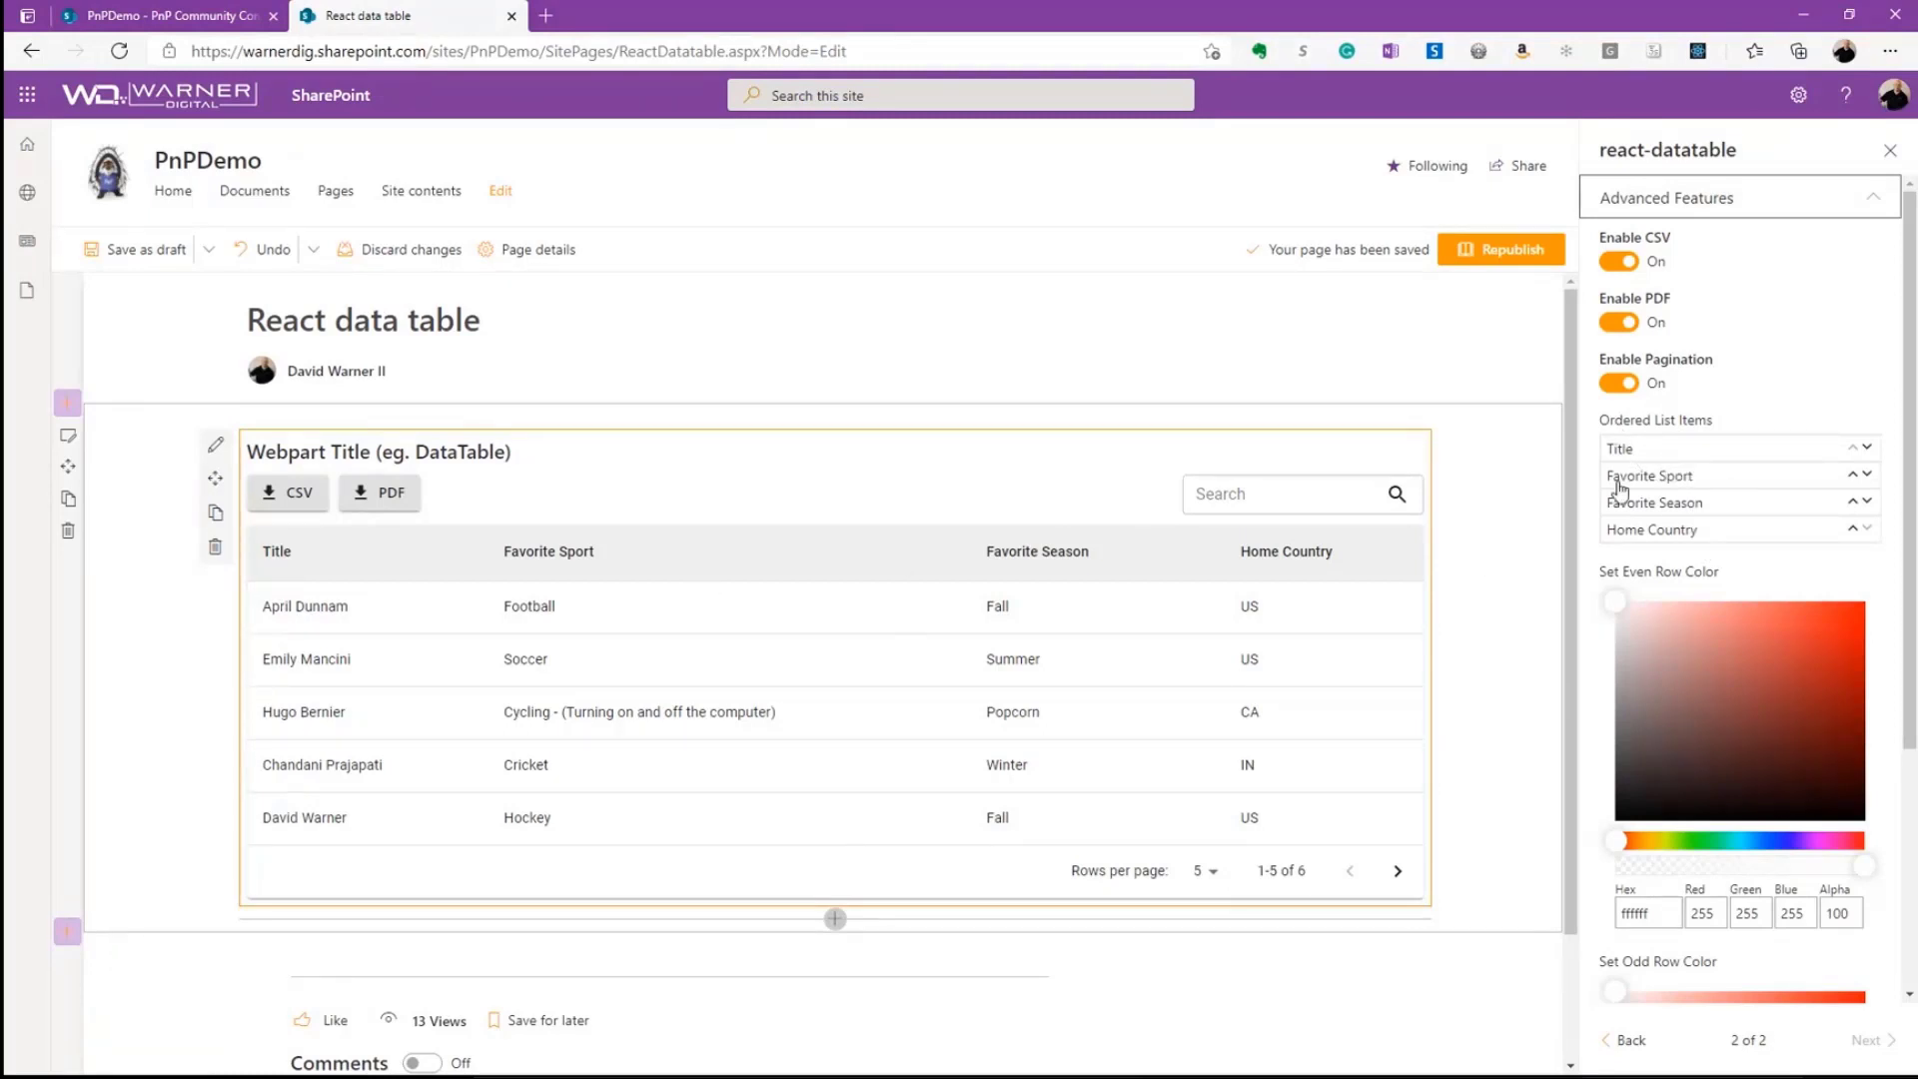
{"action": "left_click", "coordinate": [1852, 475]}
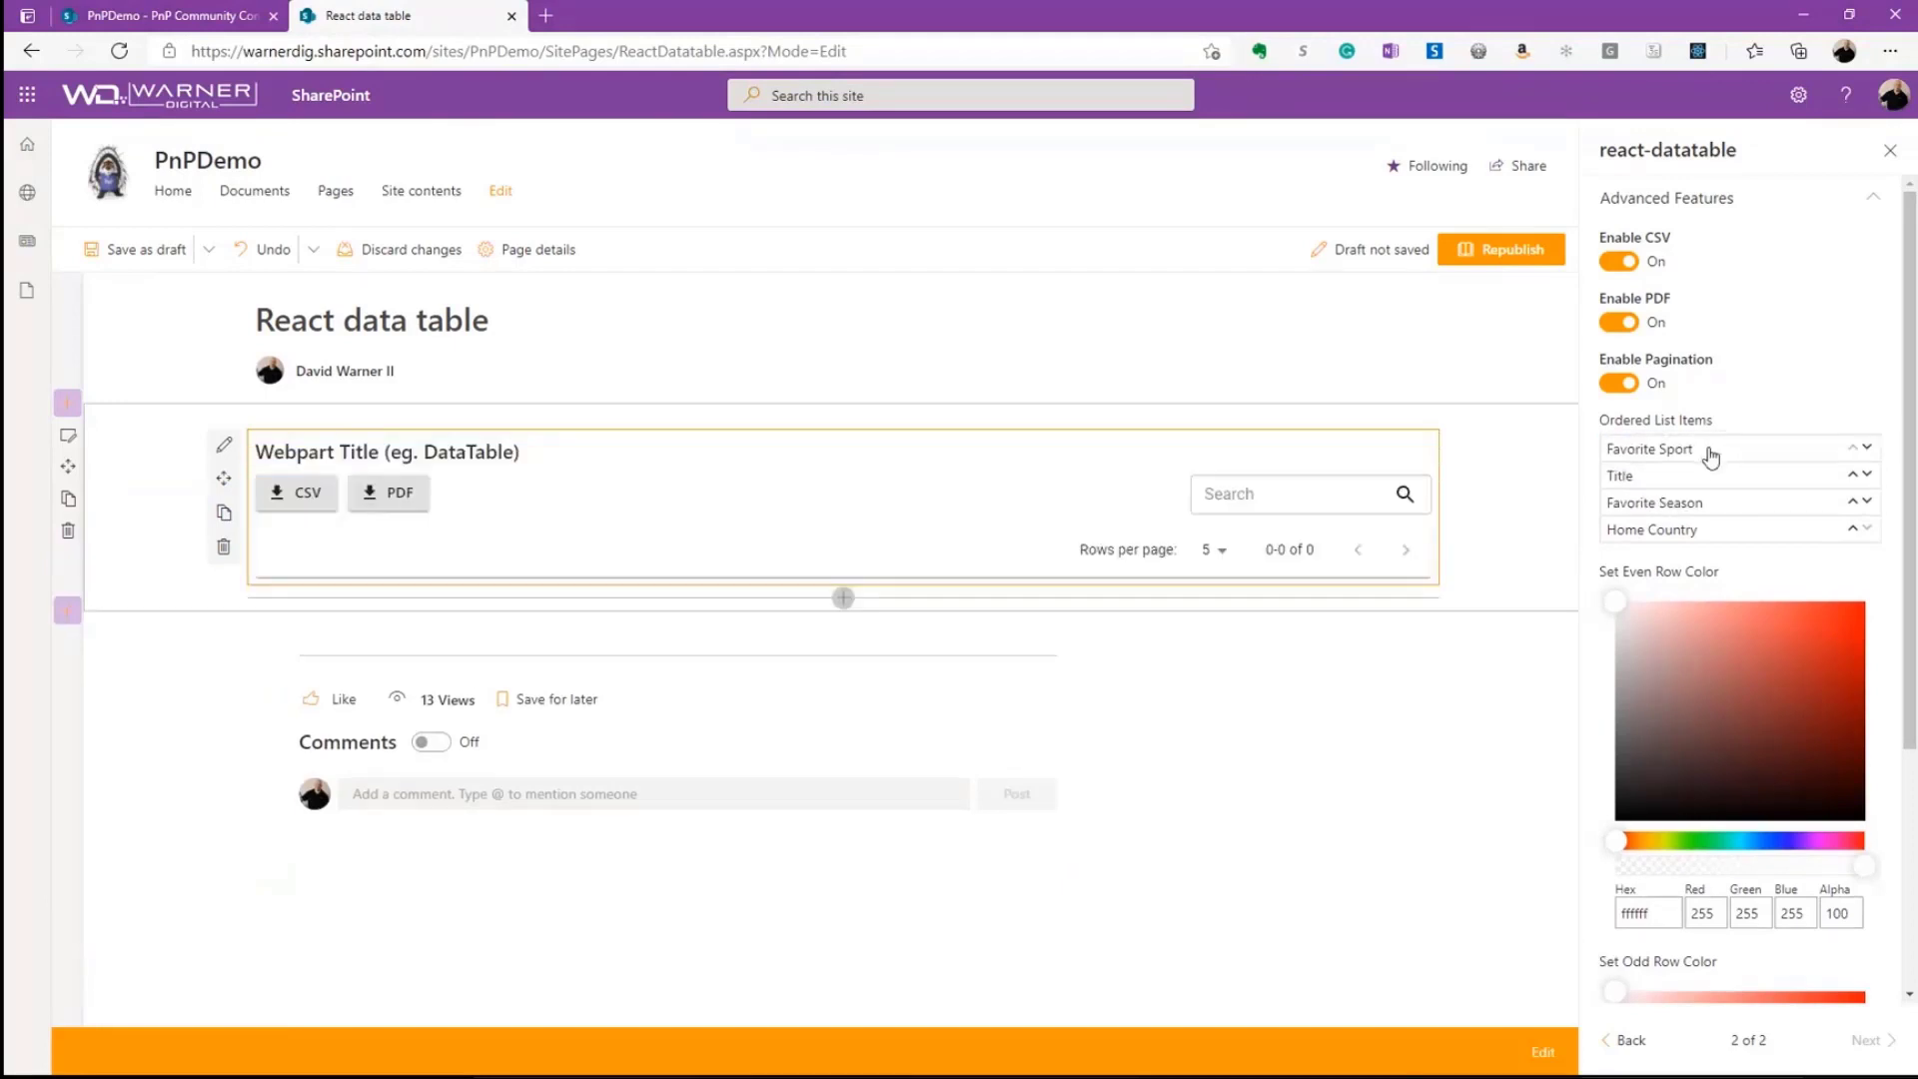
{"action": "mouse_move", "coordinate": [1639, 557]}
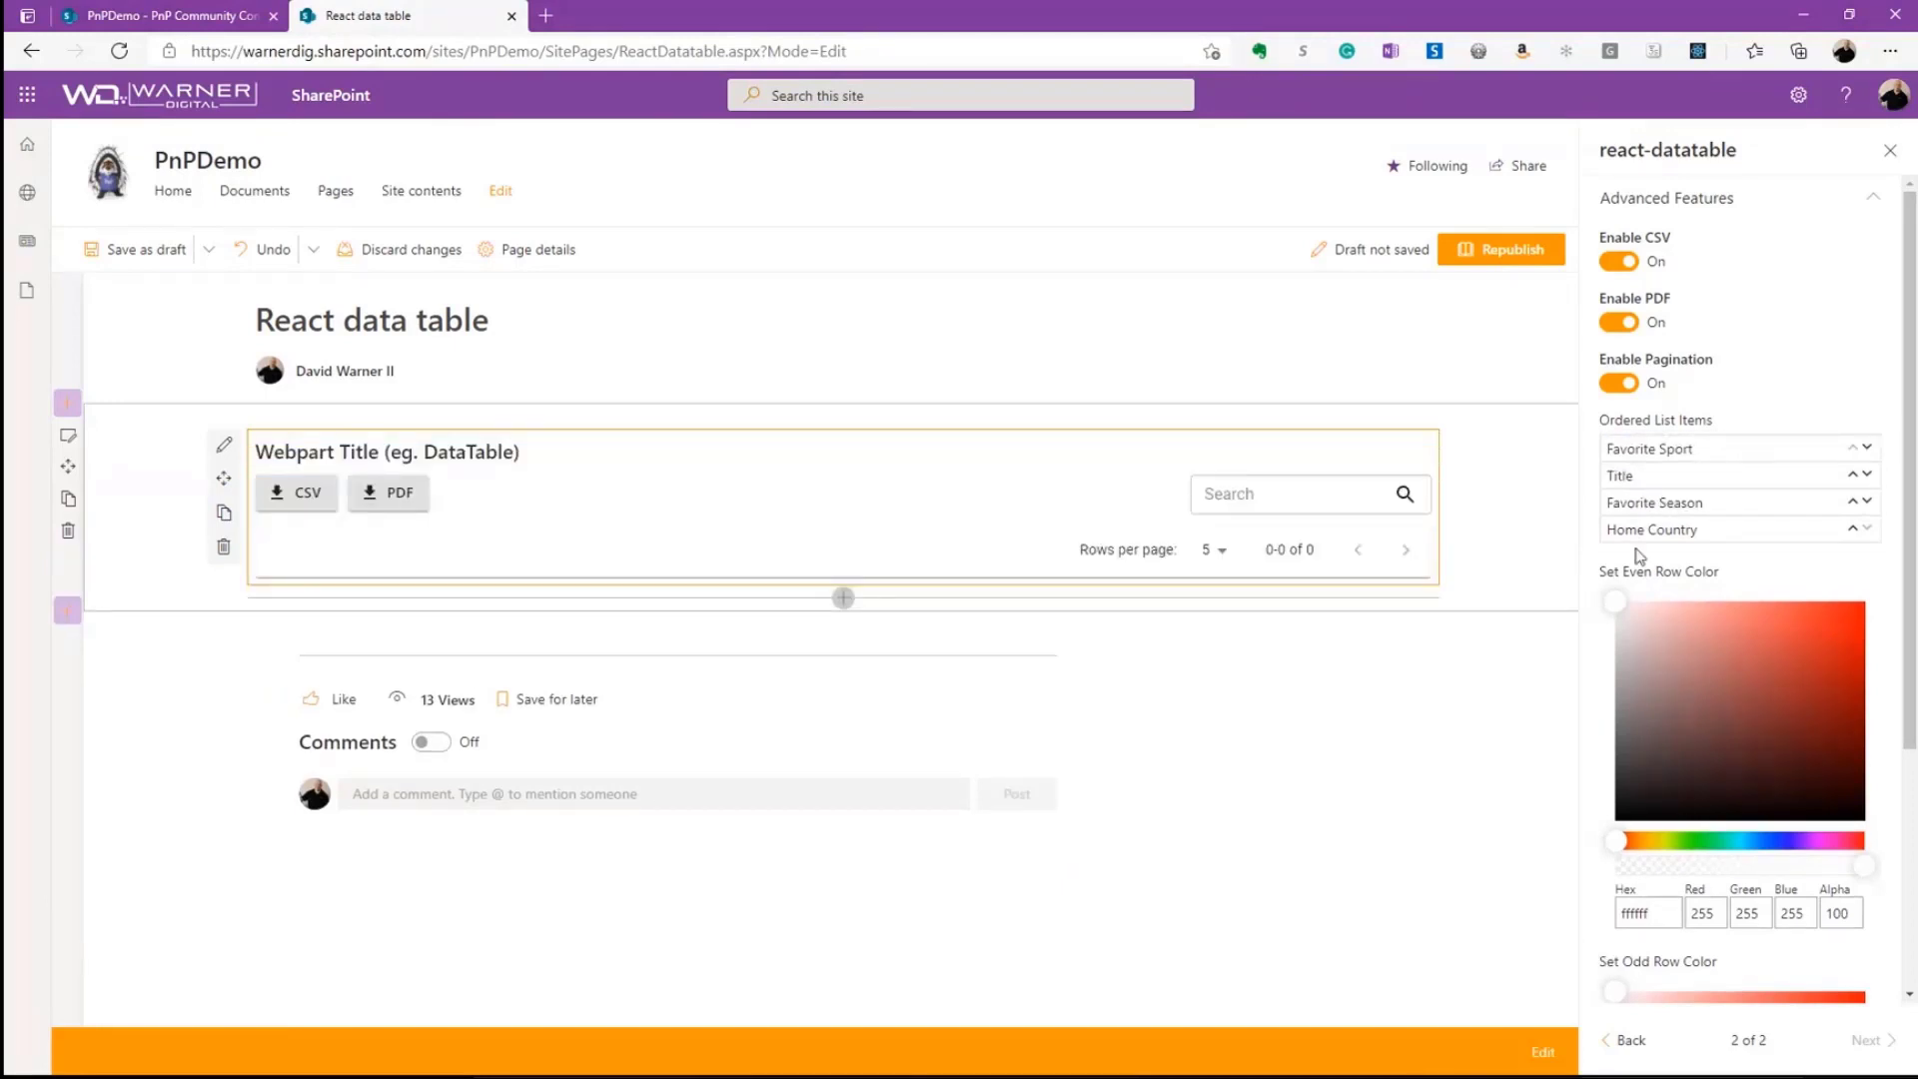
{"action": "left_click", "coordinate": [1617, 382]}
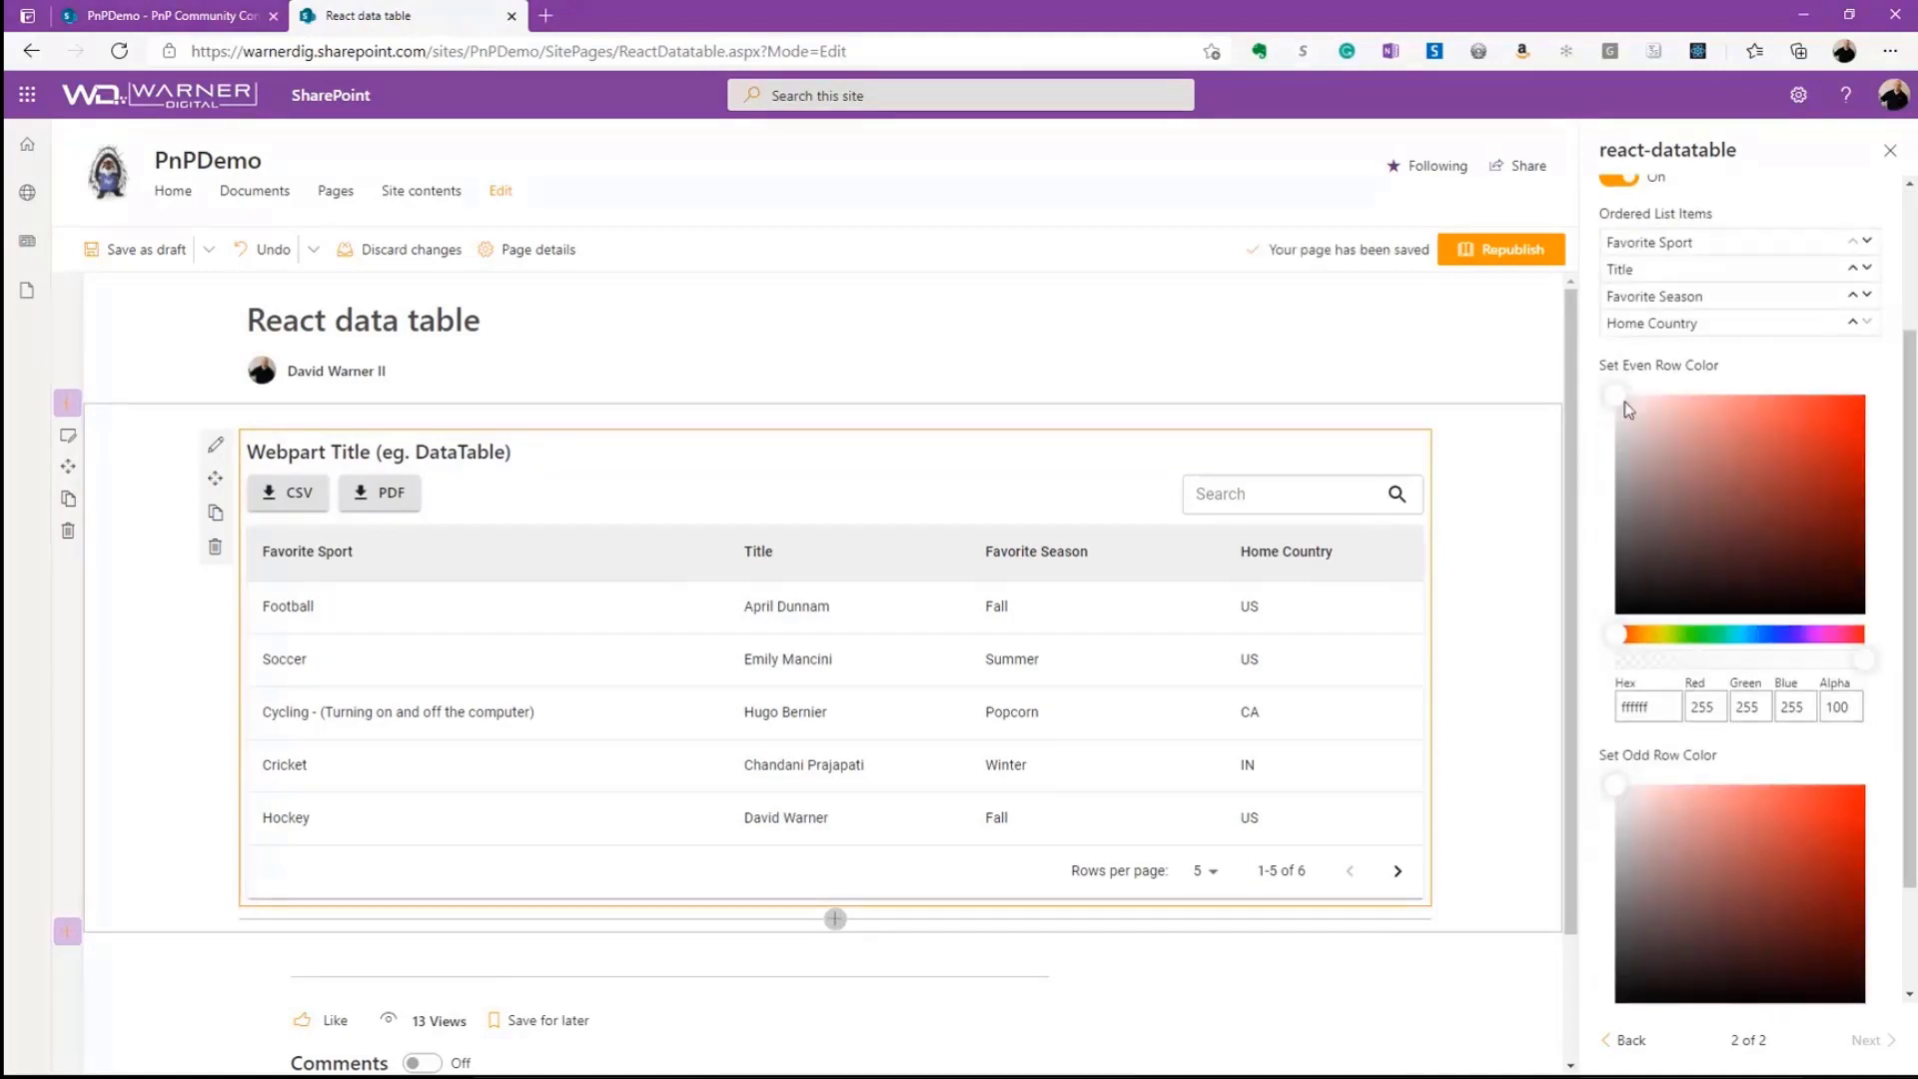
- Set a light purple even row colour and a pale orange odd row colour
{"action": "left_click", "coordinate": [1652, 420]}
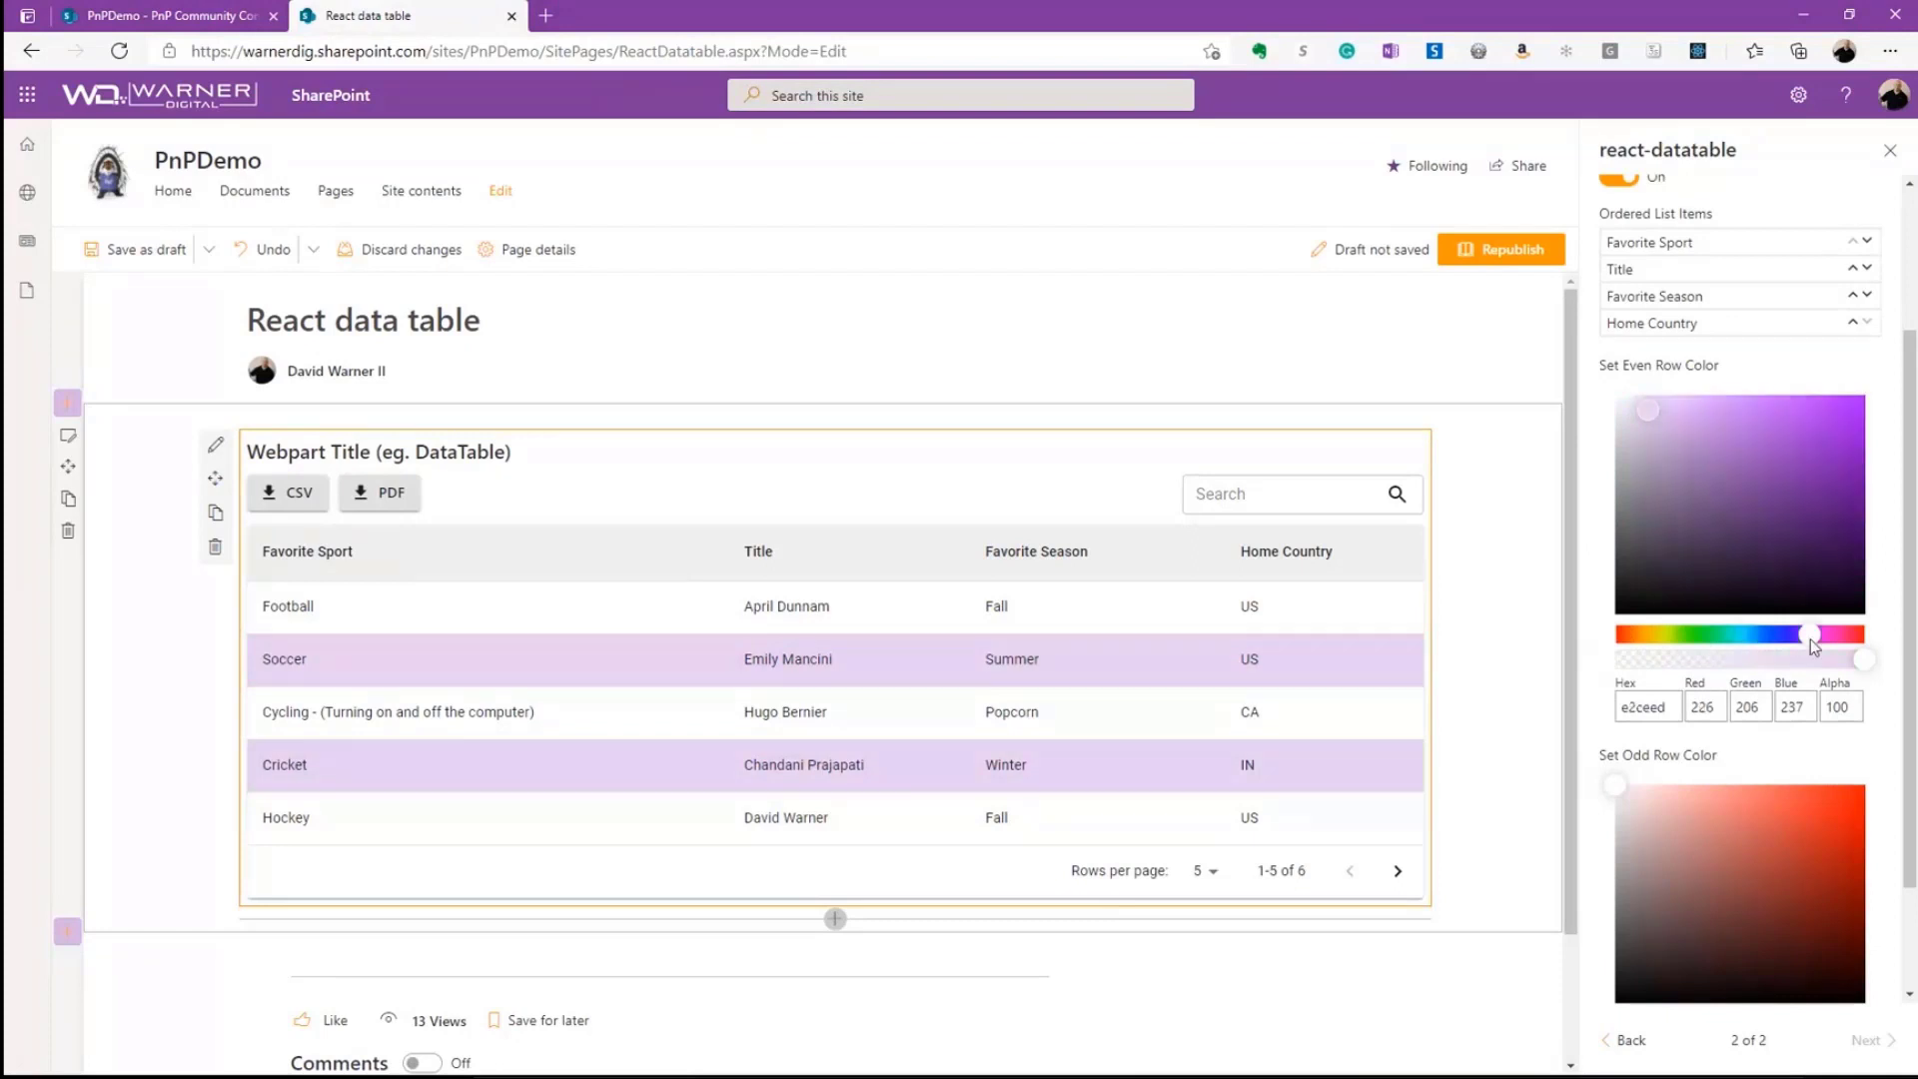
{"action": "scroll", "scroll_direction": "down", "scroll_amount": 3}
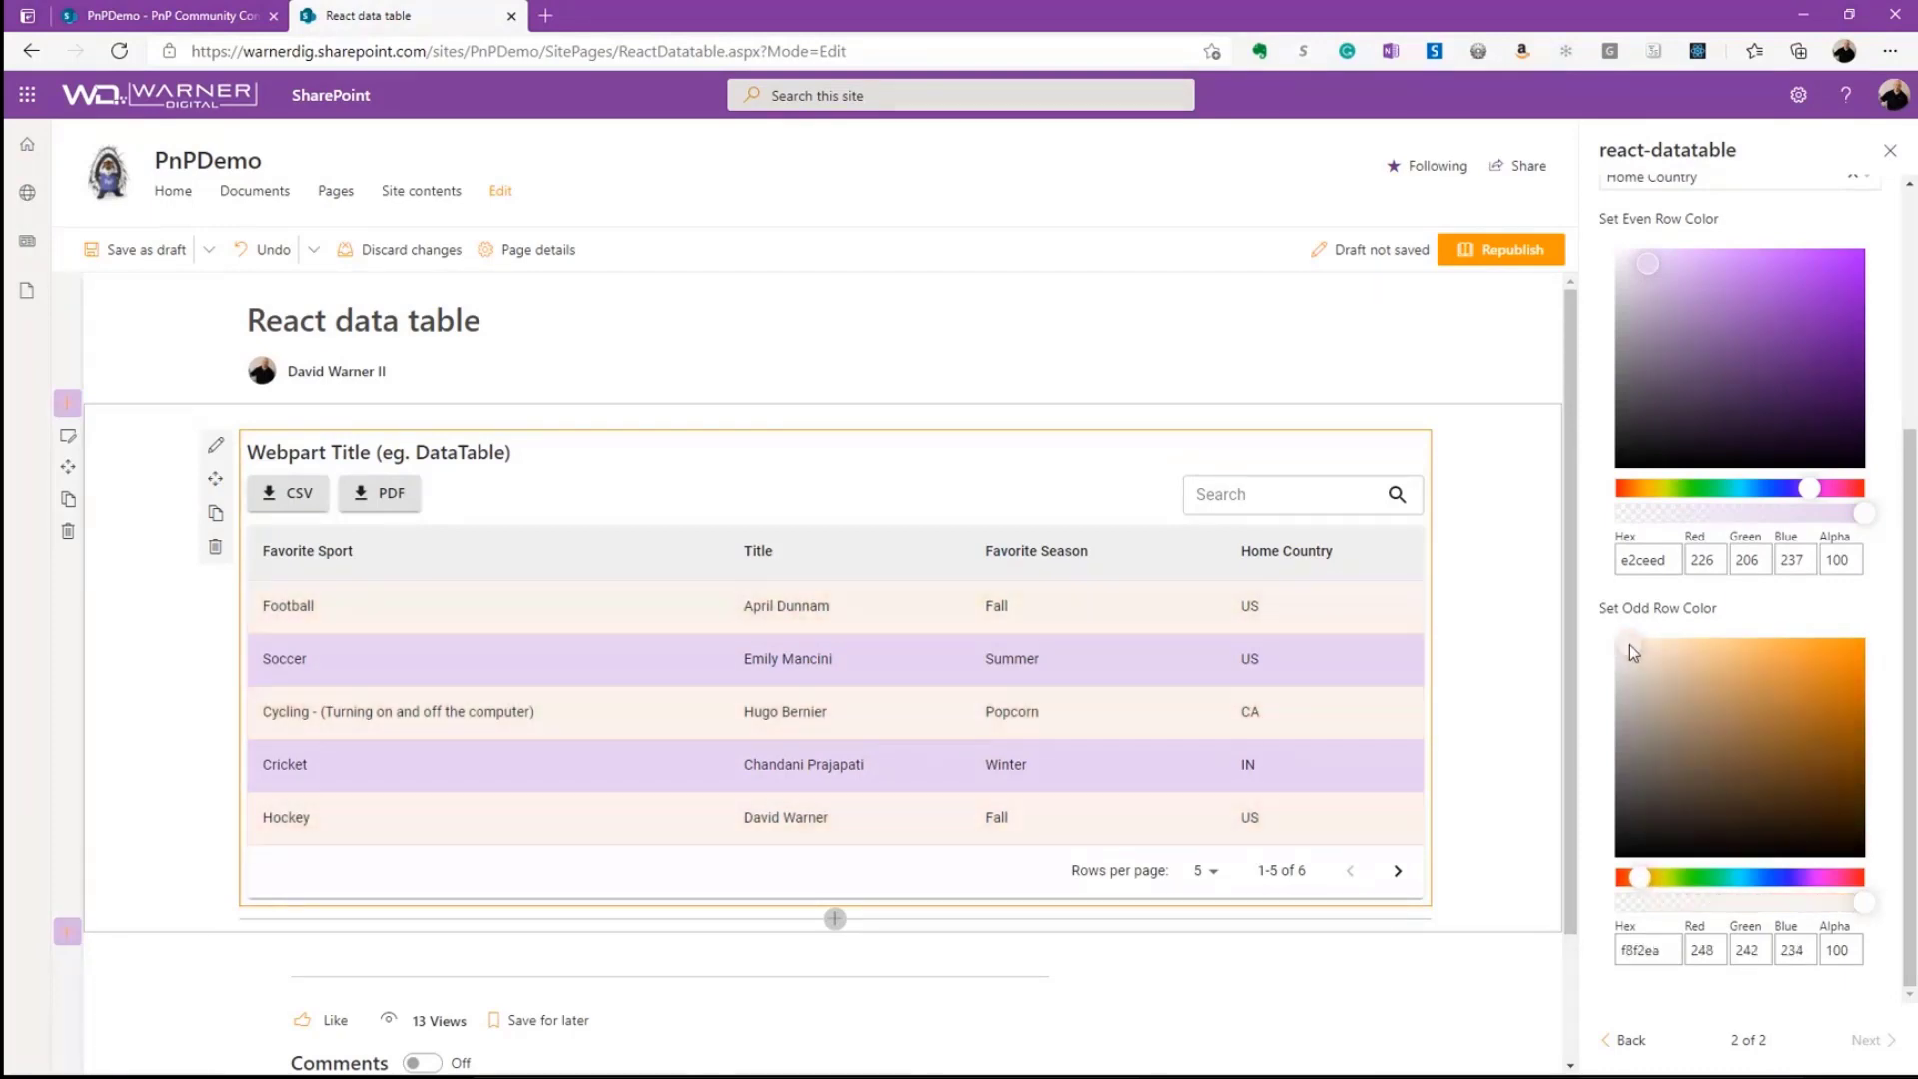
{"action": "mouse_move", "coordinate": [1703, 599]}
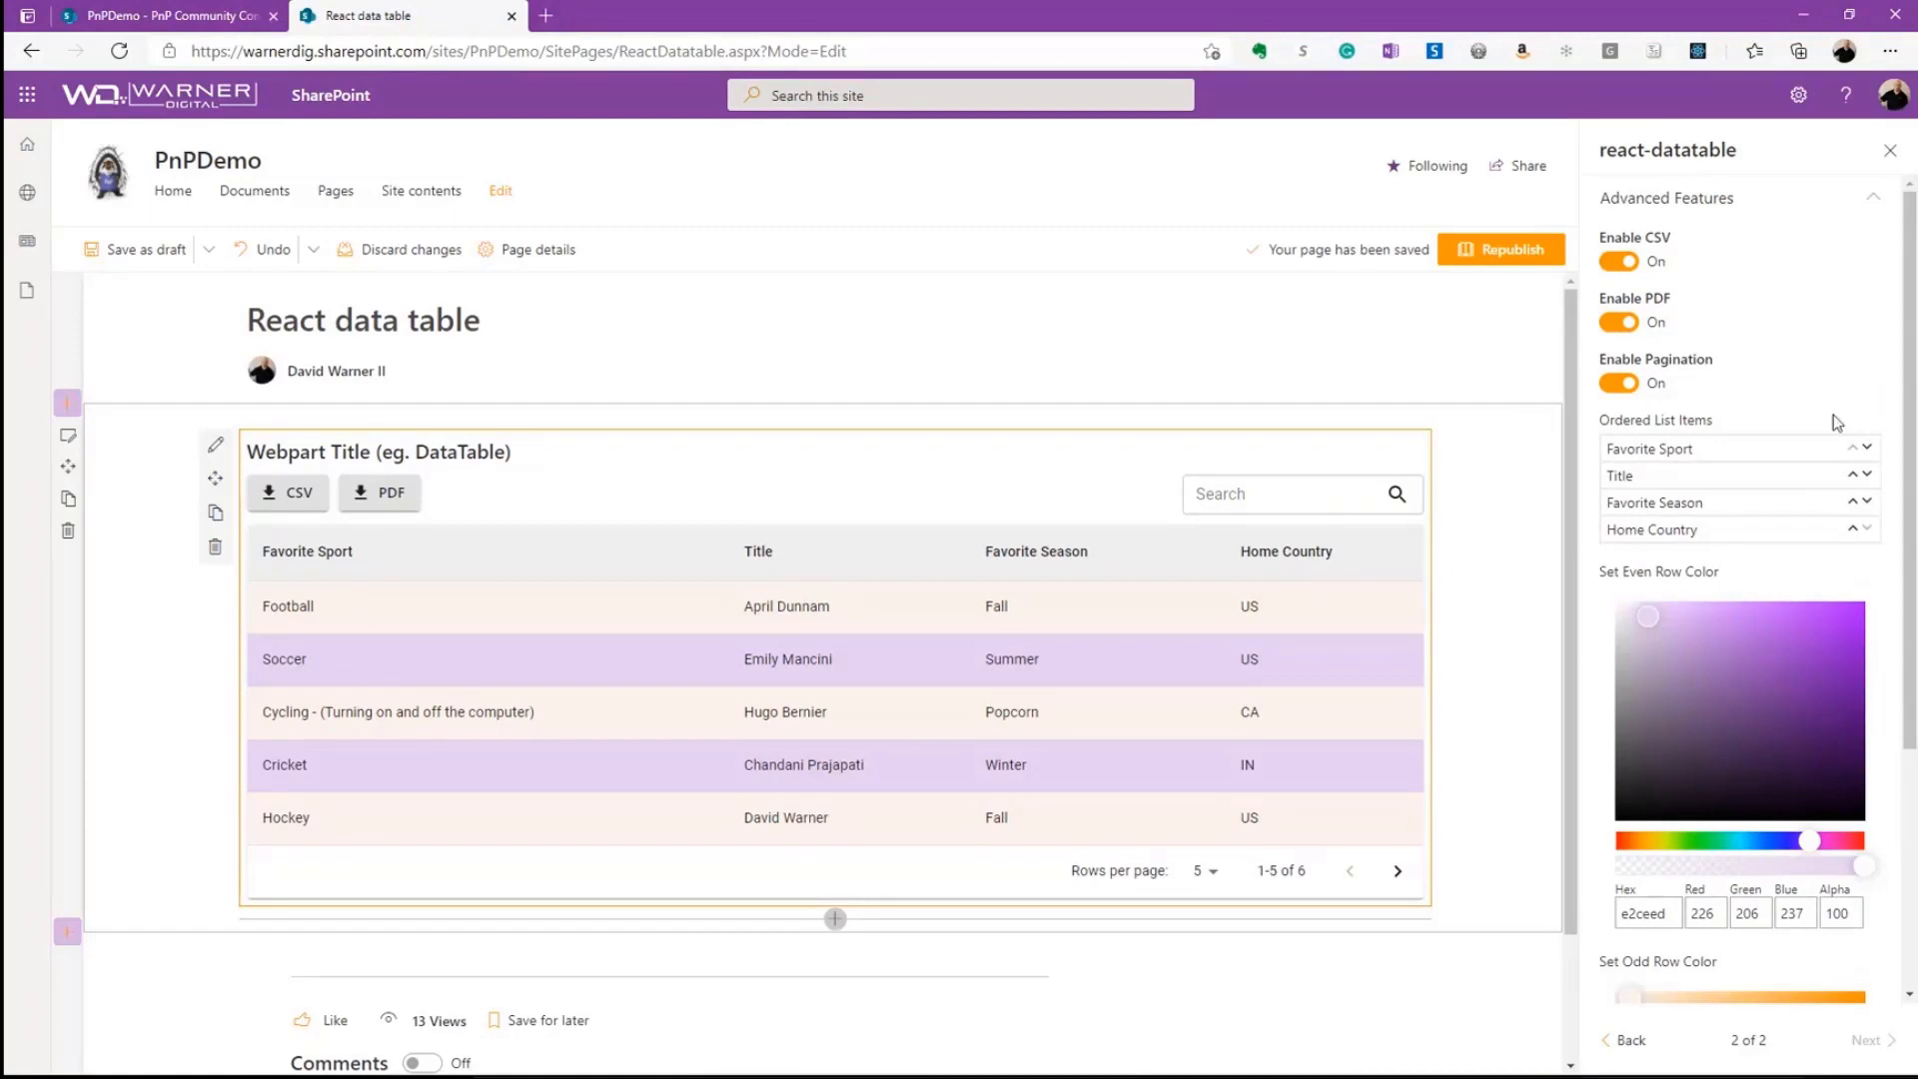
{"action": "mouse_move", "coordinate": [1789, 567]}
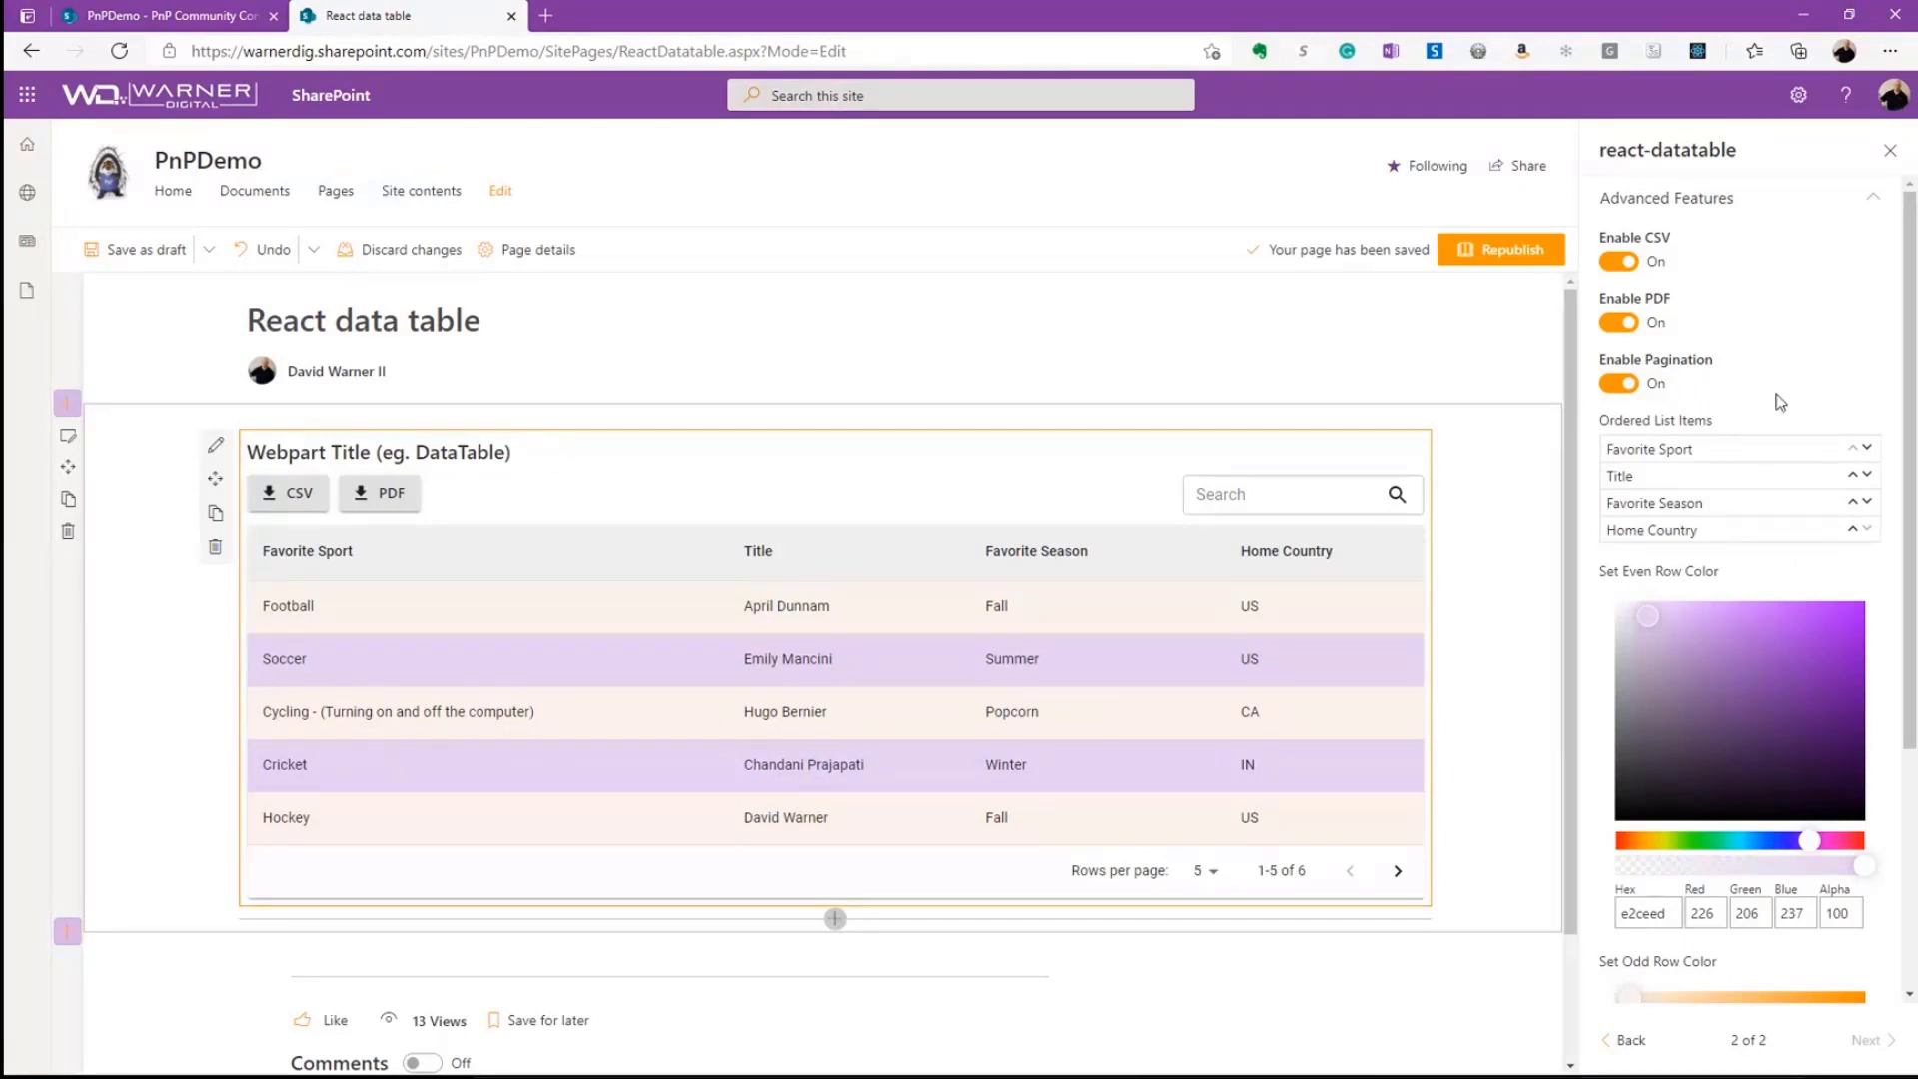
{"action": "mouse_move", "coordinate": [1739, 370]}
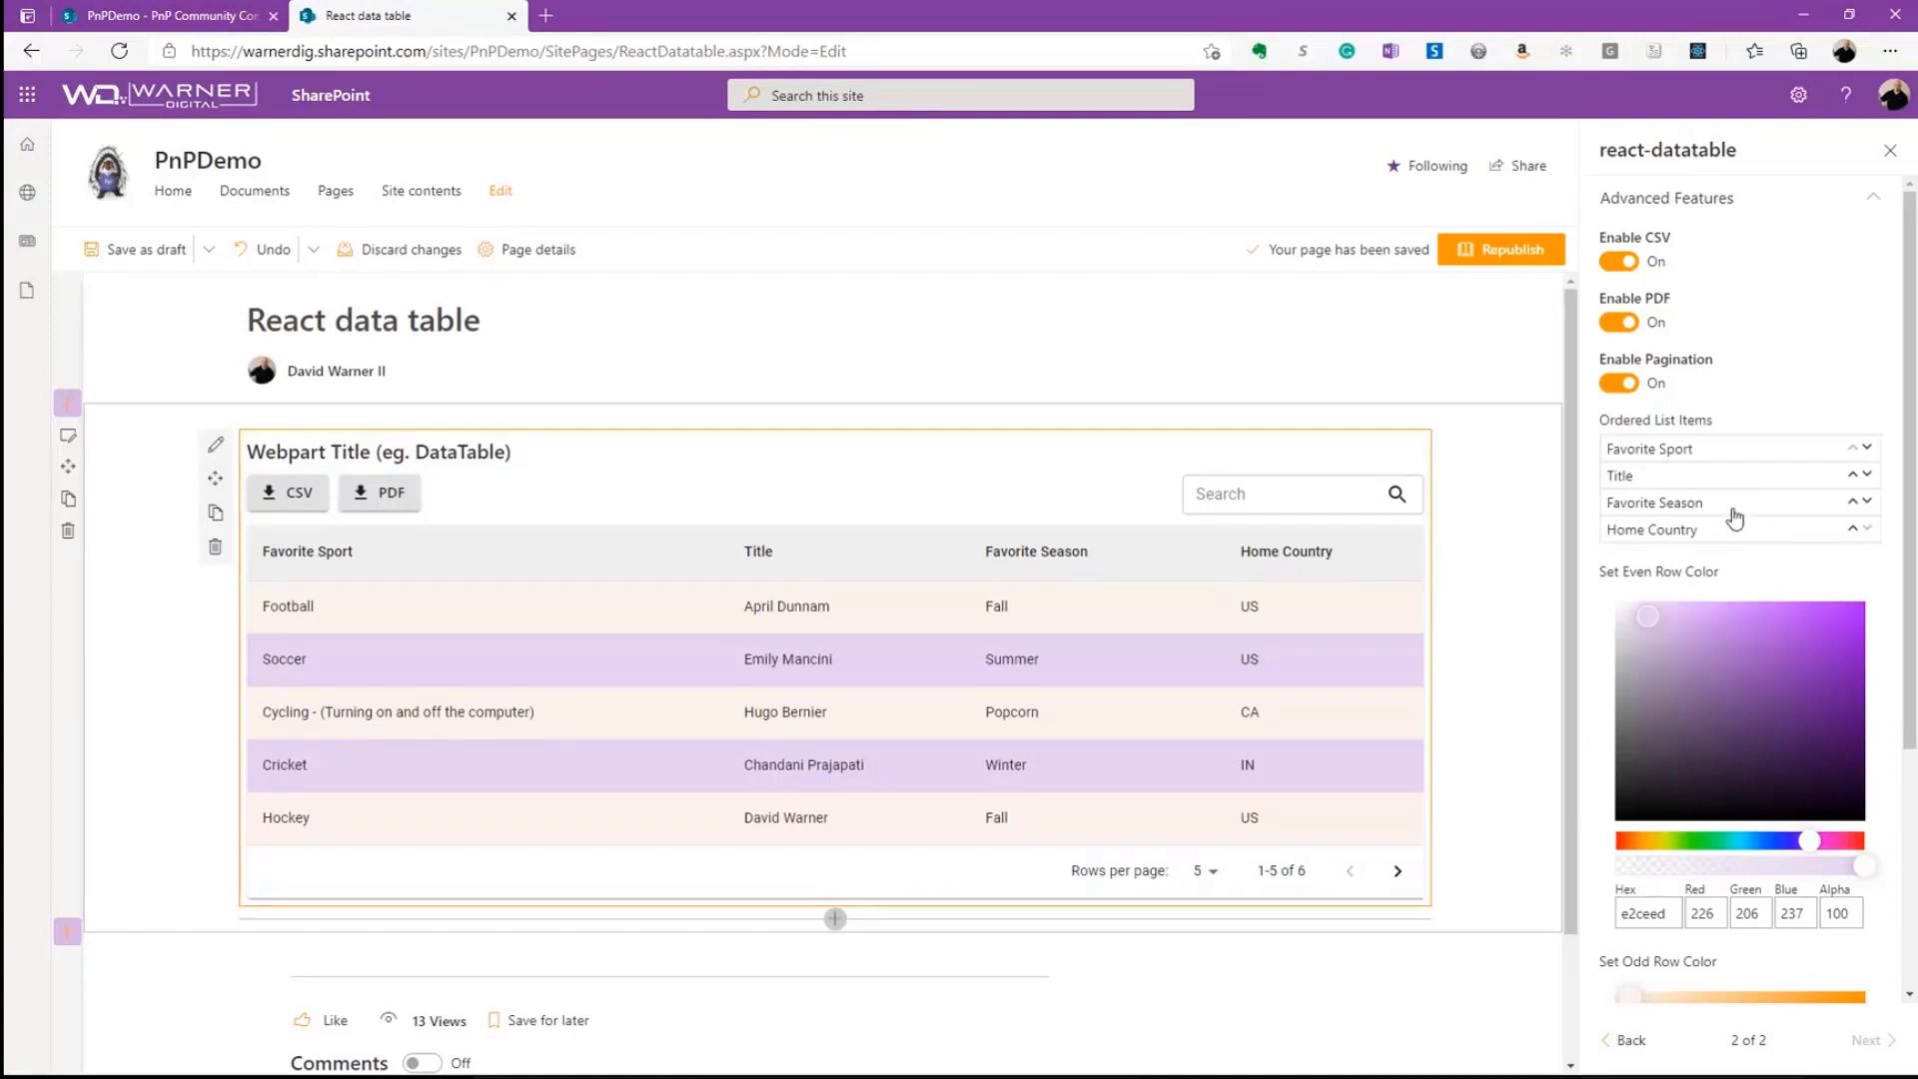
{"action": "mouse_move", "coordinate": [1729, 494]}
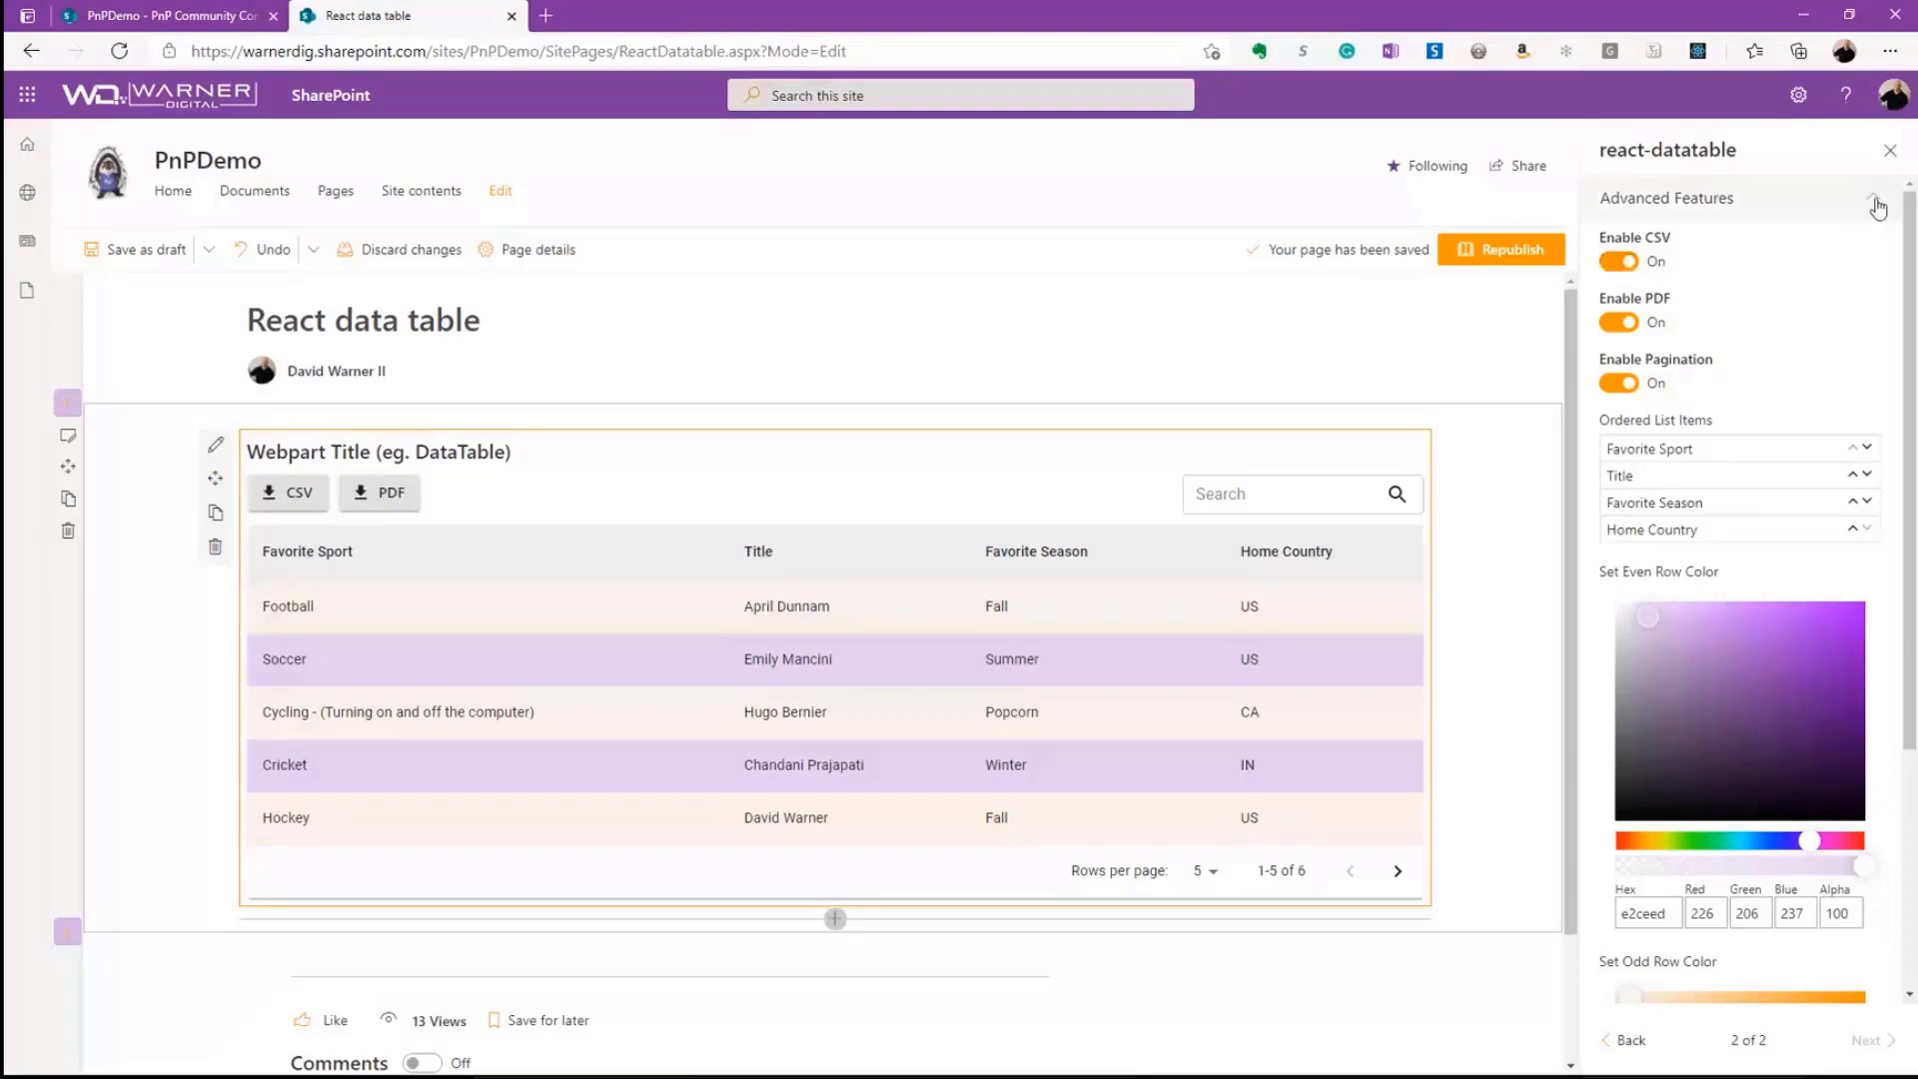
{"action": "left_click", "coordinate": [1501, 249]}
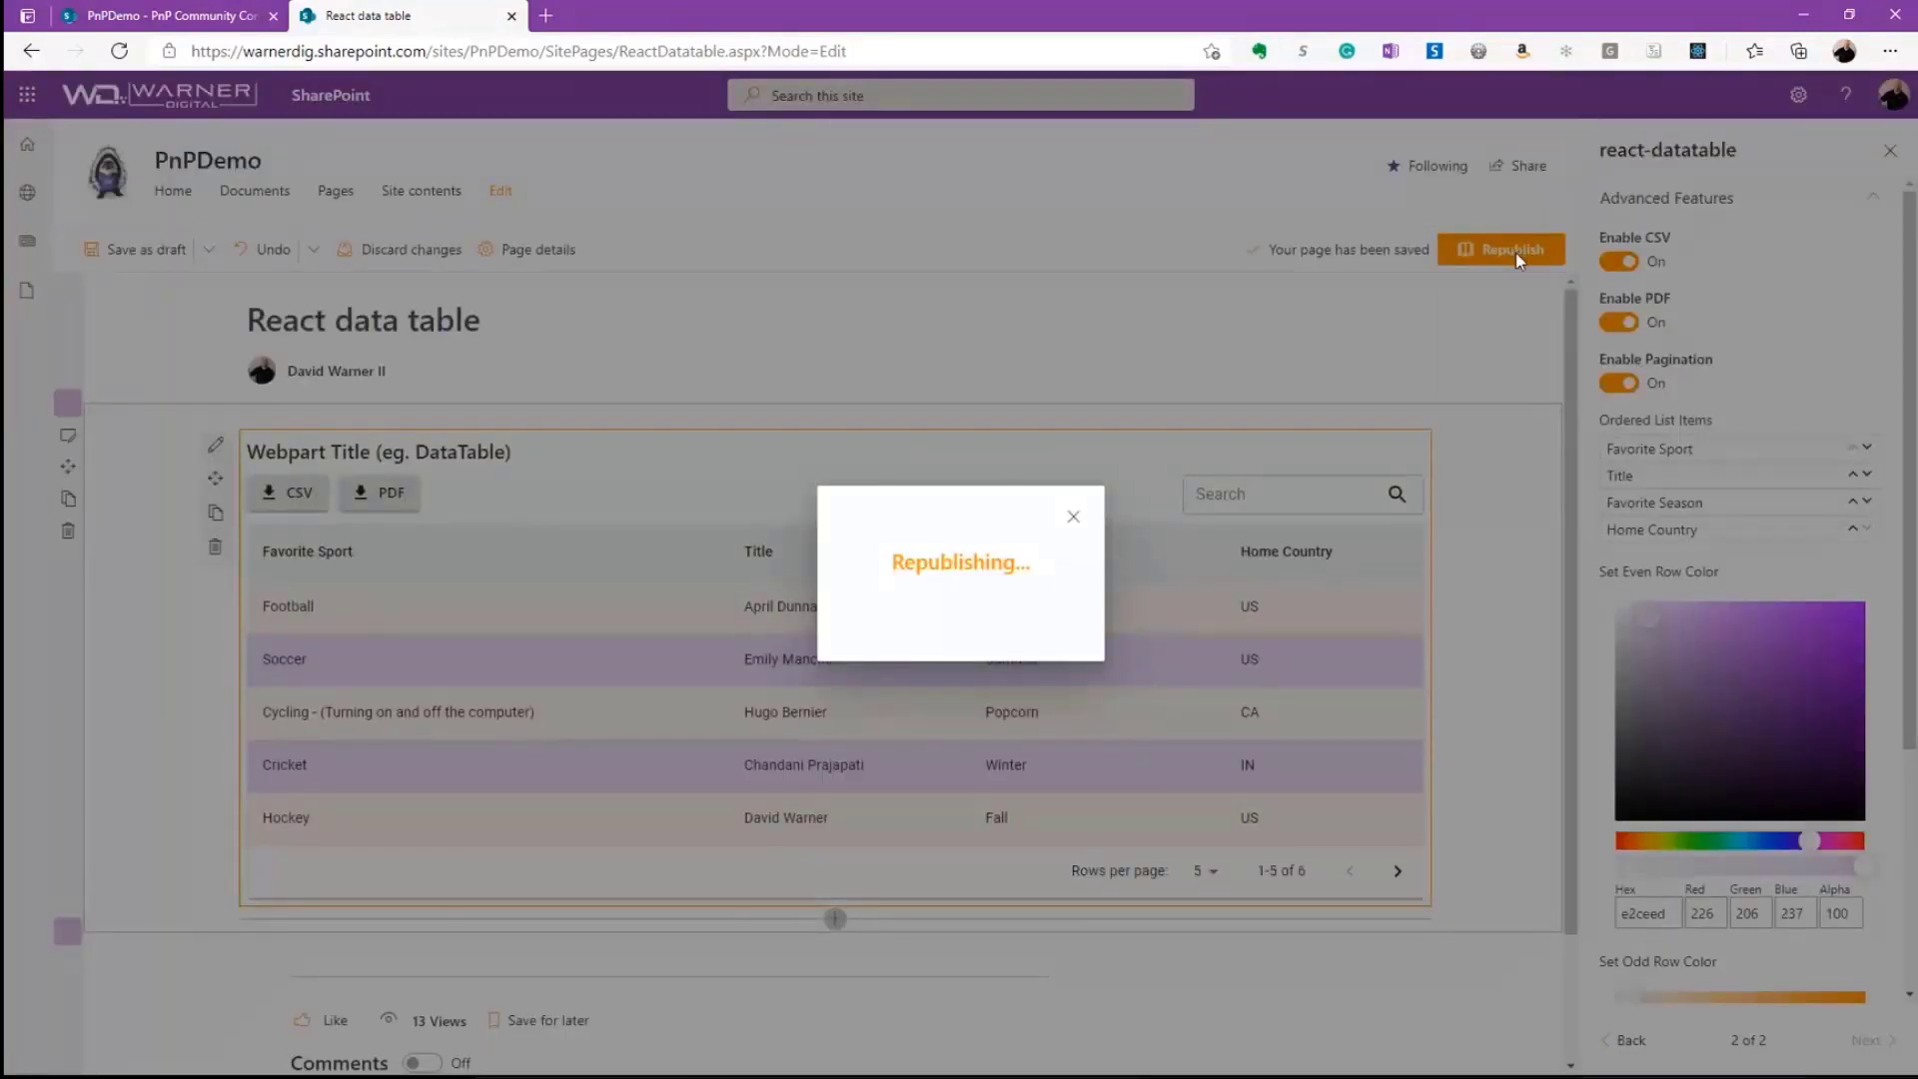
- Republish the page and sort the table rows by Favorite Season, then by Favorite Sport
{"action": "left_click", "coordinate": [1503, 250]}
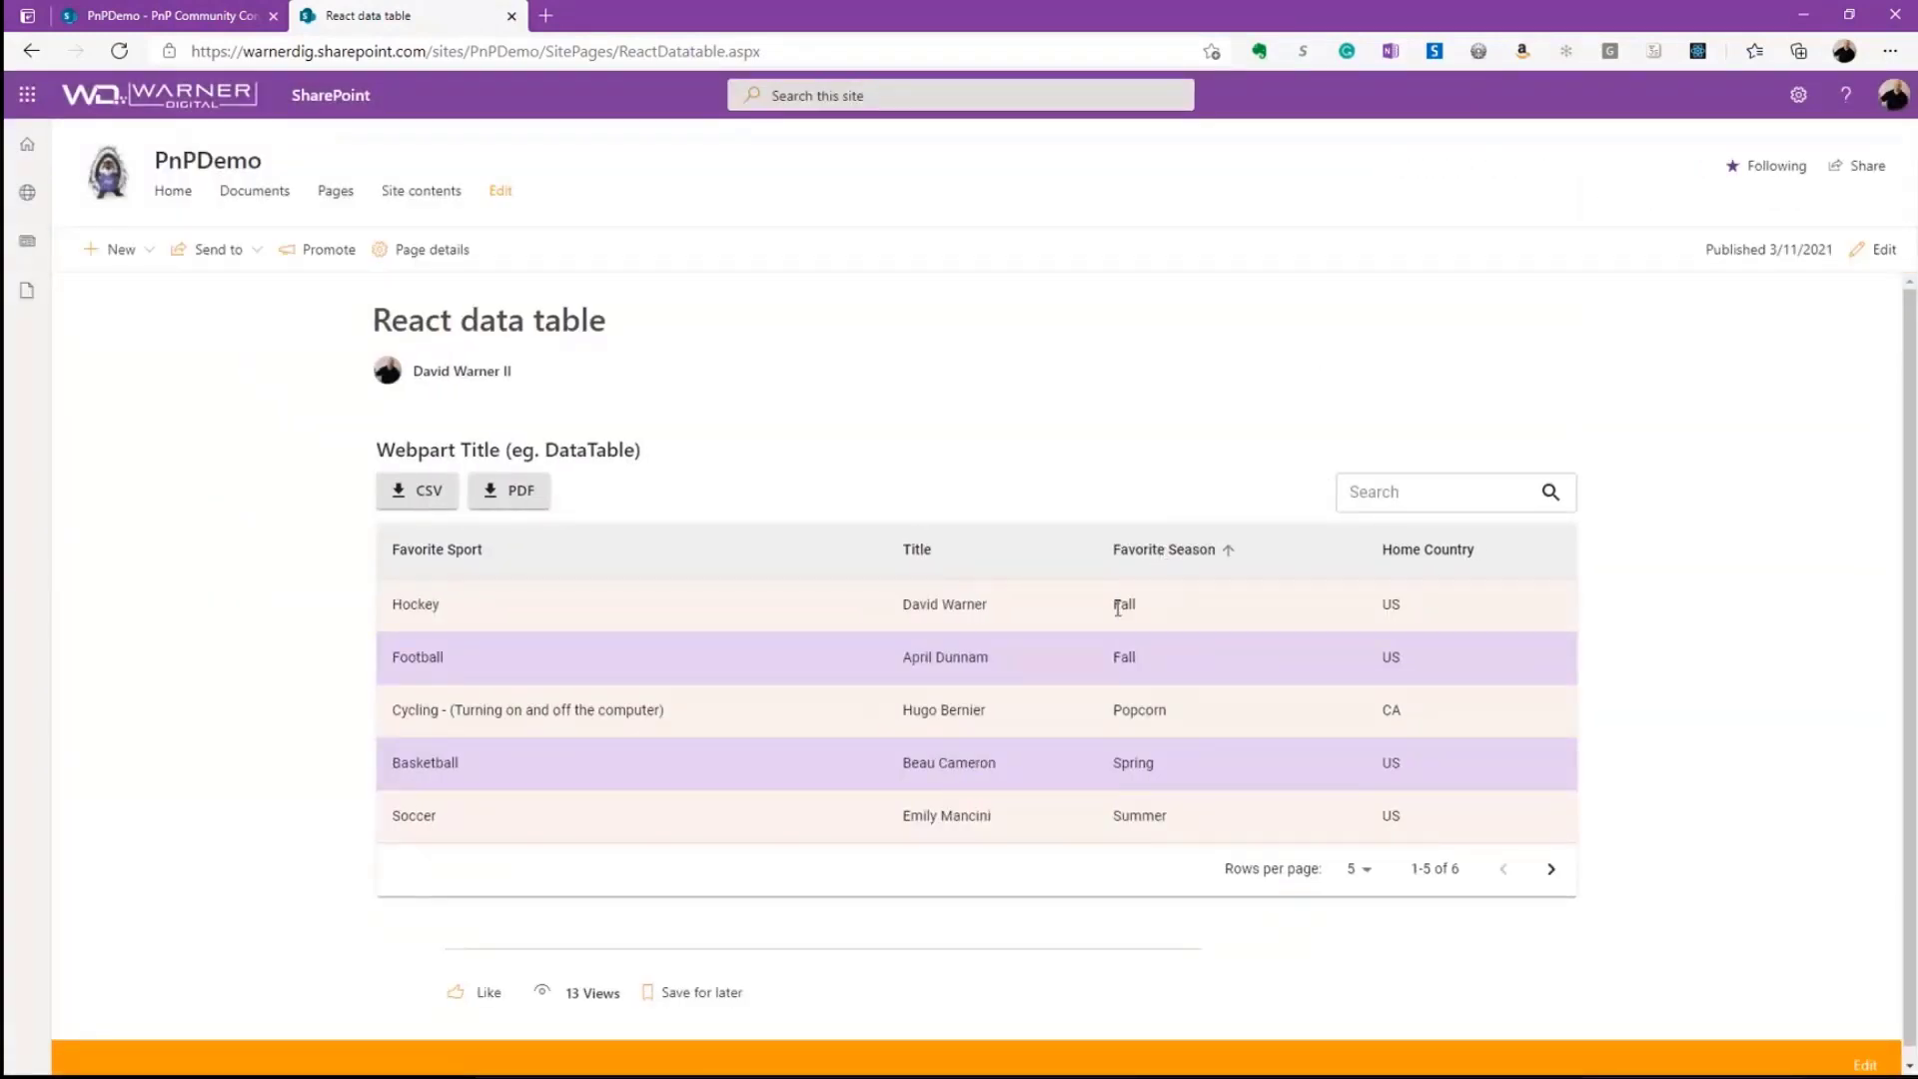
{"action": "left_click", "coordinate": [438, 550]}
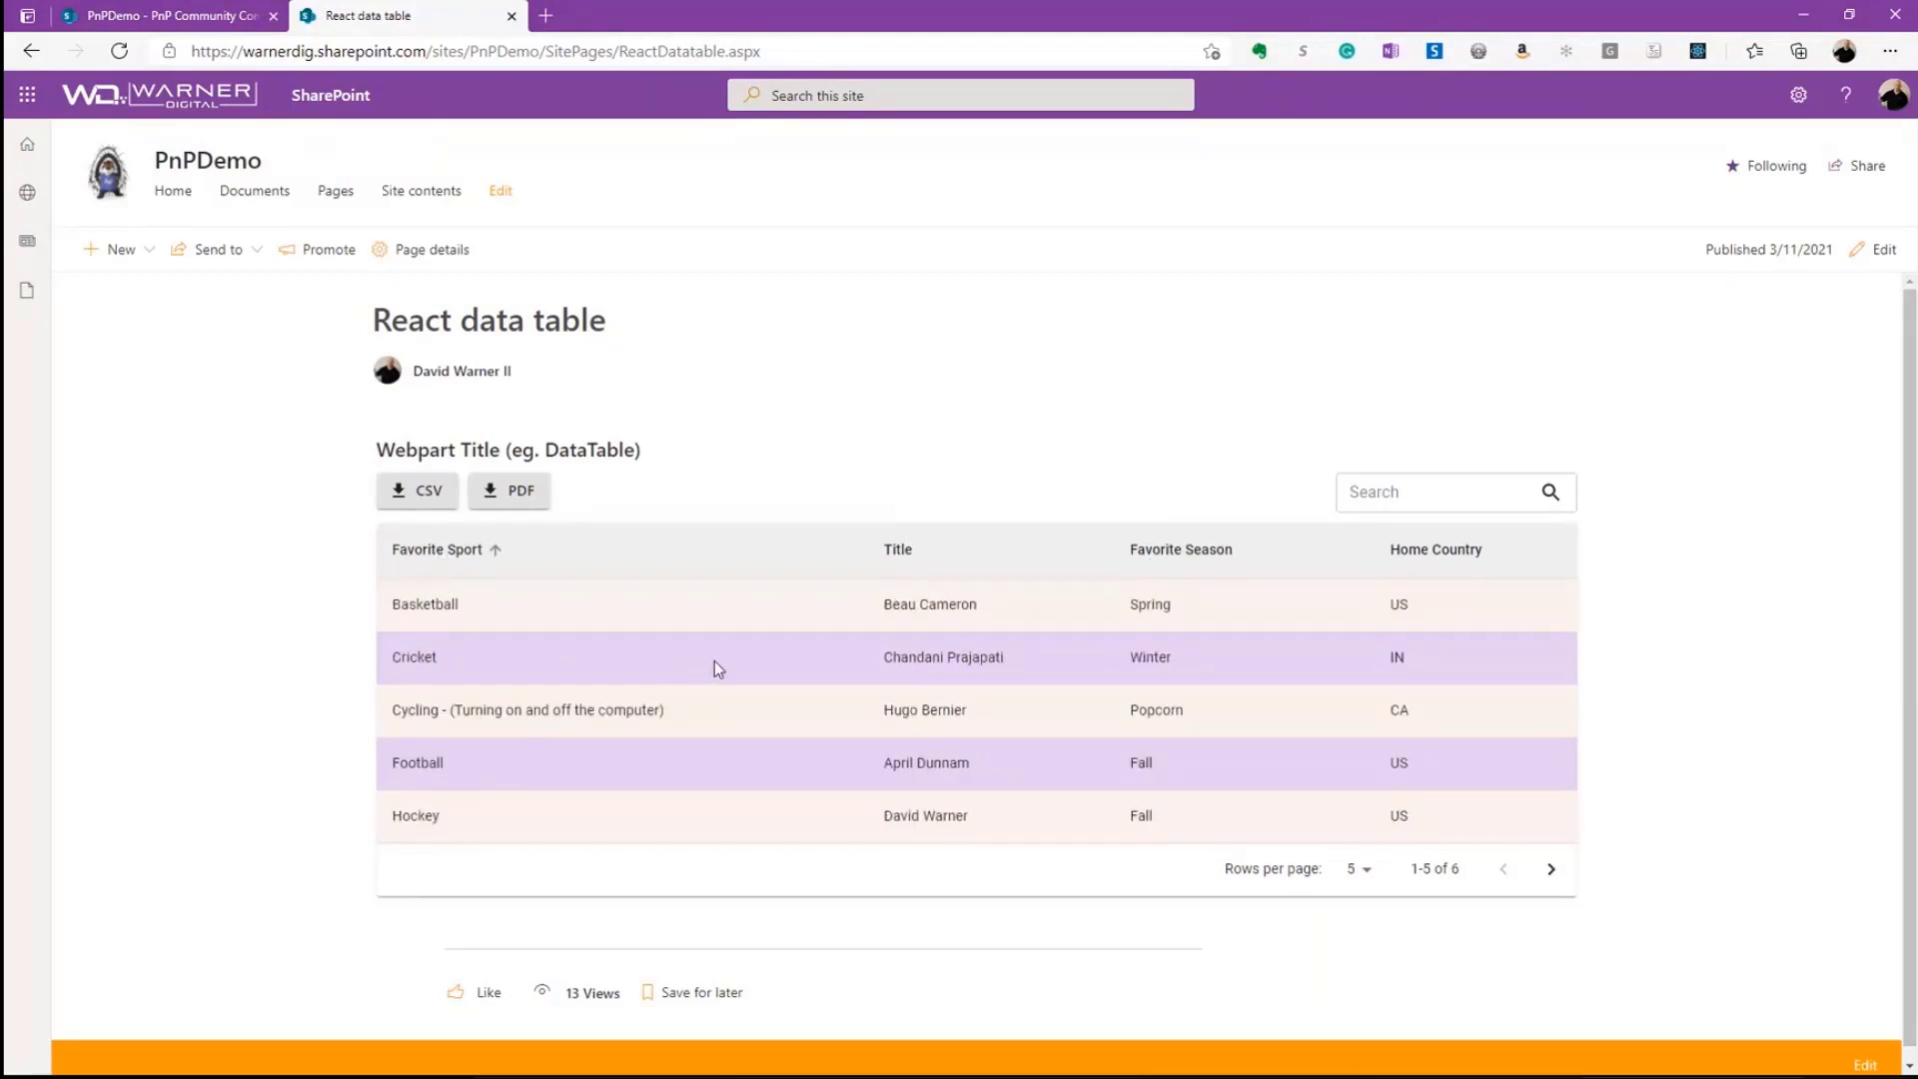
{"action": "mouse_move", "coordinate": [1024, 677]}
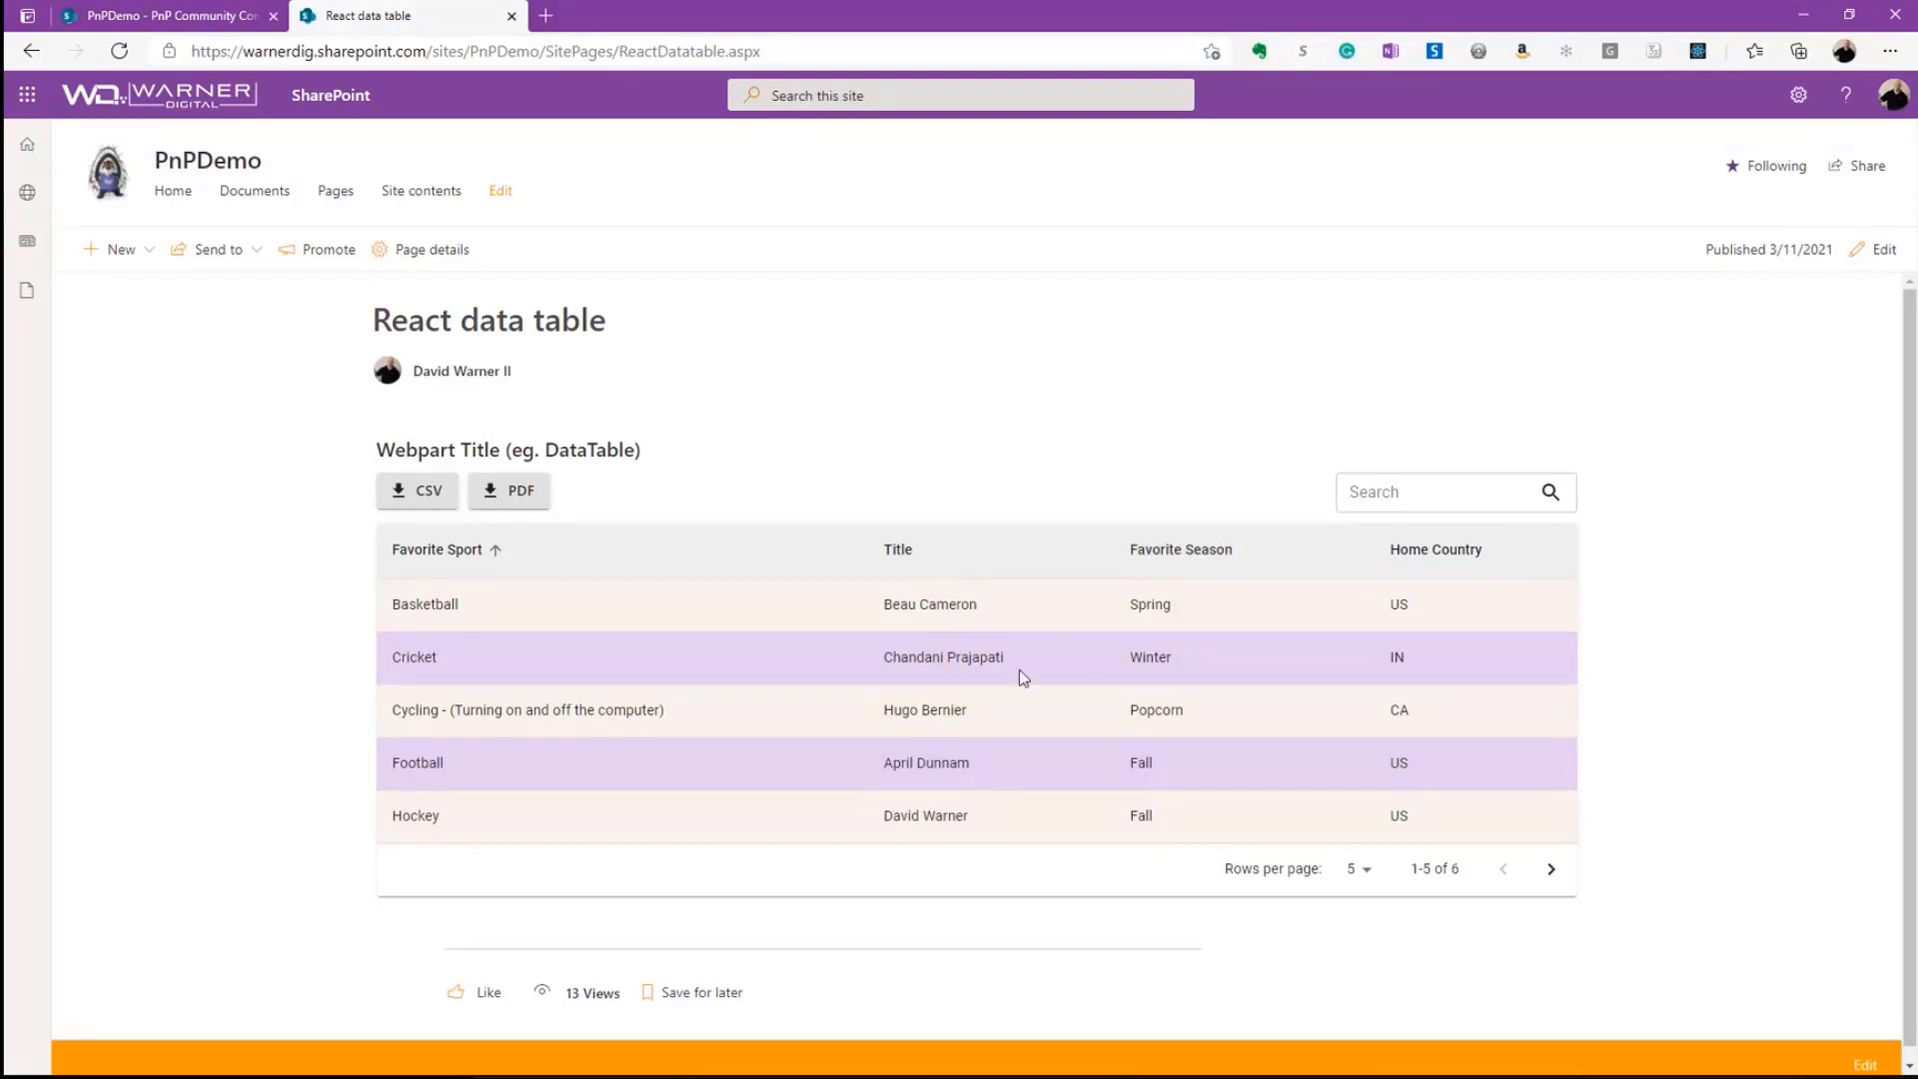
{"action": "mouse_move", "coordinate": [1165, 734]}
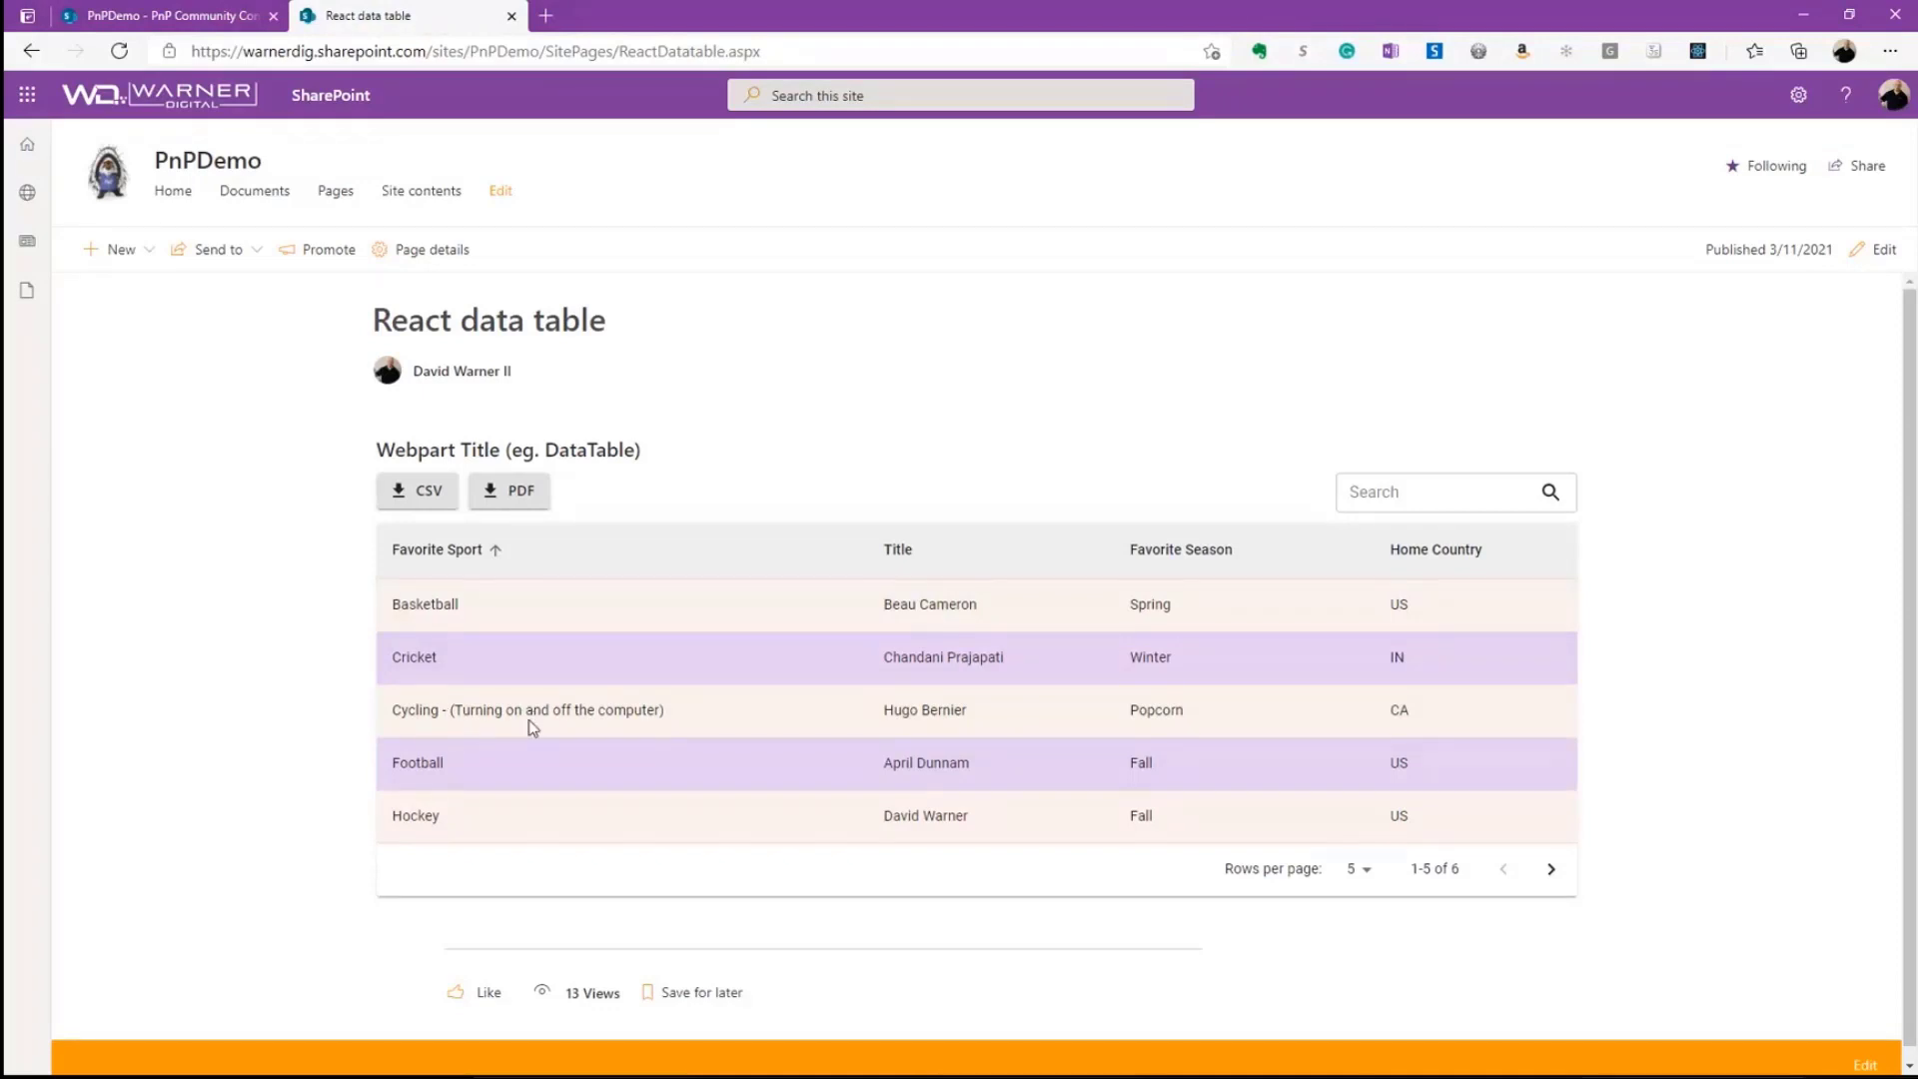
{"action": "left_click", "coordinate": [1455, 491]}
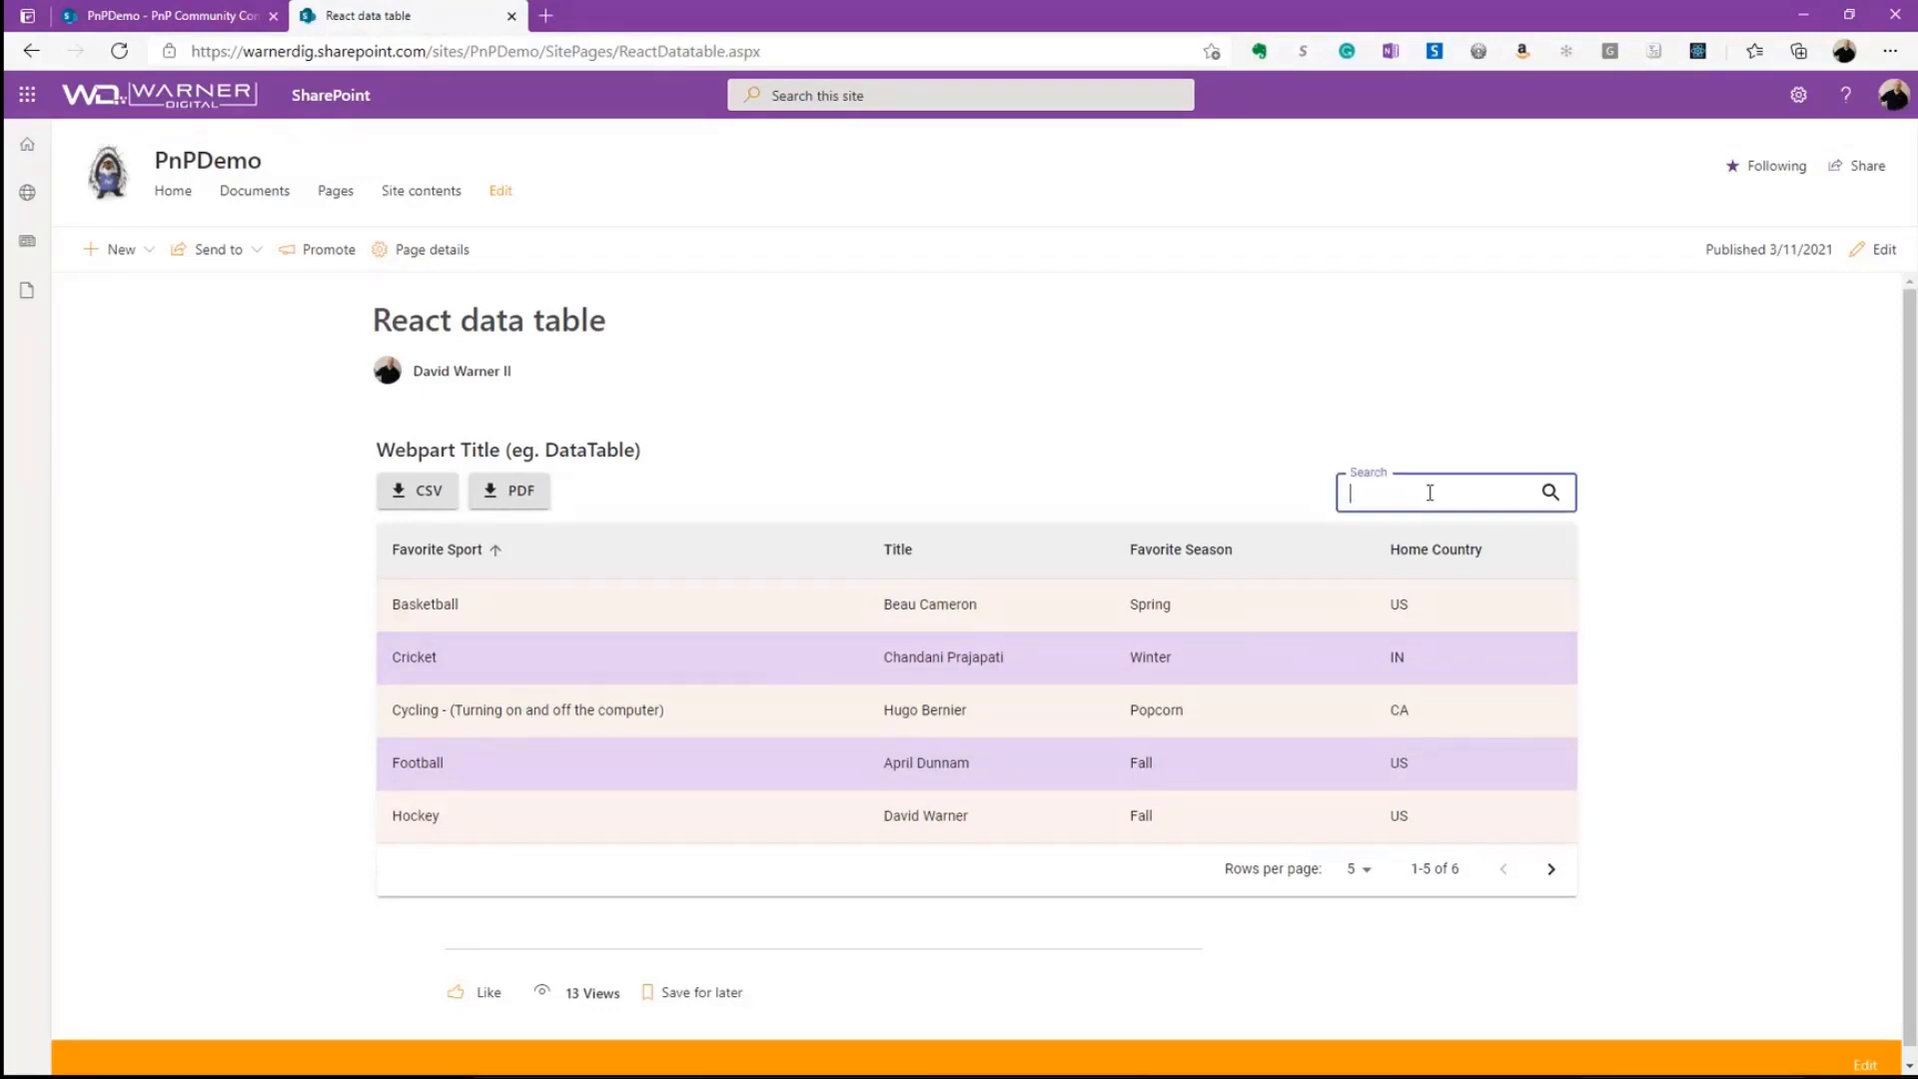
{"action": "type", "text": "pop"}
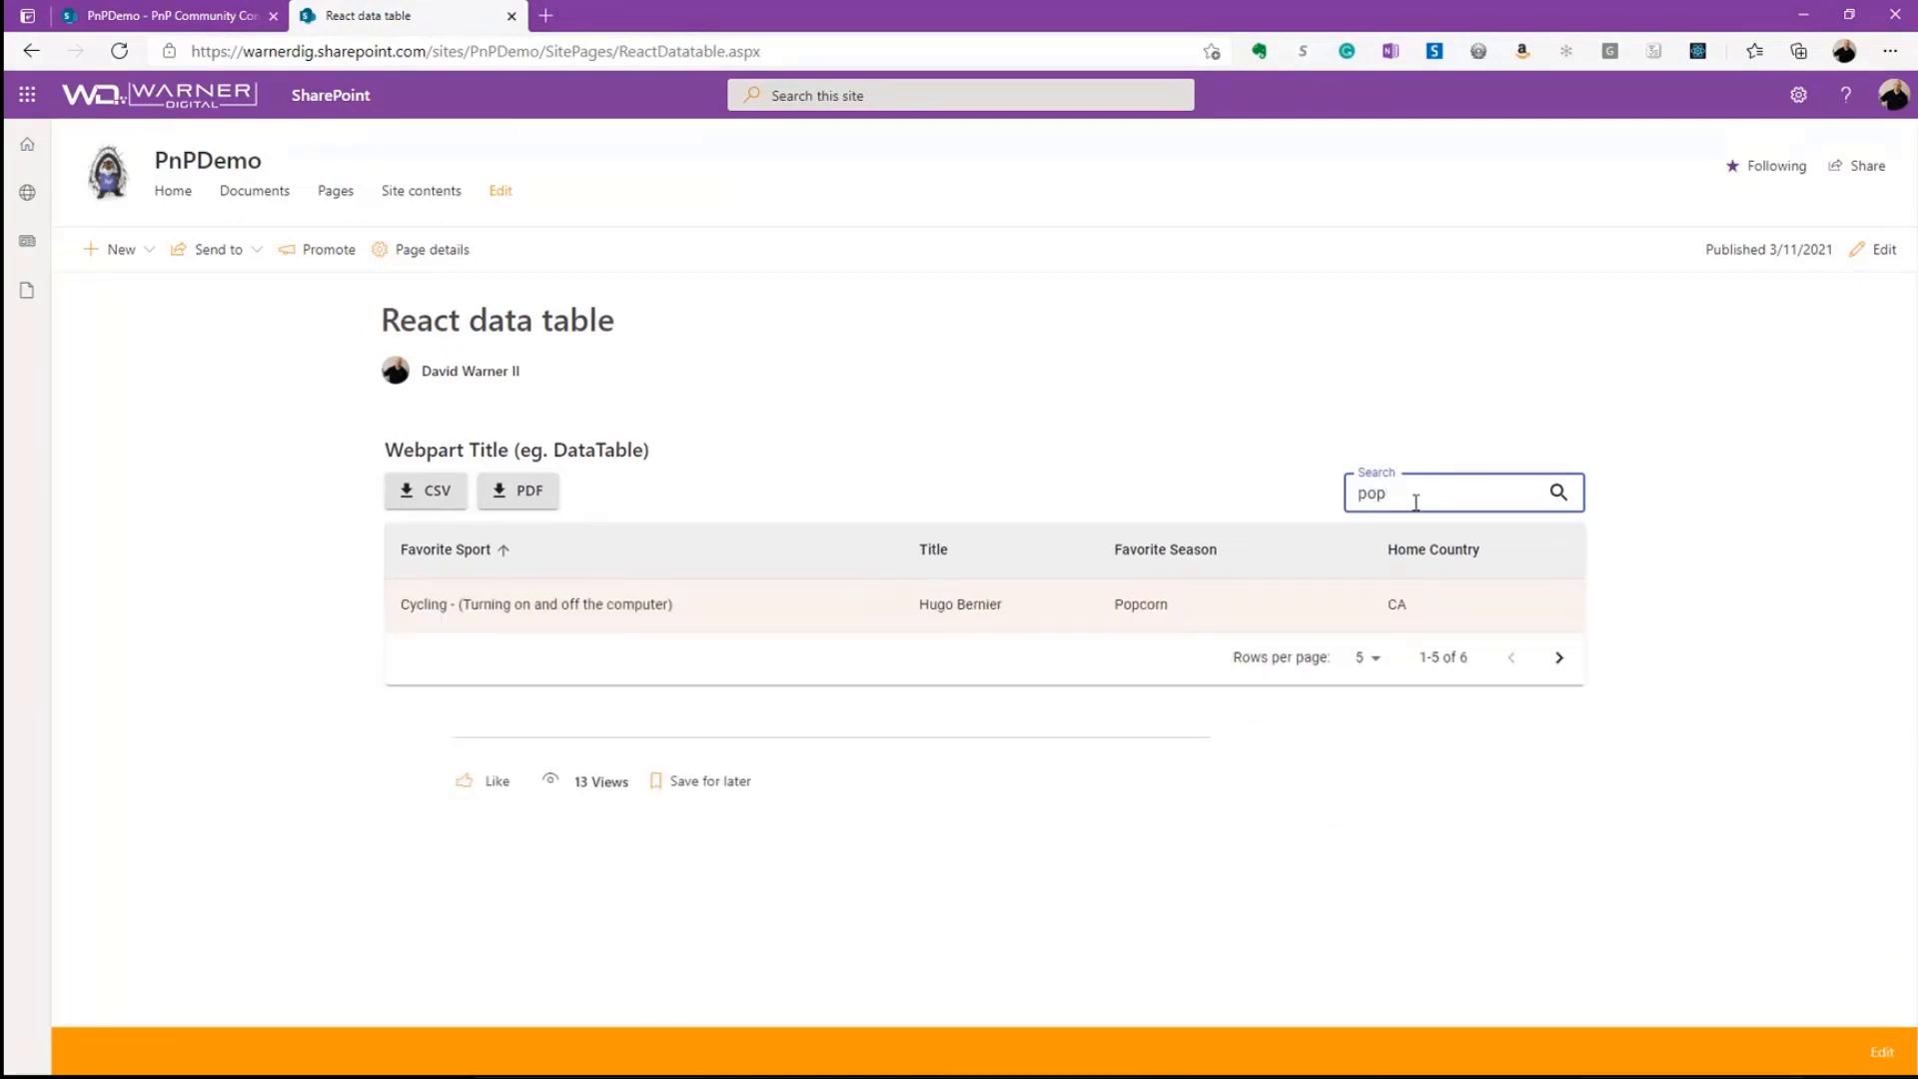
{"action": "key", "text": "Backspace"}
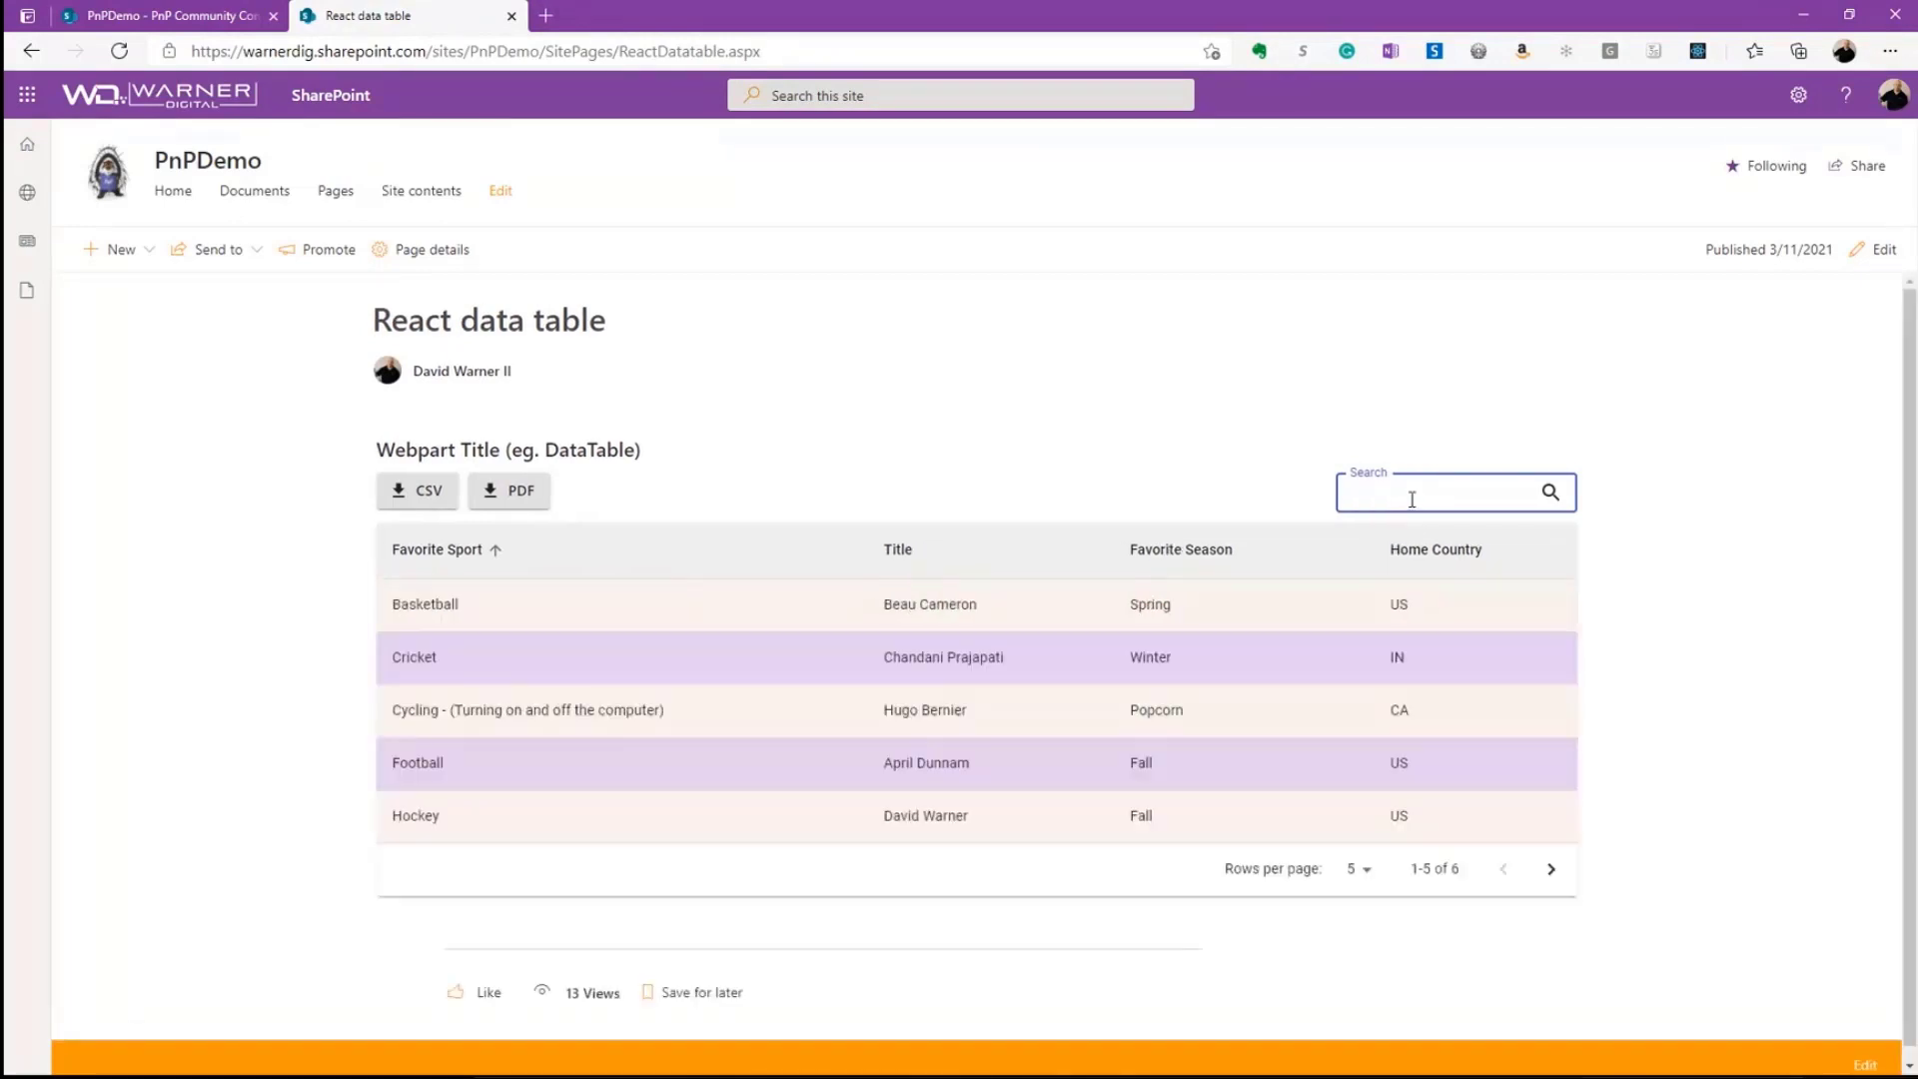
{"action": "left_click", "coordinate": [1357, 869]}
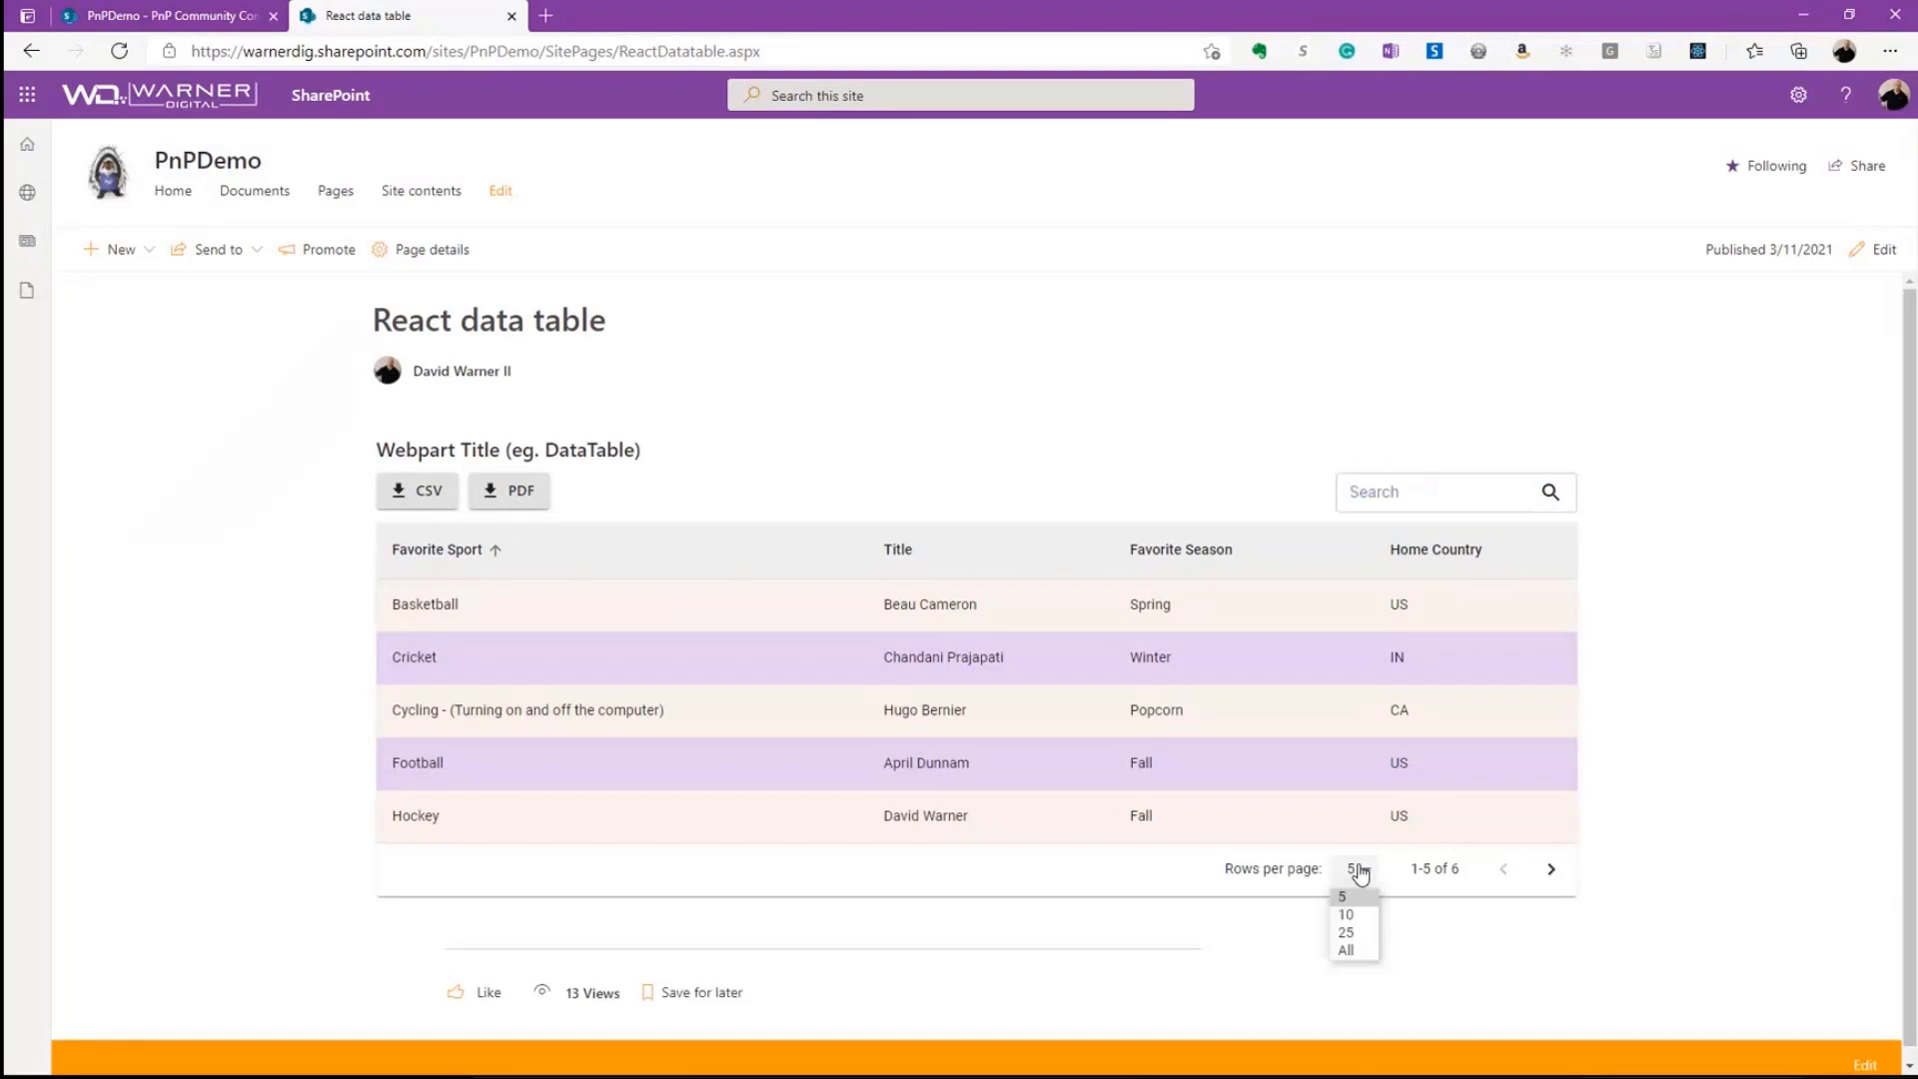
{"action": "left_click", "coordinate": [1345, 913]}
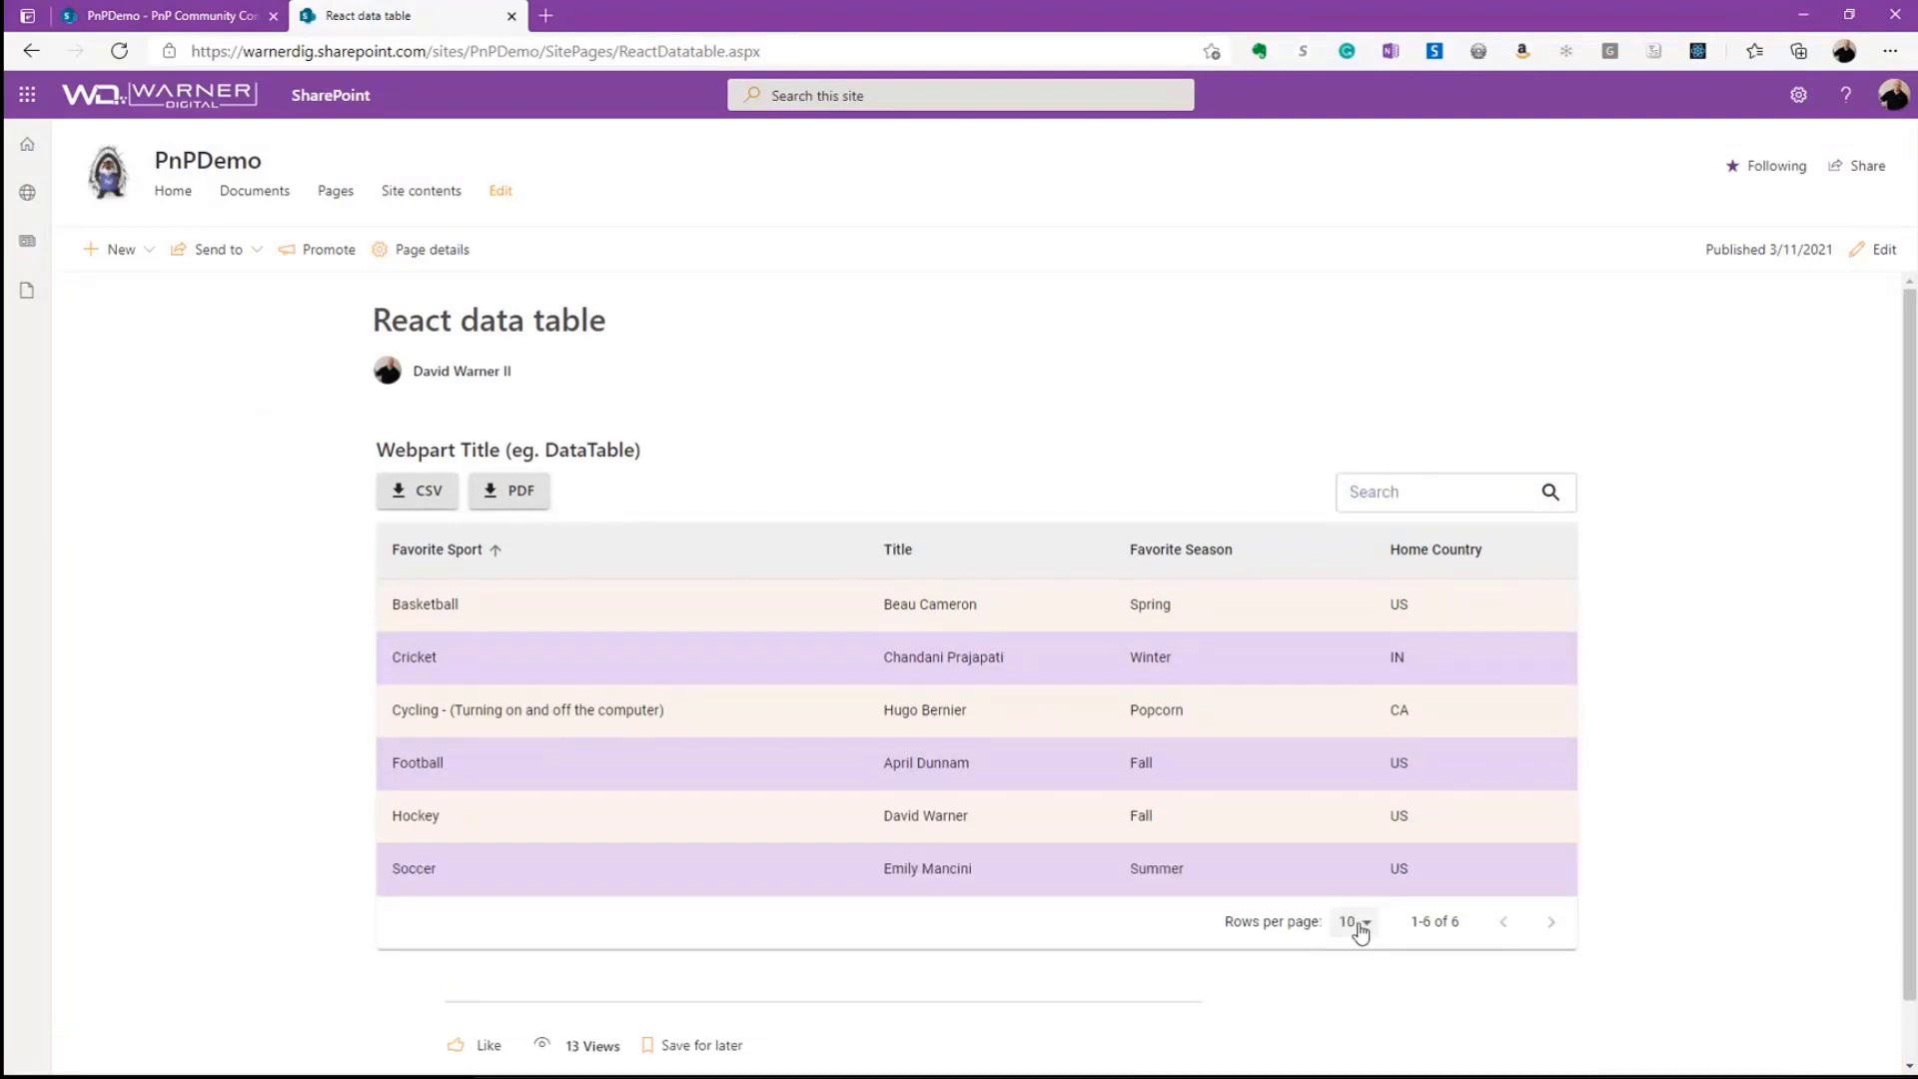
{"action": "left_click", "coordinate": [1355, 921]}
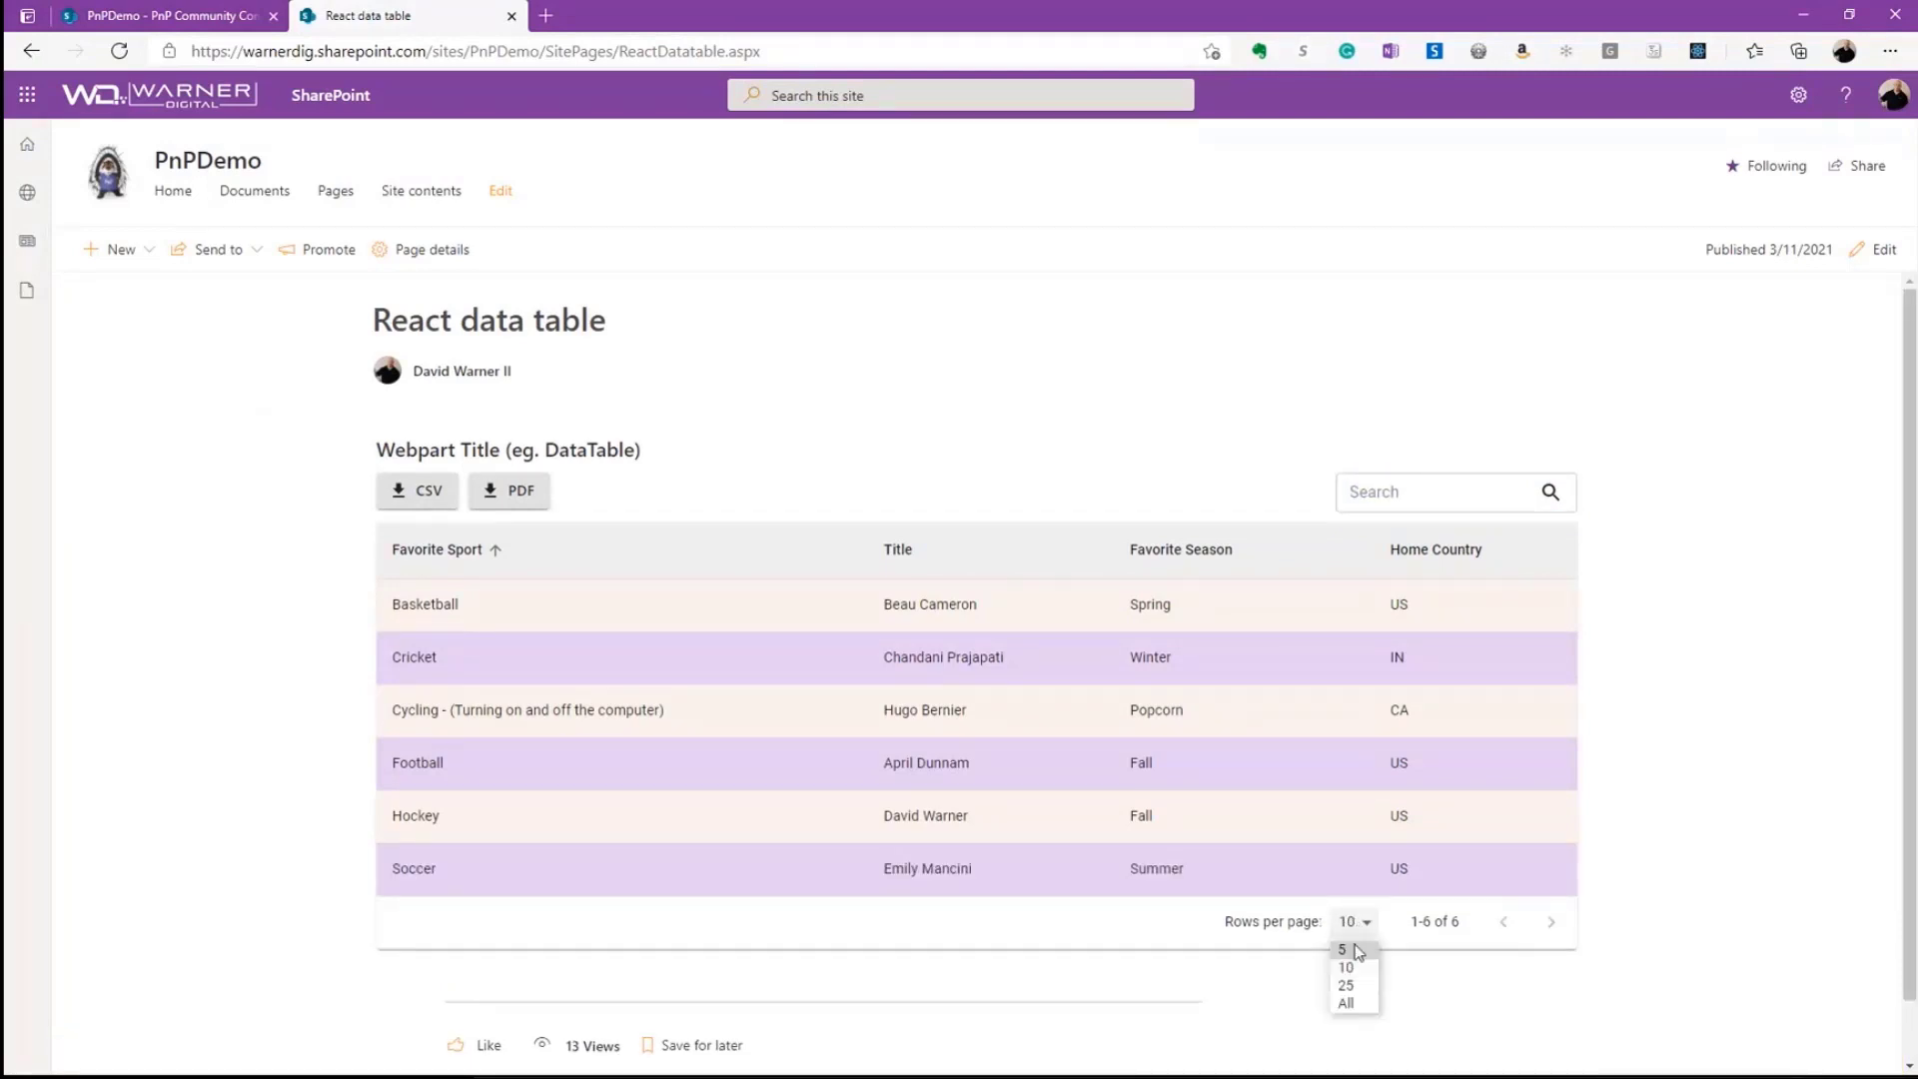
{"action": "left_click", "coordinate": [1343, 952]}
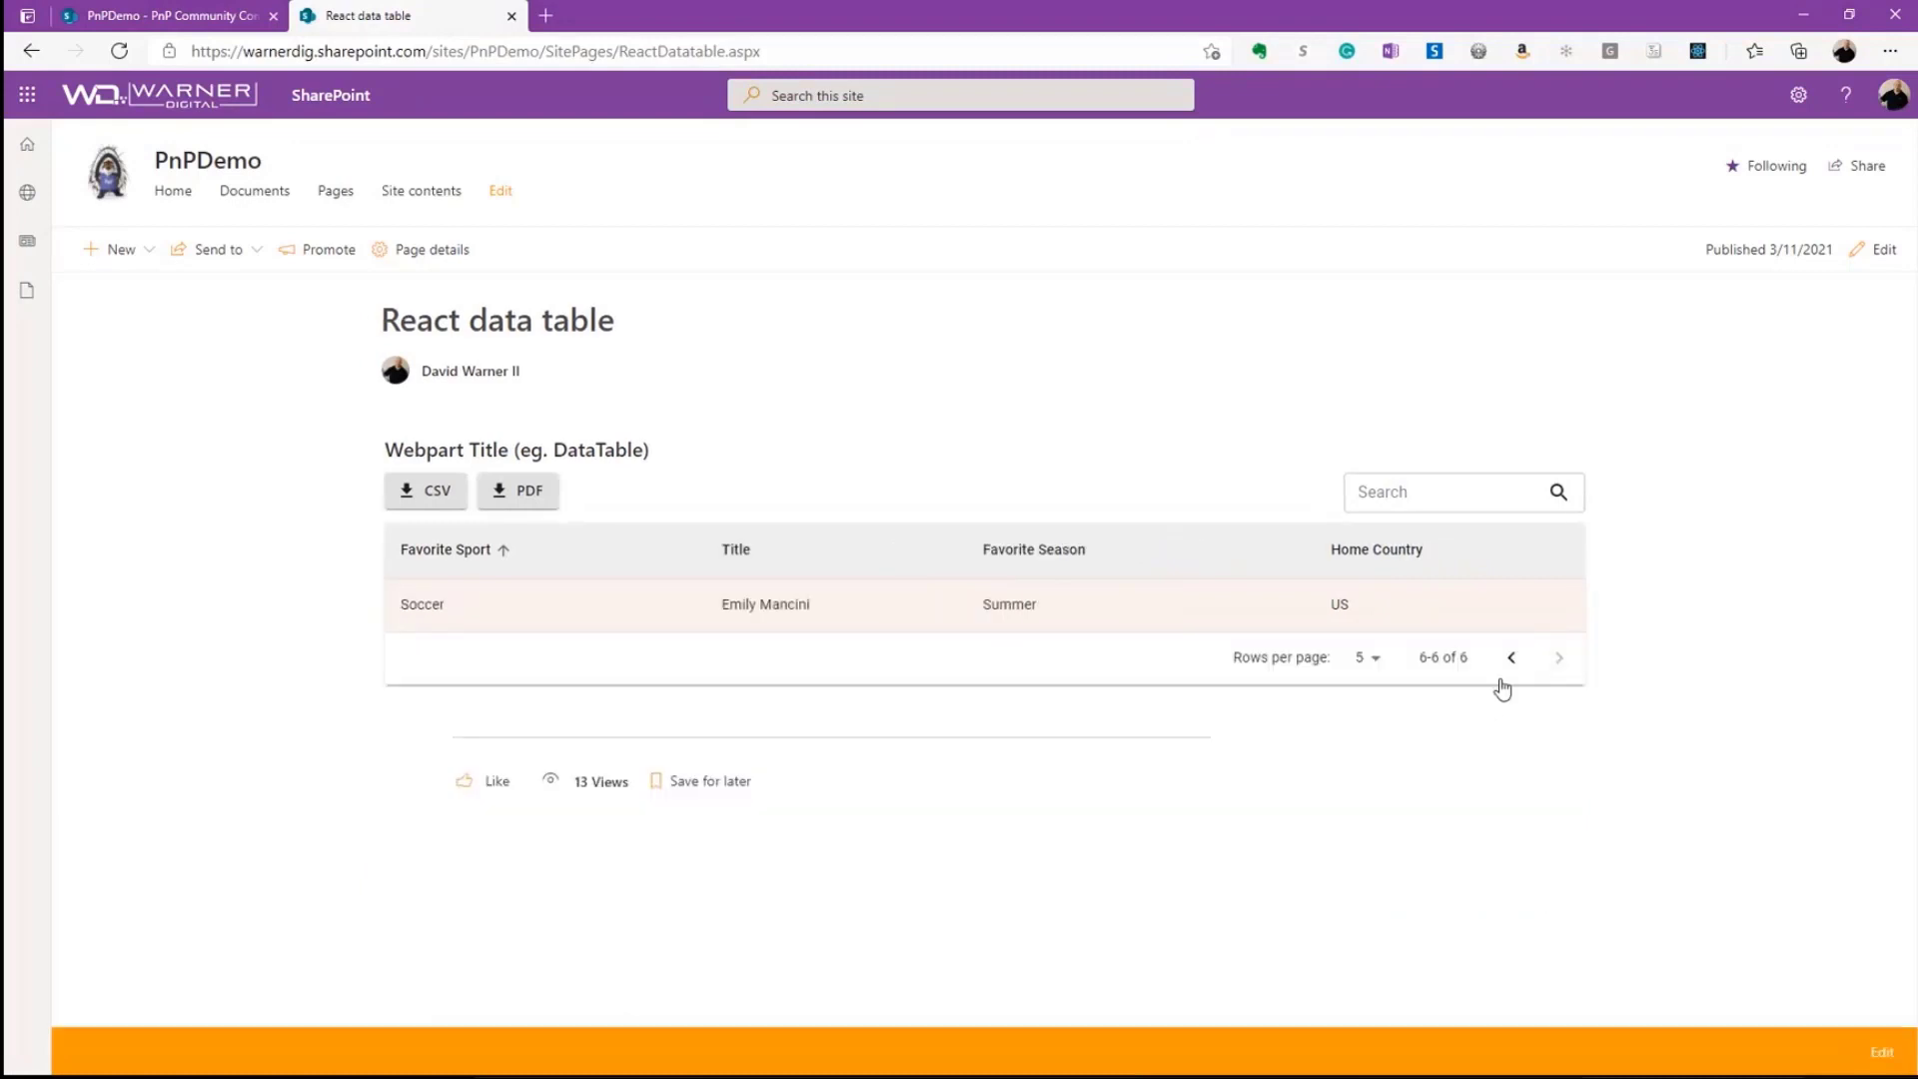
{"action": "left_click", "coordinate": [1511, 657]}
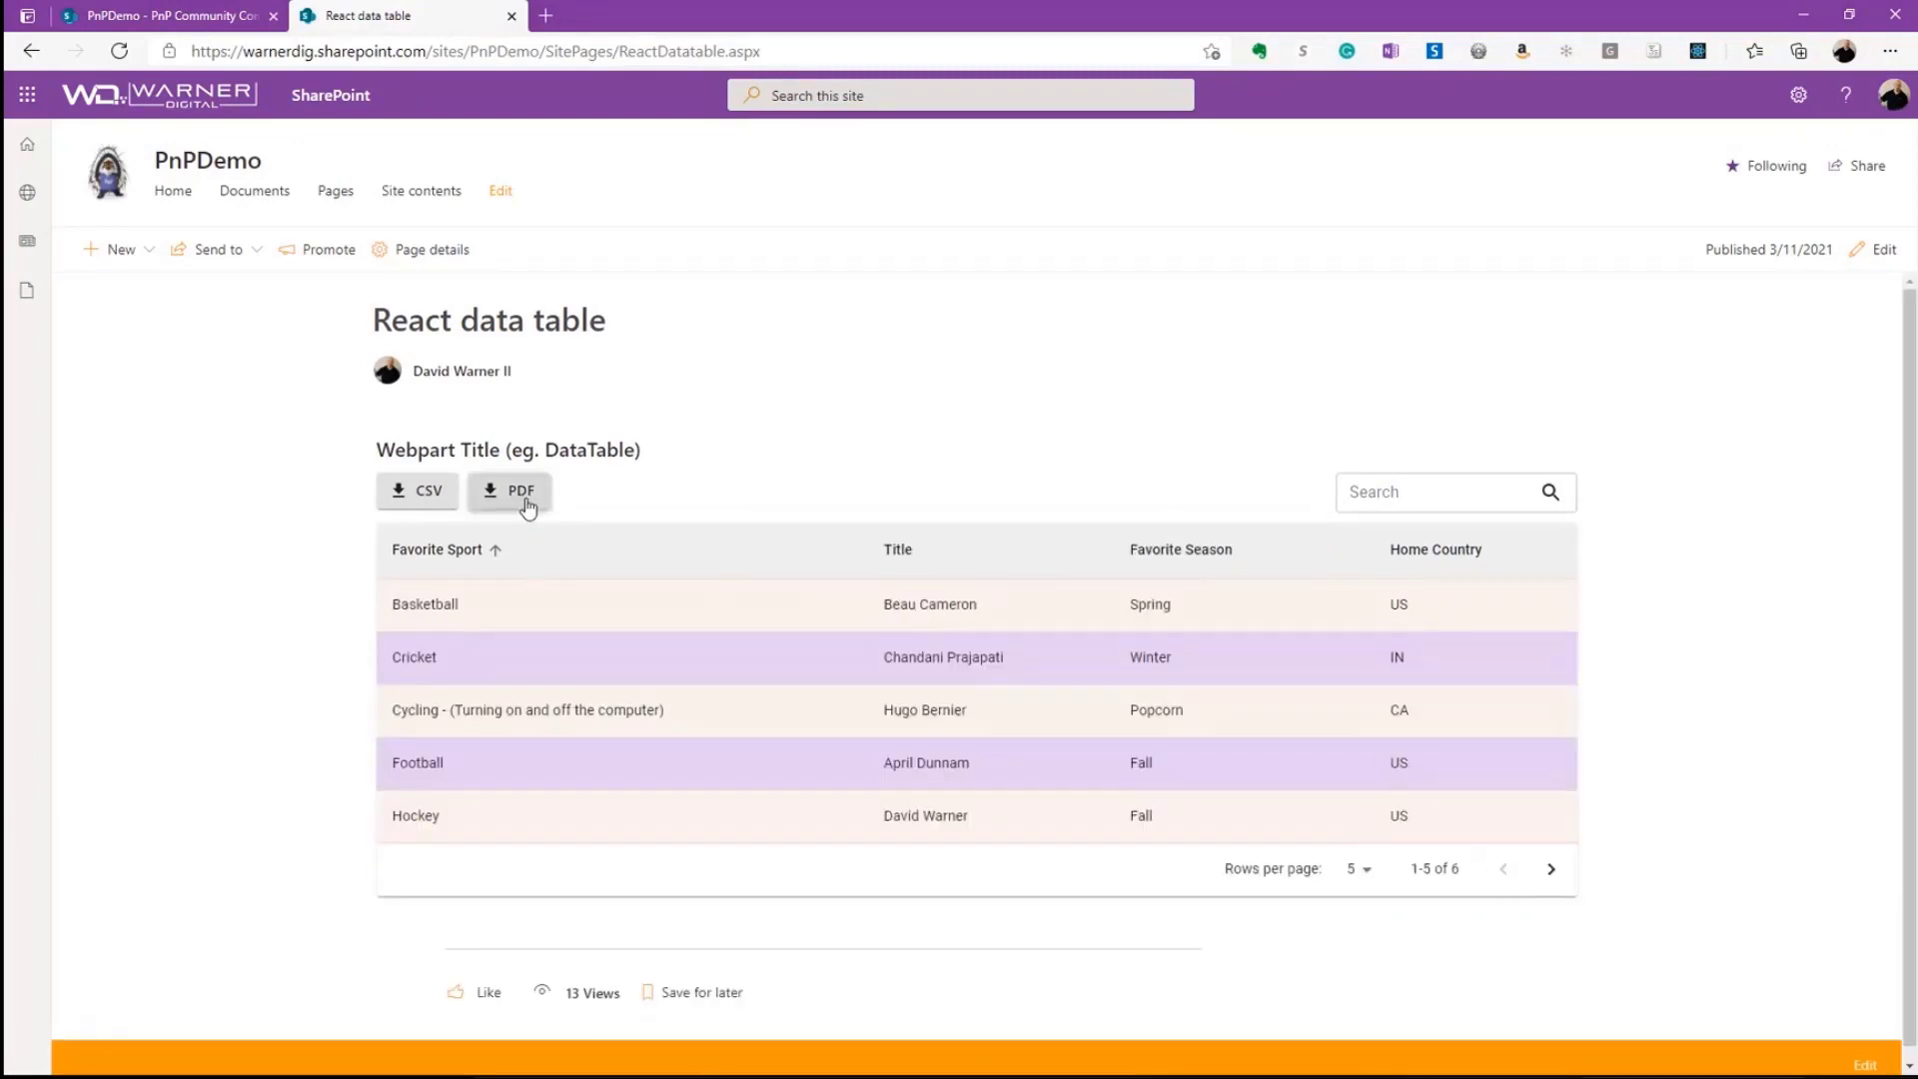
- Export the table's first page to PDF and view the downloaded file
{"action": "left_click", "coordinate": [508, 492]}
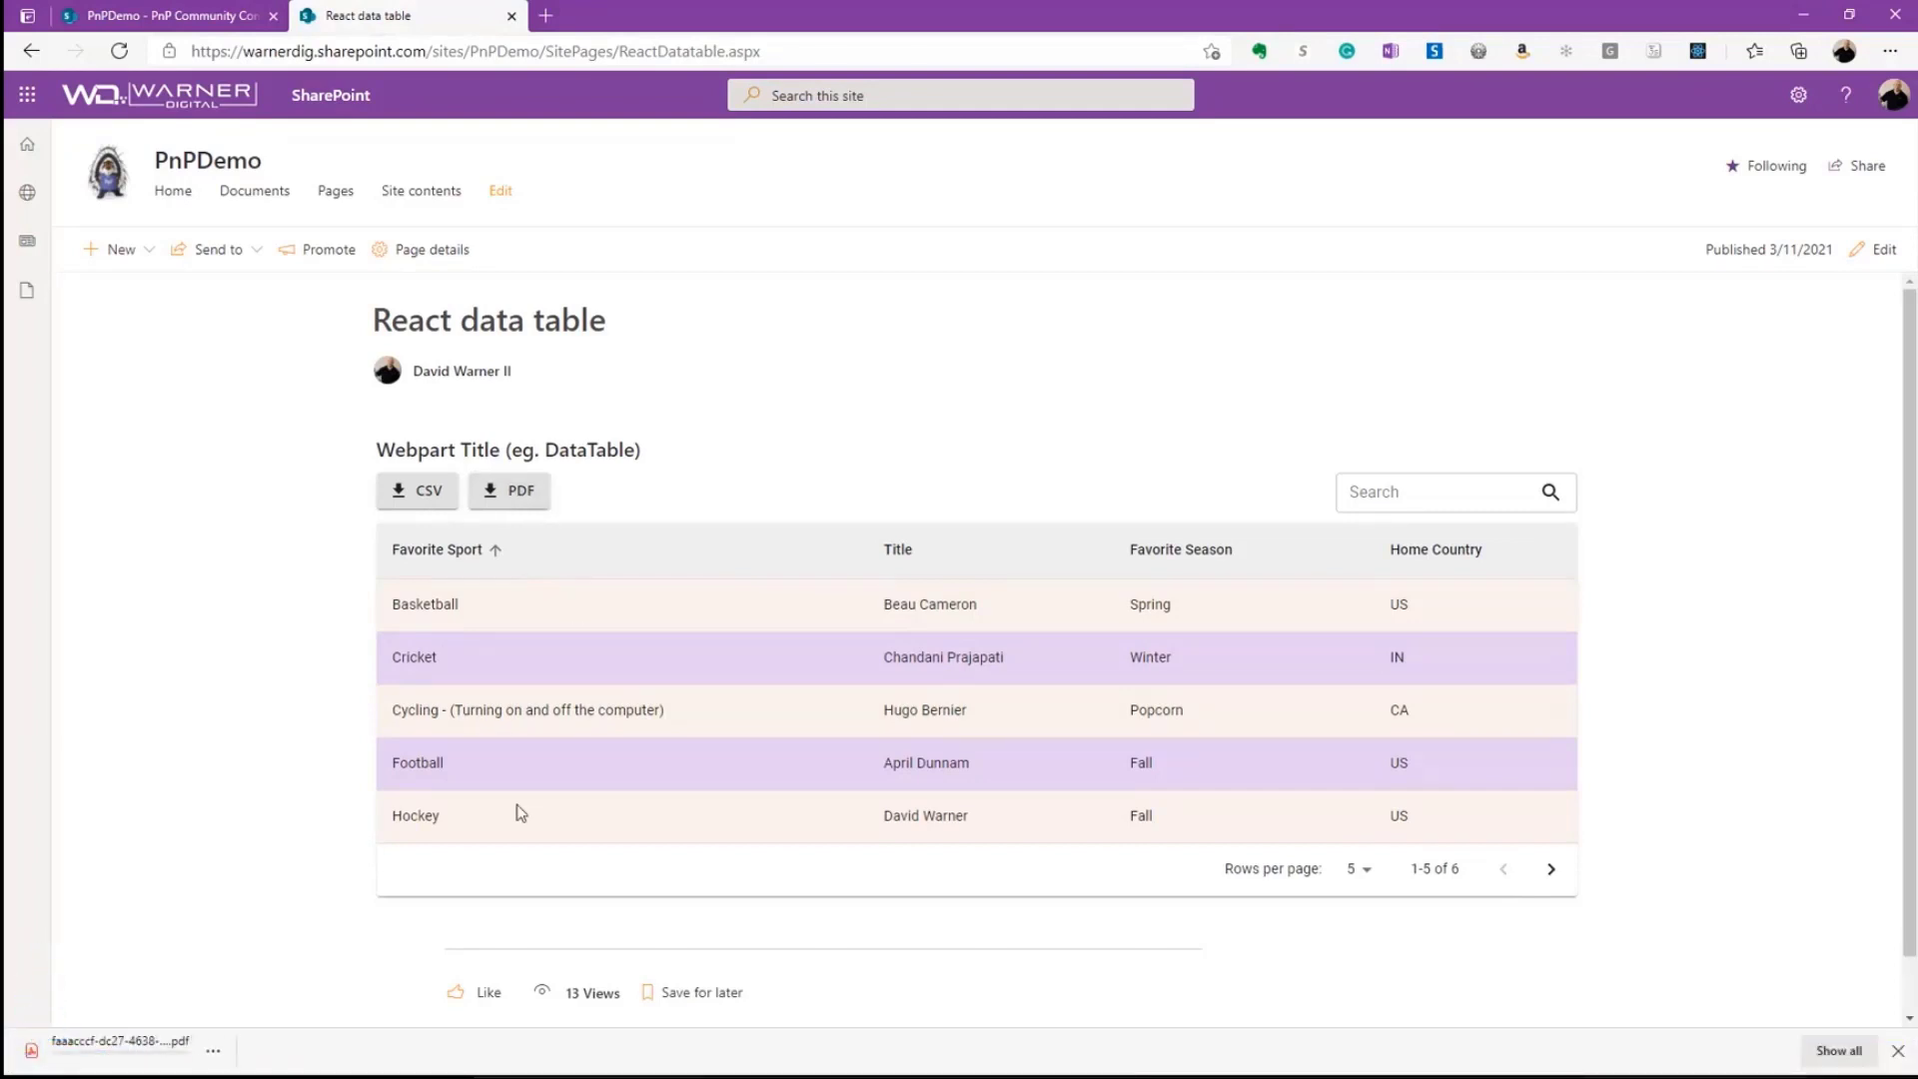
{"action": "left_click", "coordinate": [509, 492]}
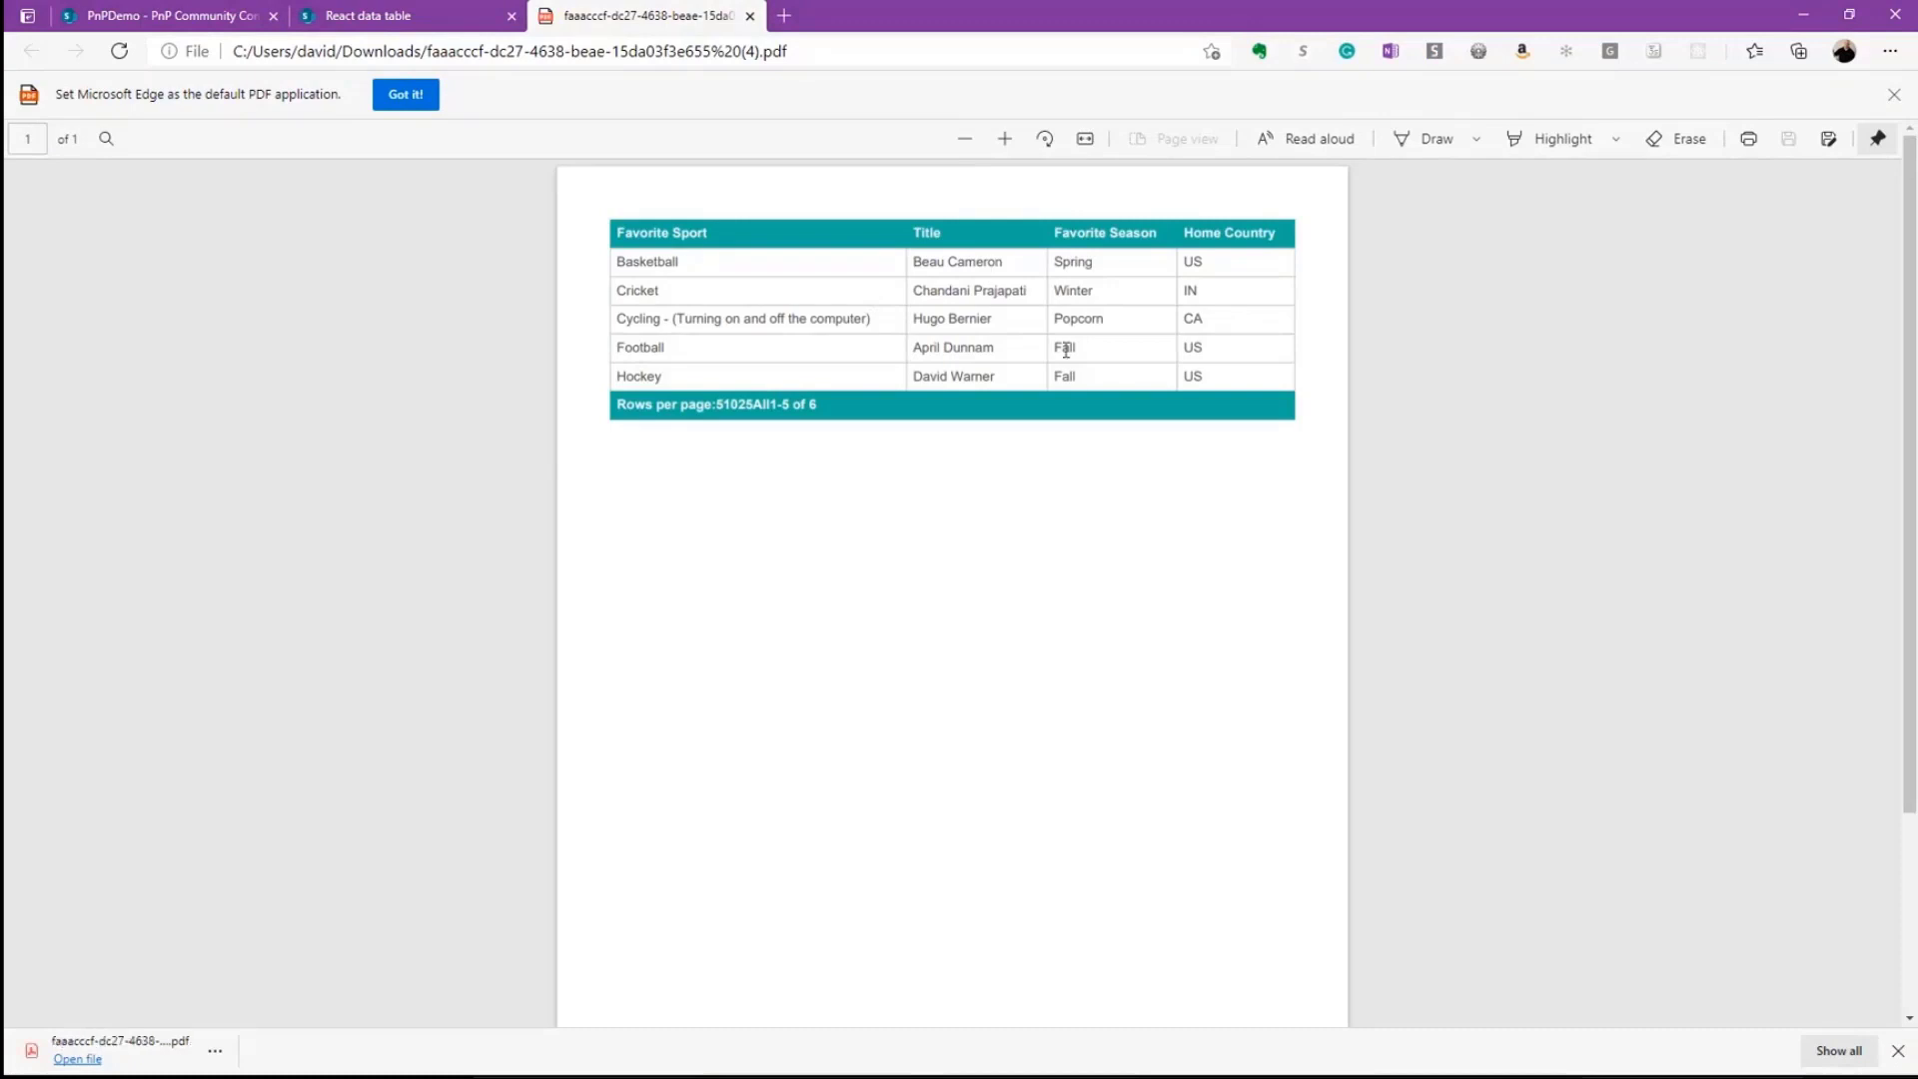
{"action": "left_click", "coordinate": [408, 14]}
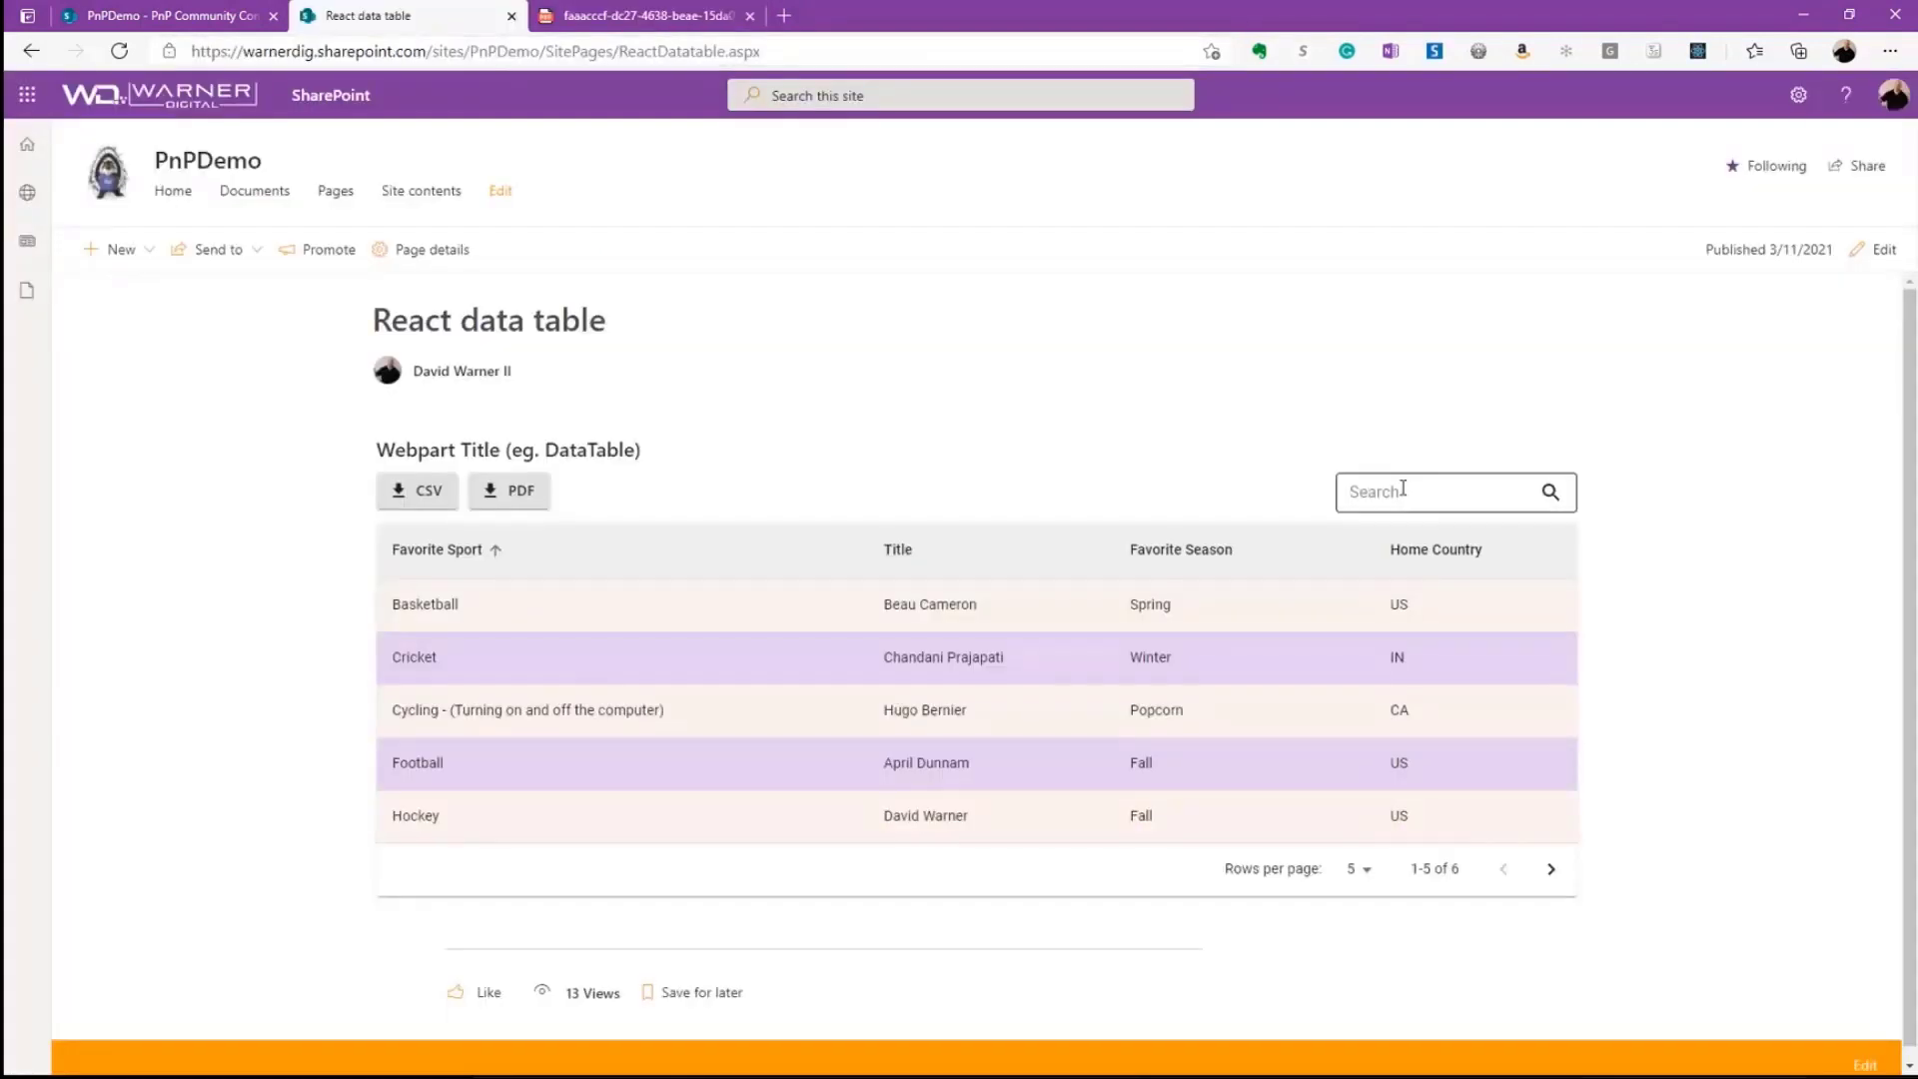
- Search 'pop' and export the single Popcorn result row to PDF, viewing the download
{"action": "type", "text": "pop"}
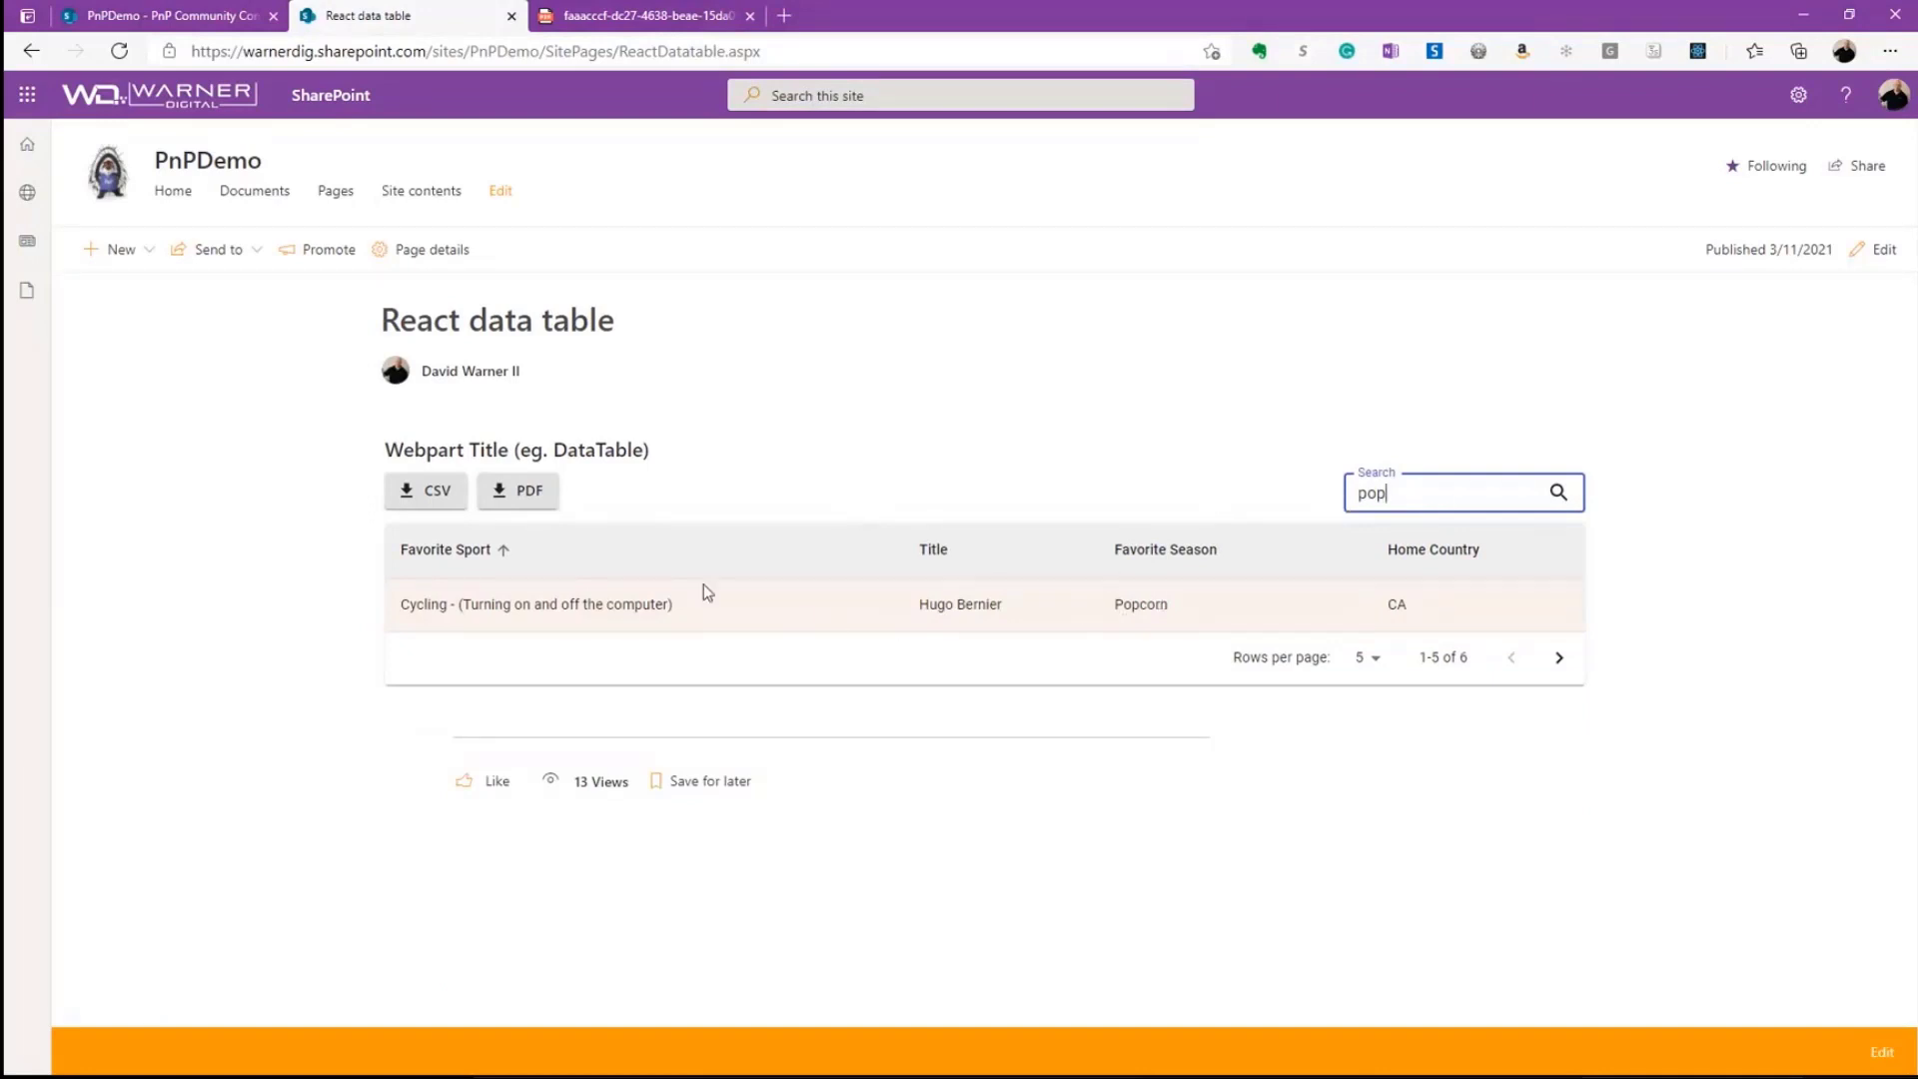
{"action": "left_click", "coordinate": [517, 492]}
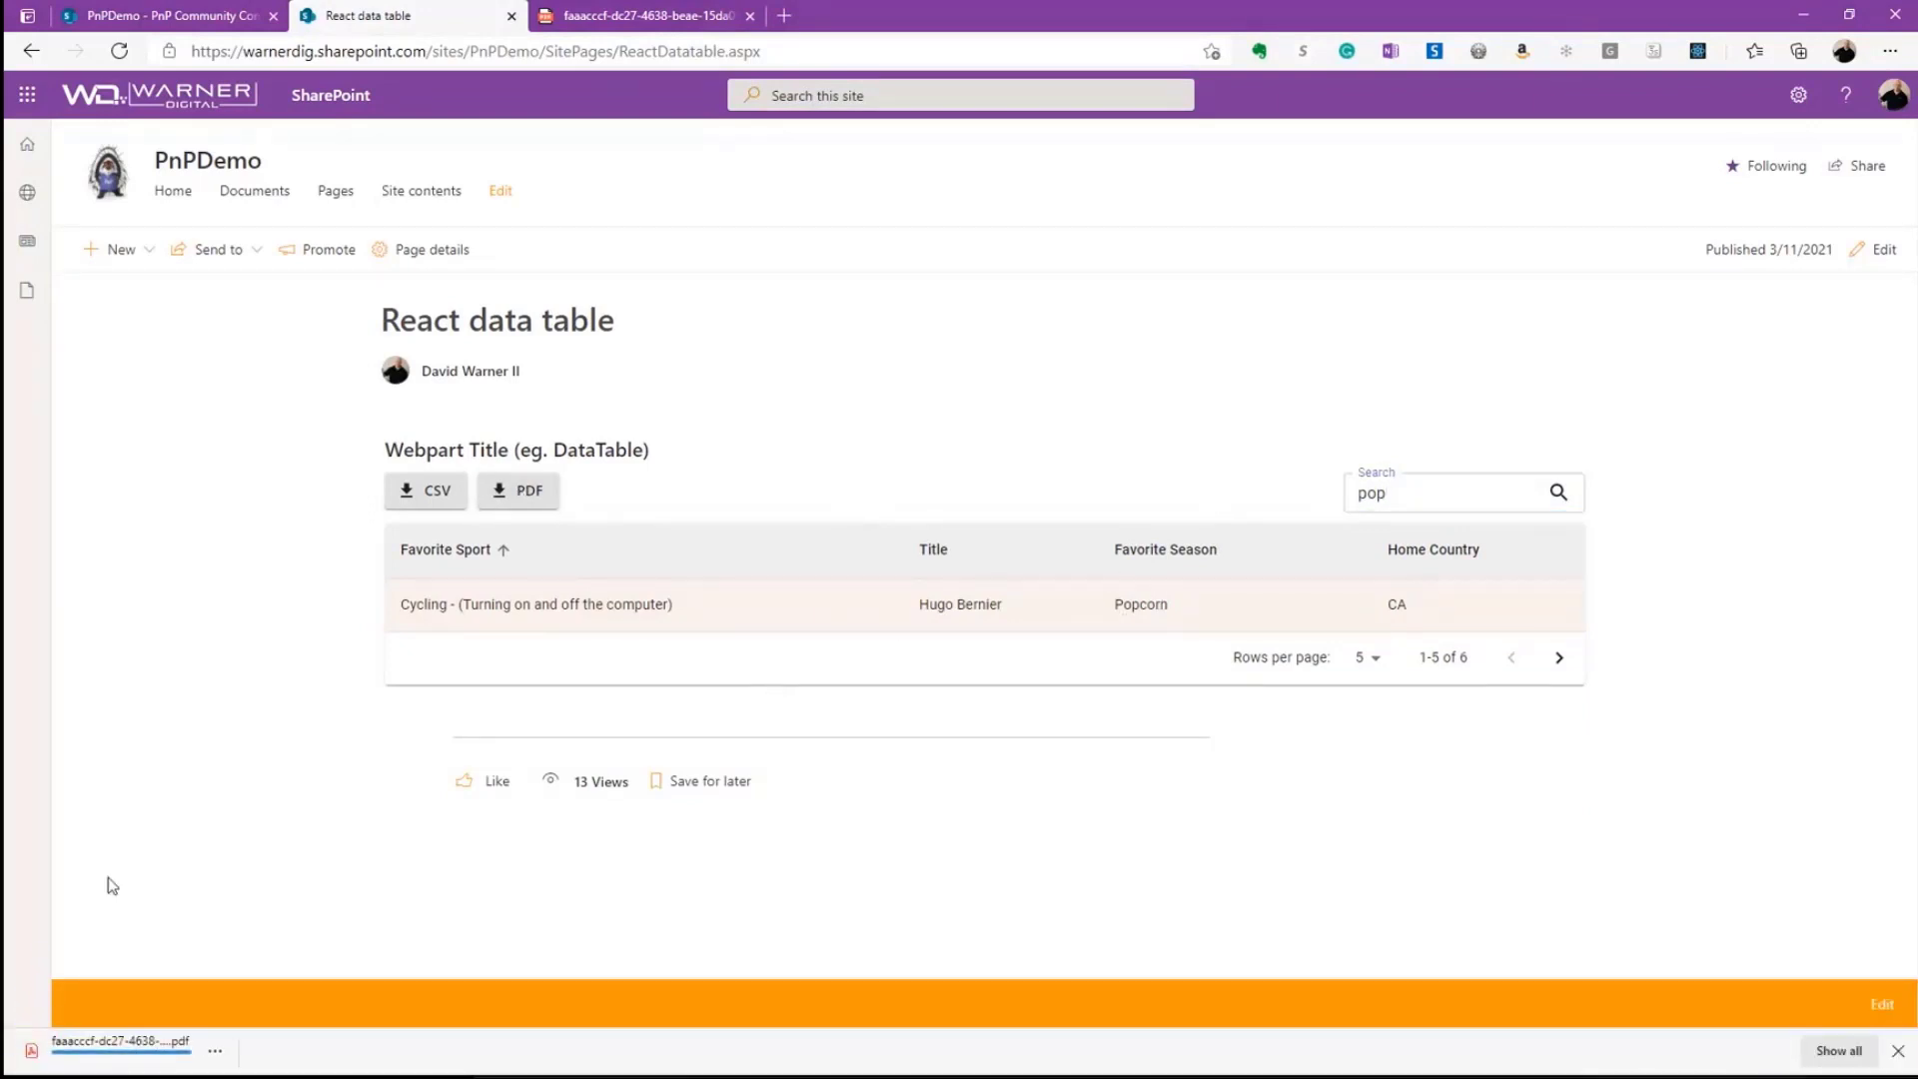
{"action": "left_click", "coordinate": [118, 1042]}
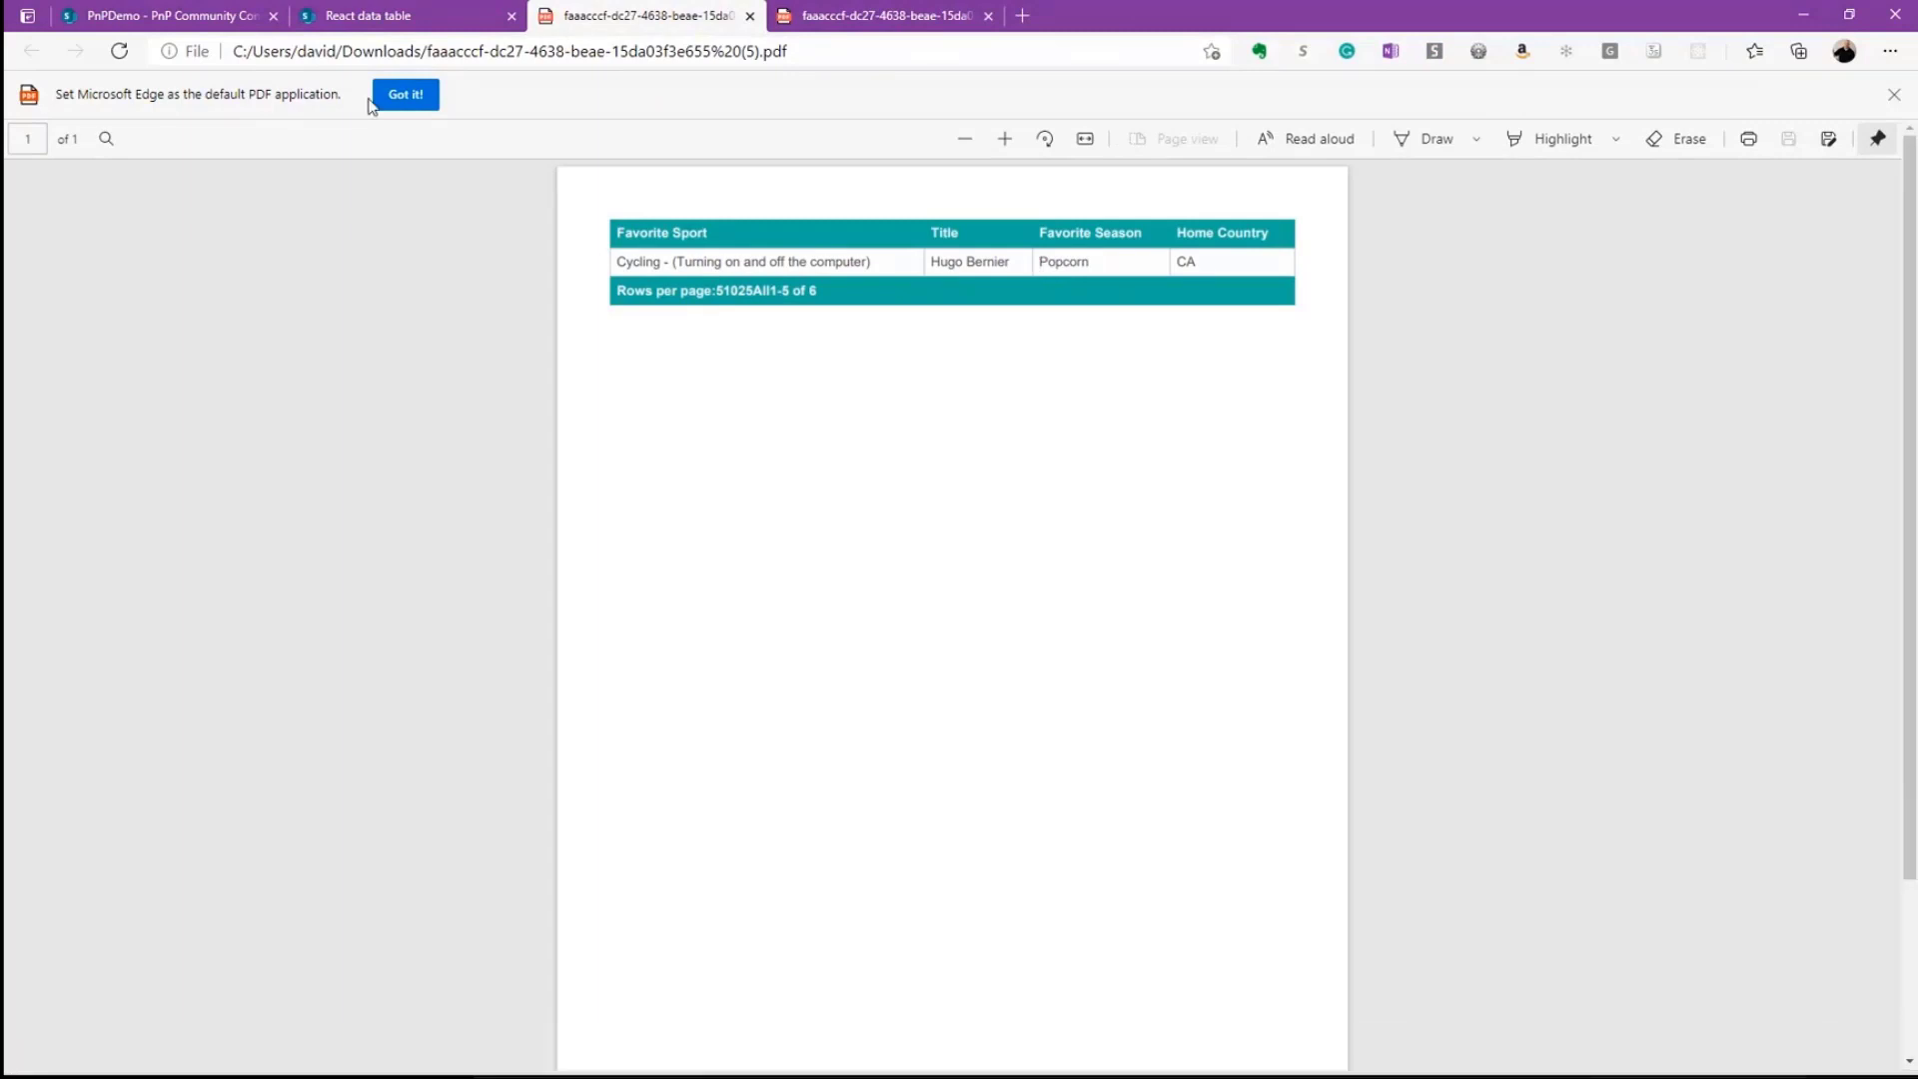
{"action": "left_click", "coordinate": [408, 14]}
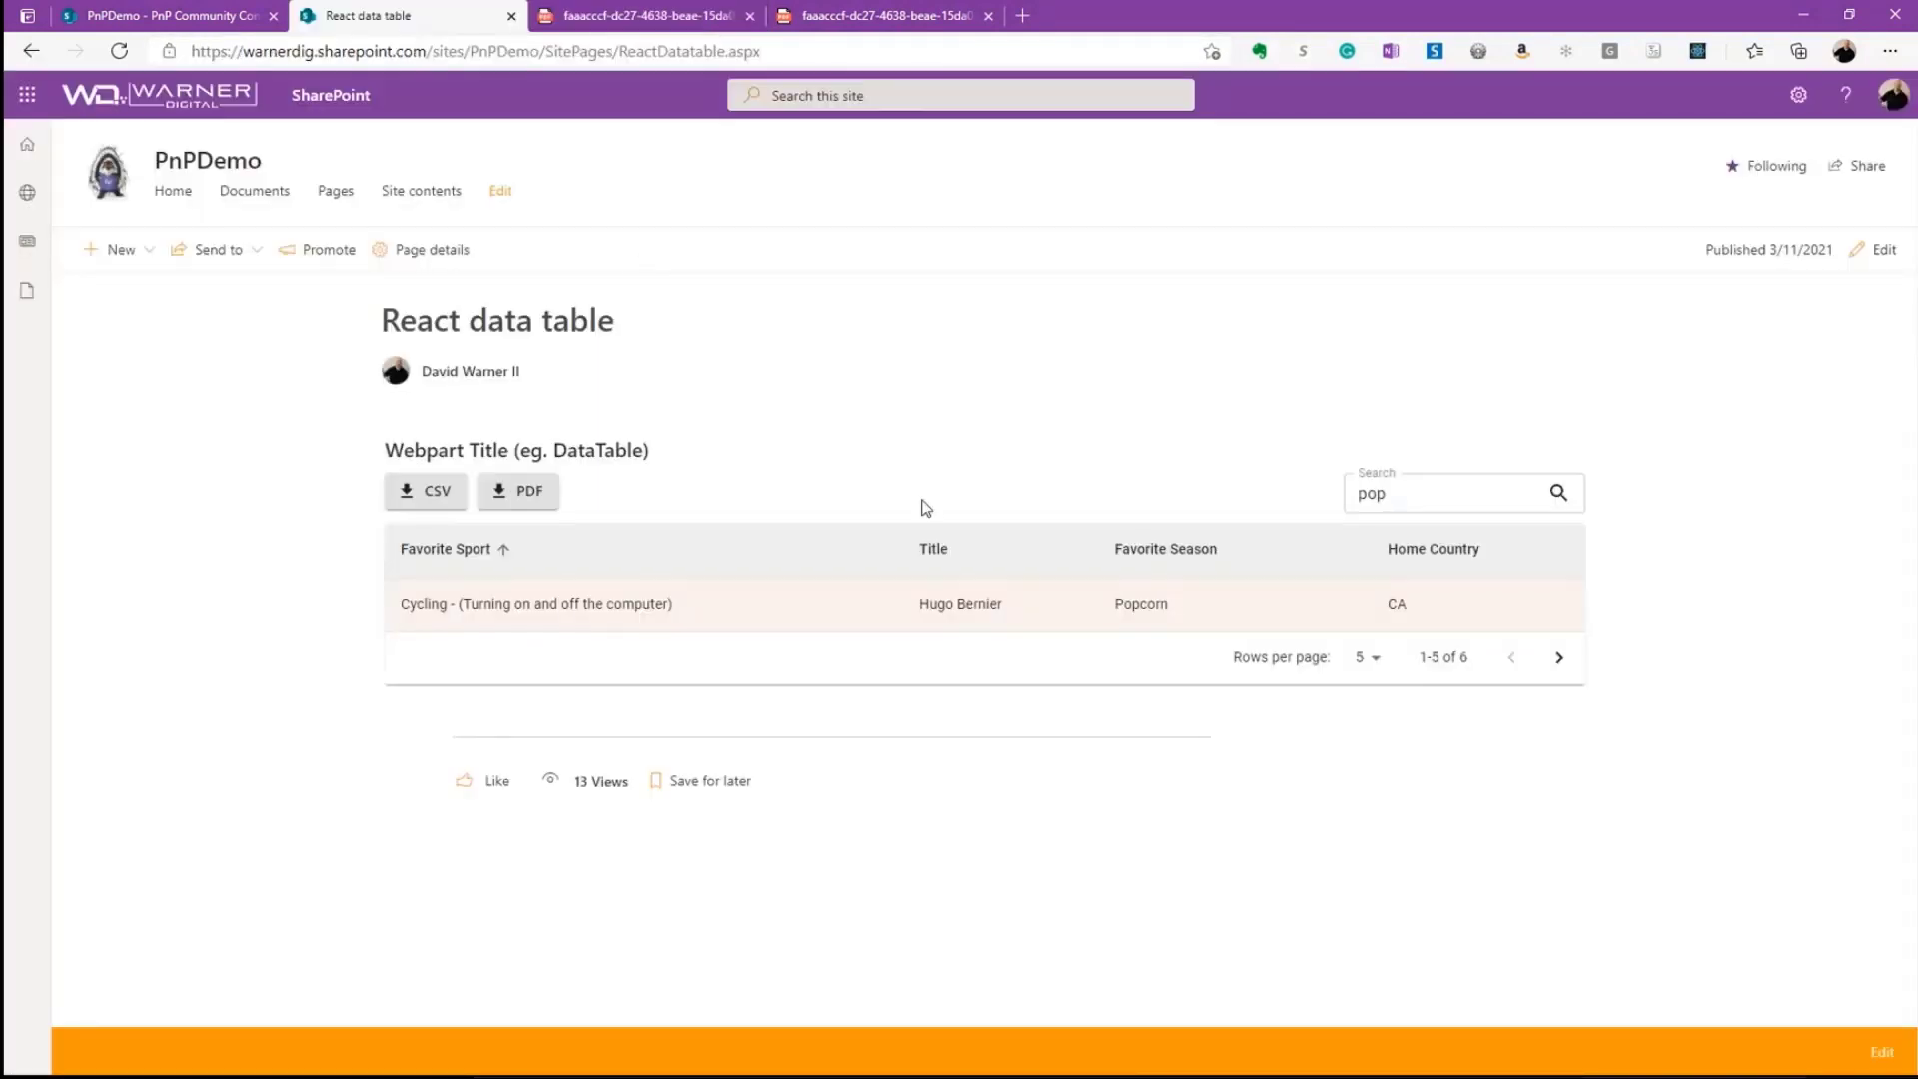
- Clear the search, show All rows per page and export all six rows to PDF
{"action": "left_click", "coordinate": [1443, 492]}
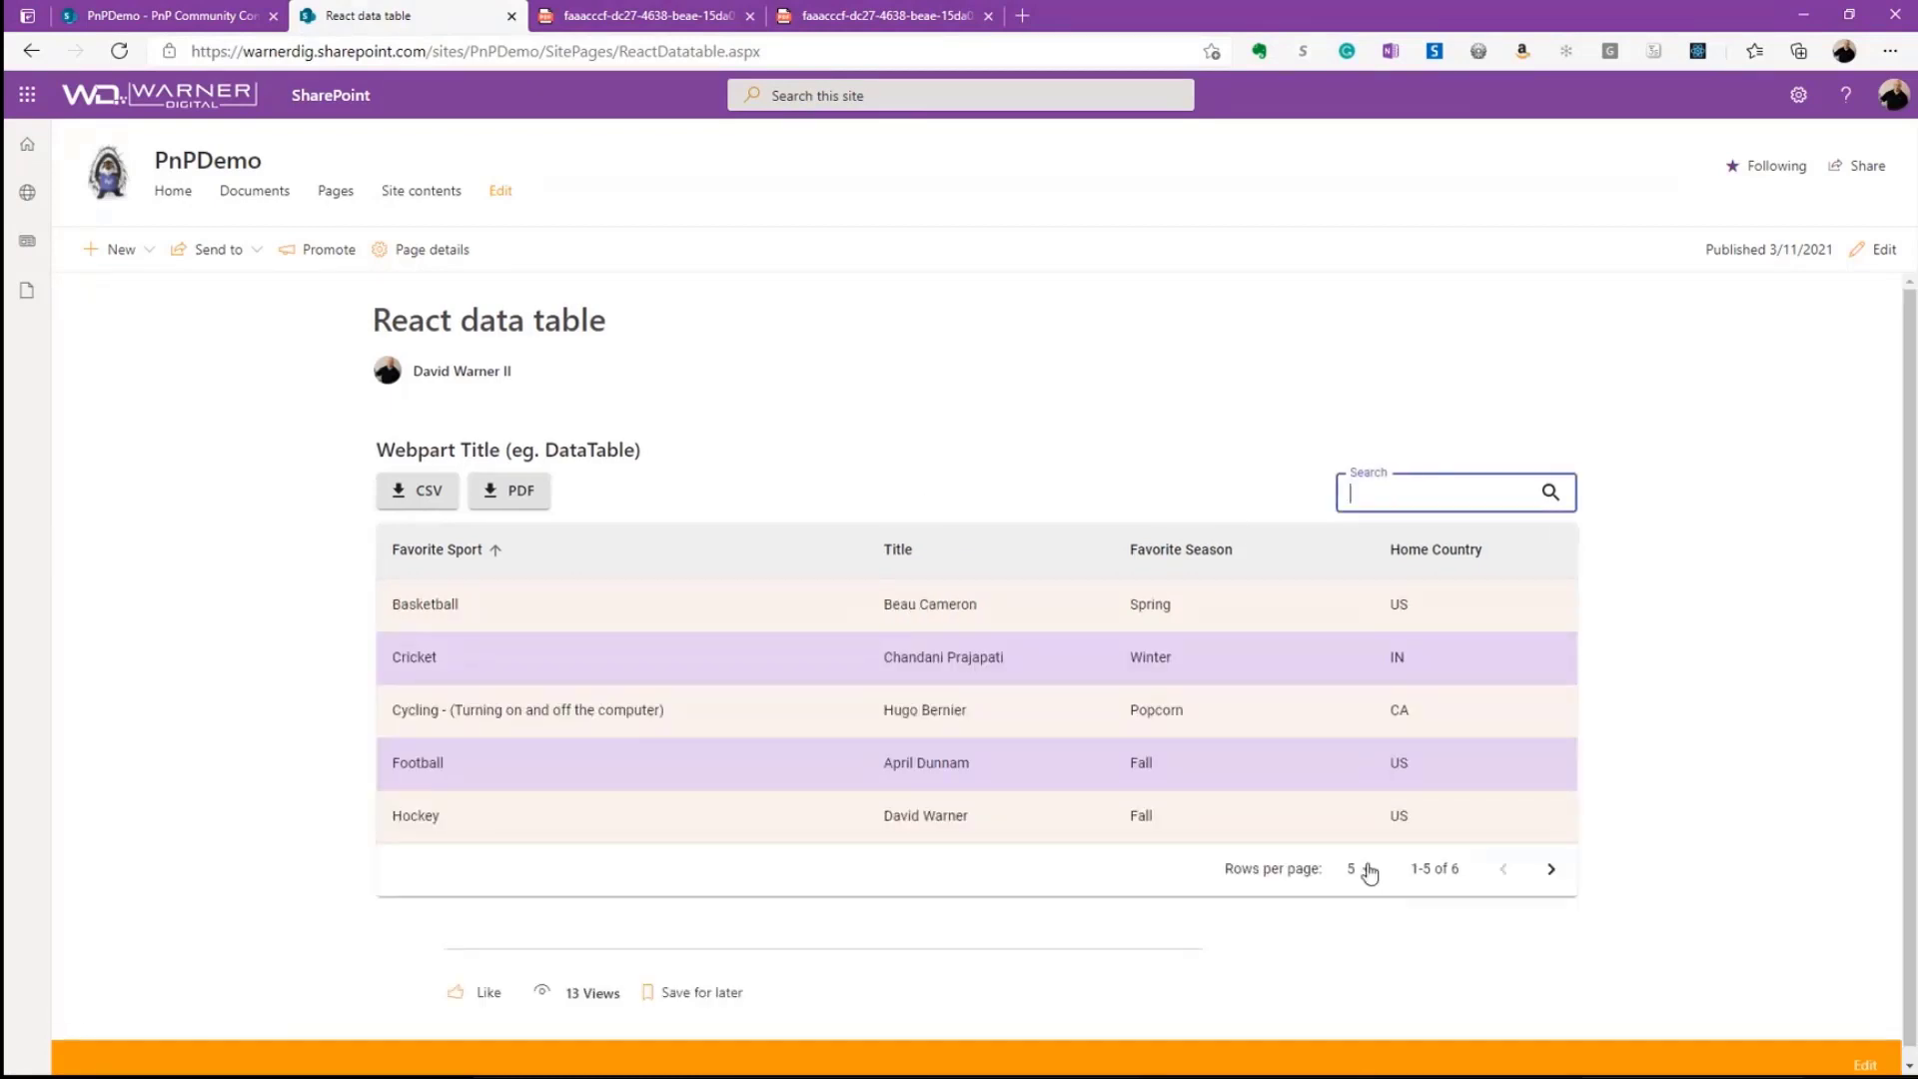
{"action": "left_click", "coordinate": [1359, 869]}
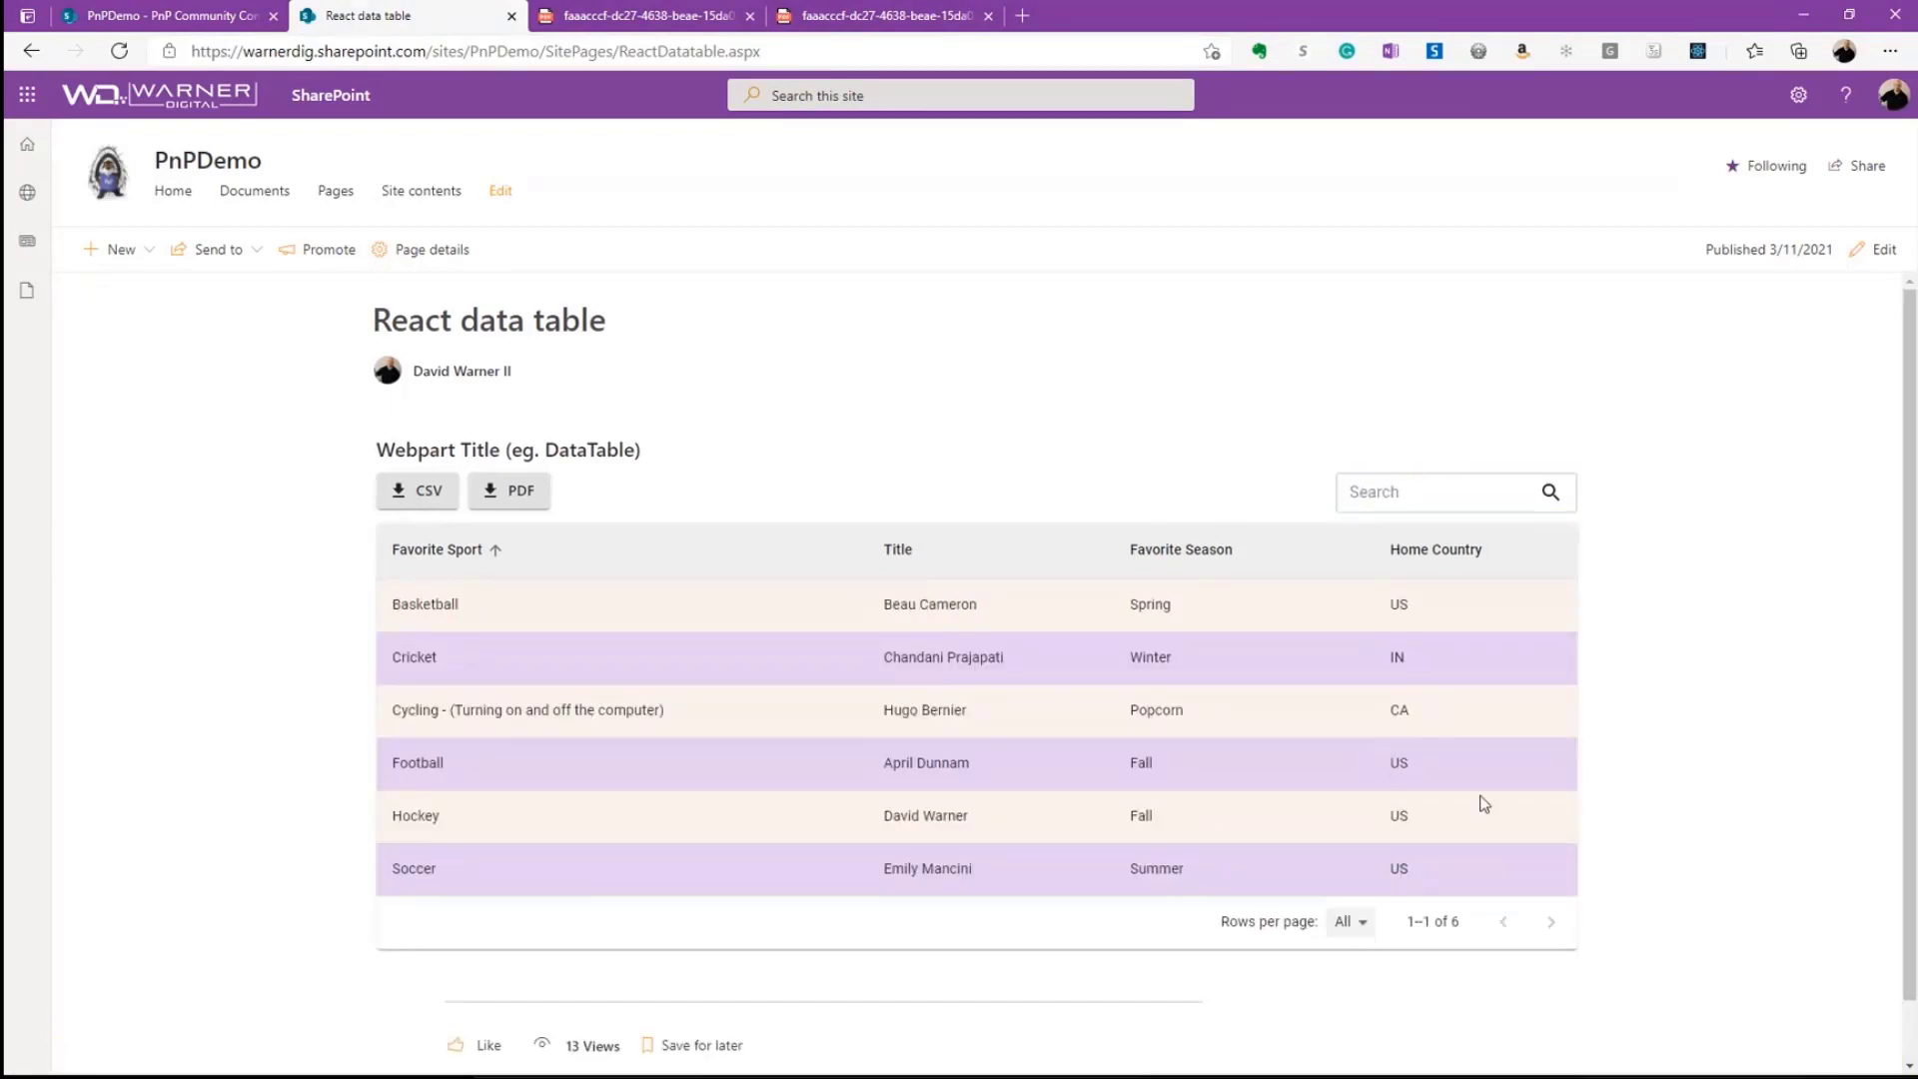
{"action": "left_click", "coordinate": [509, 492]}
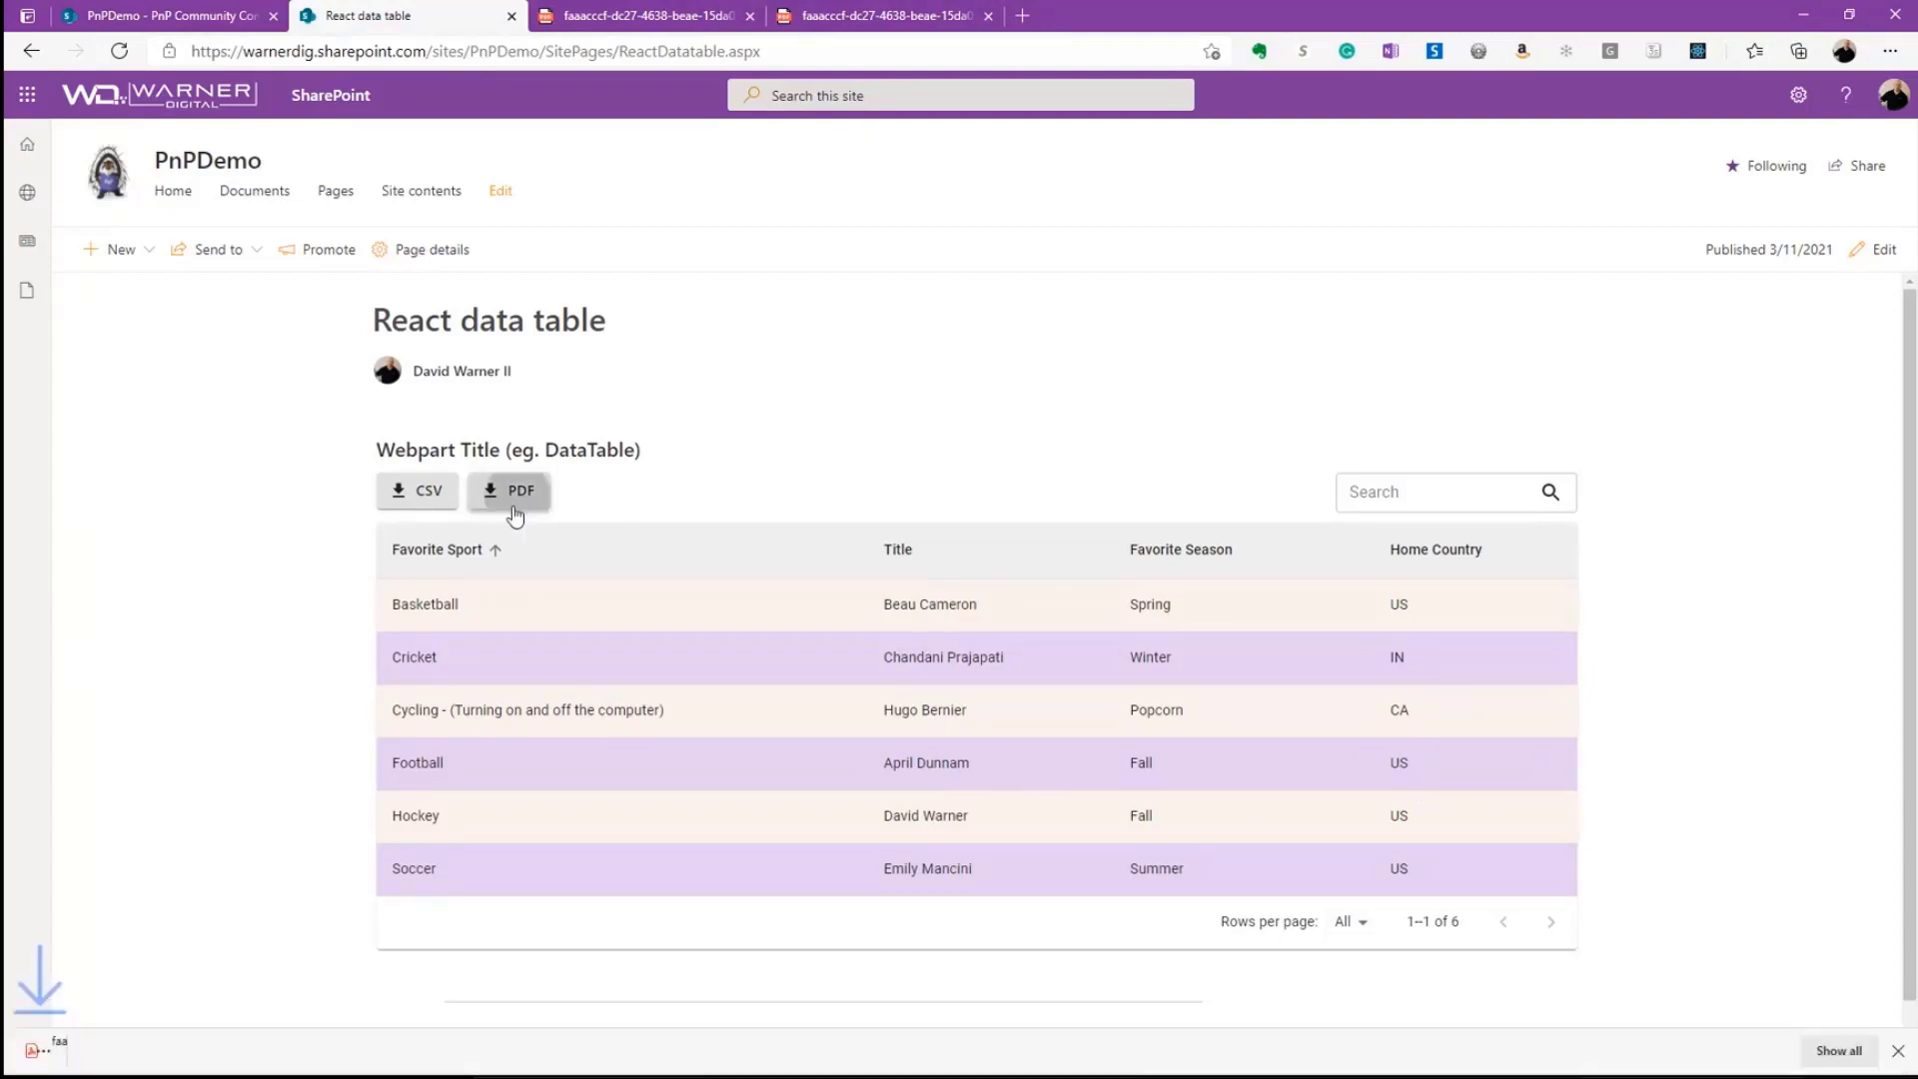
{"action": "left_click", "coordinate": [510, 491]}
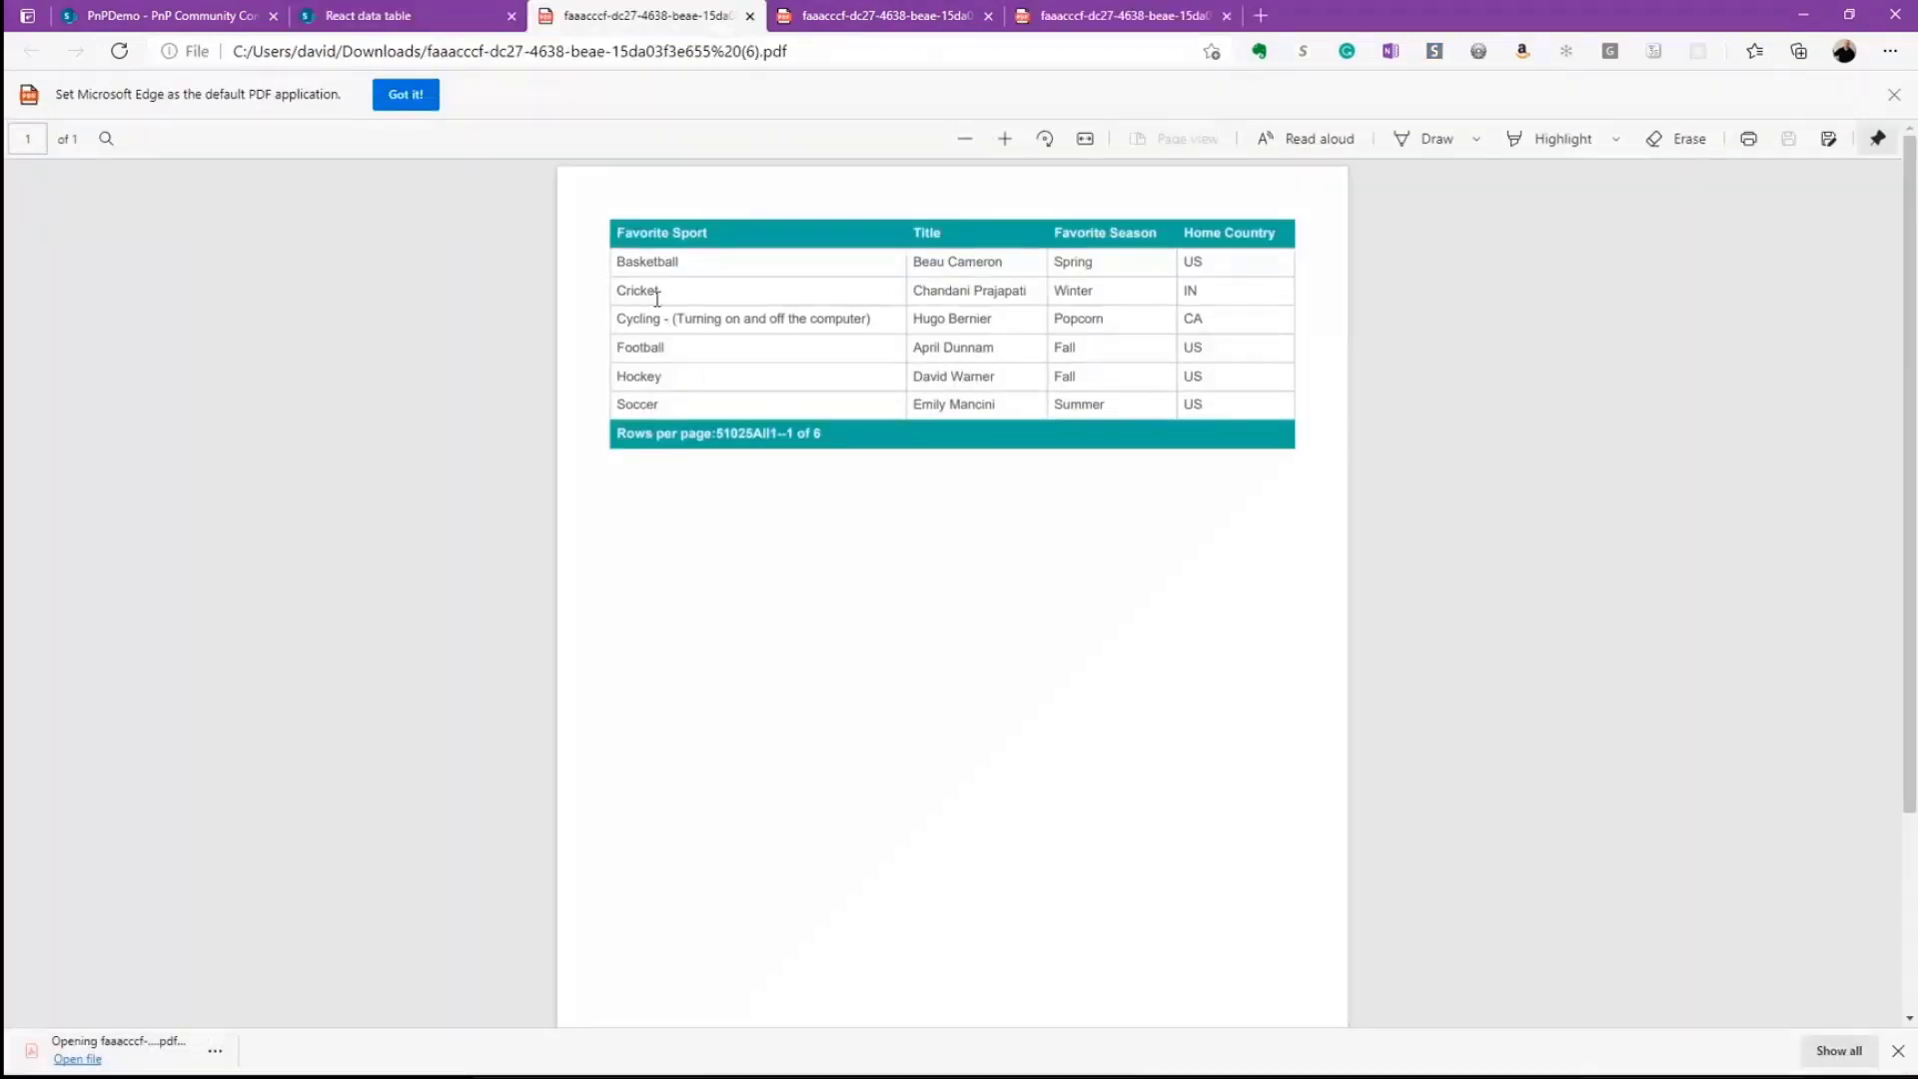
{"action": "left_click", "coordinate": [368, 14]}
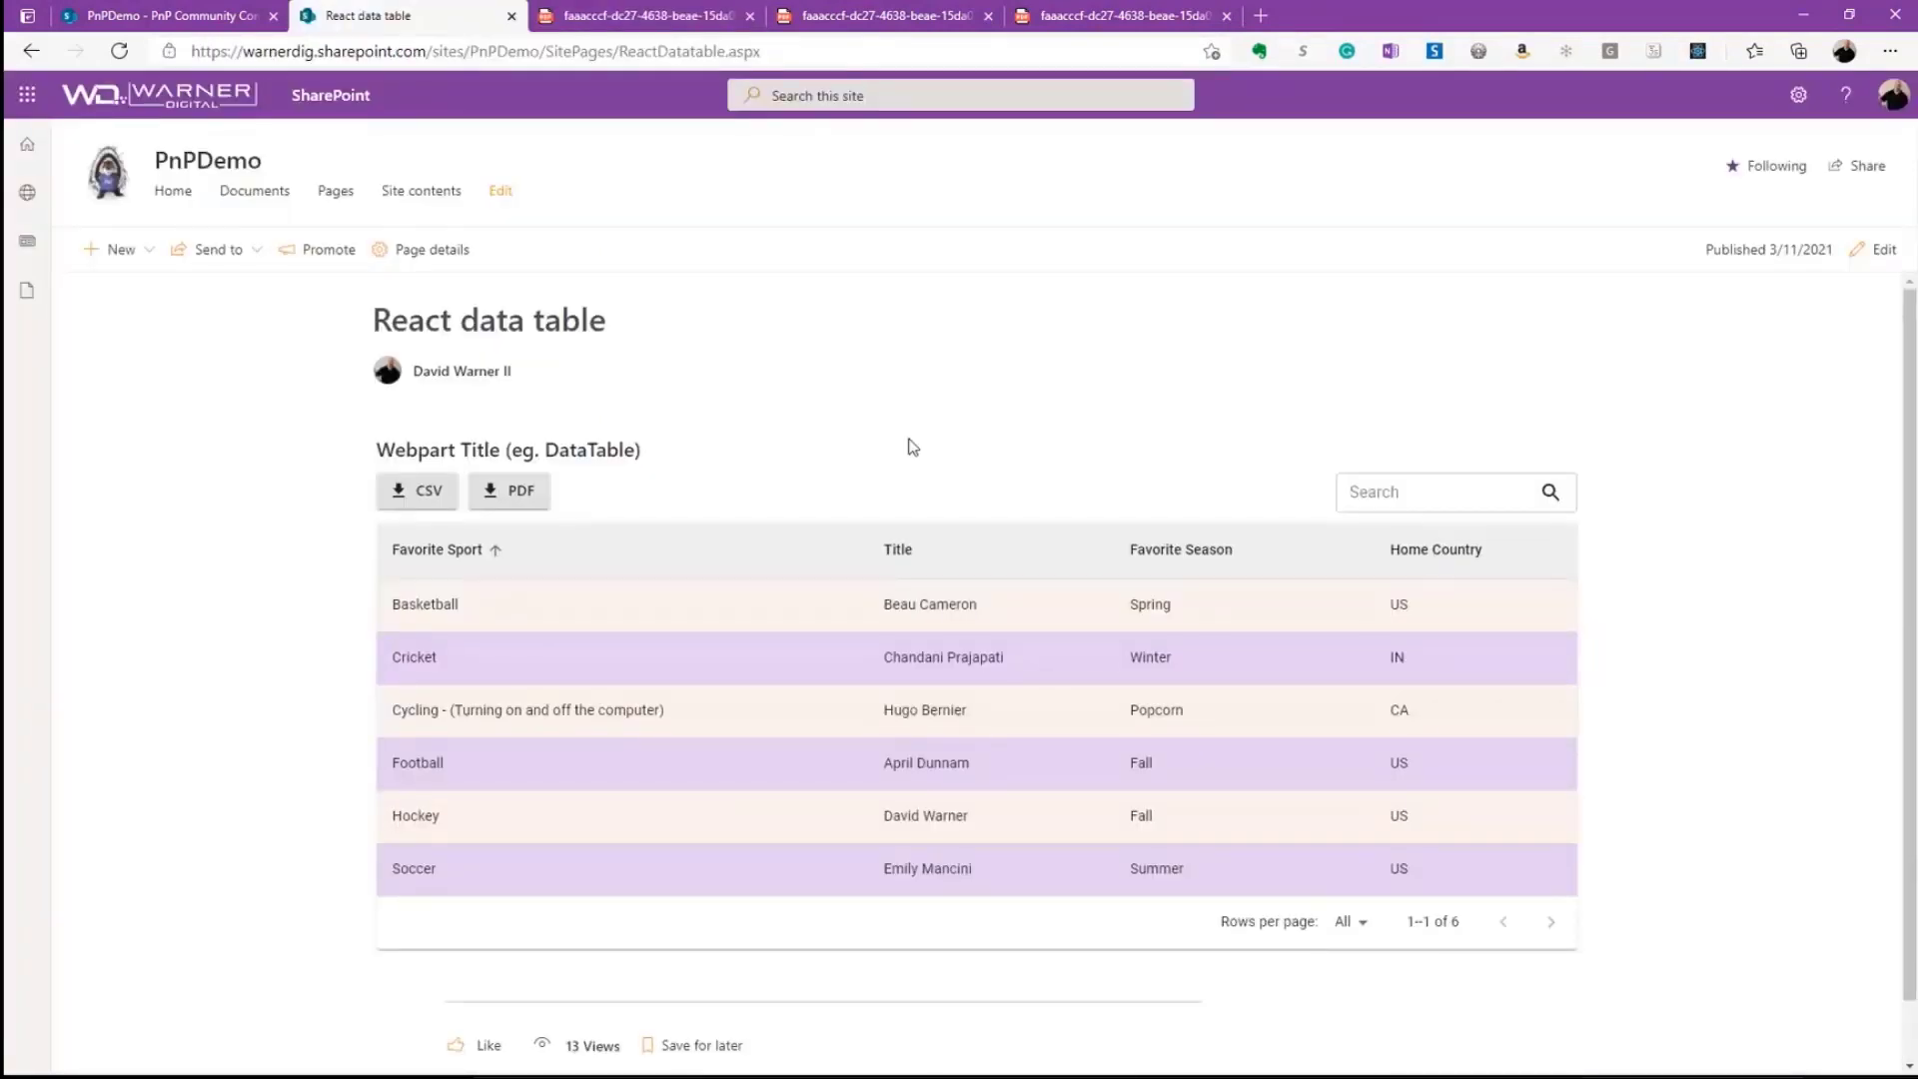
{"action": "mouse_move", "coordinate": [987, 697]}
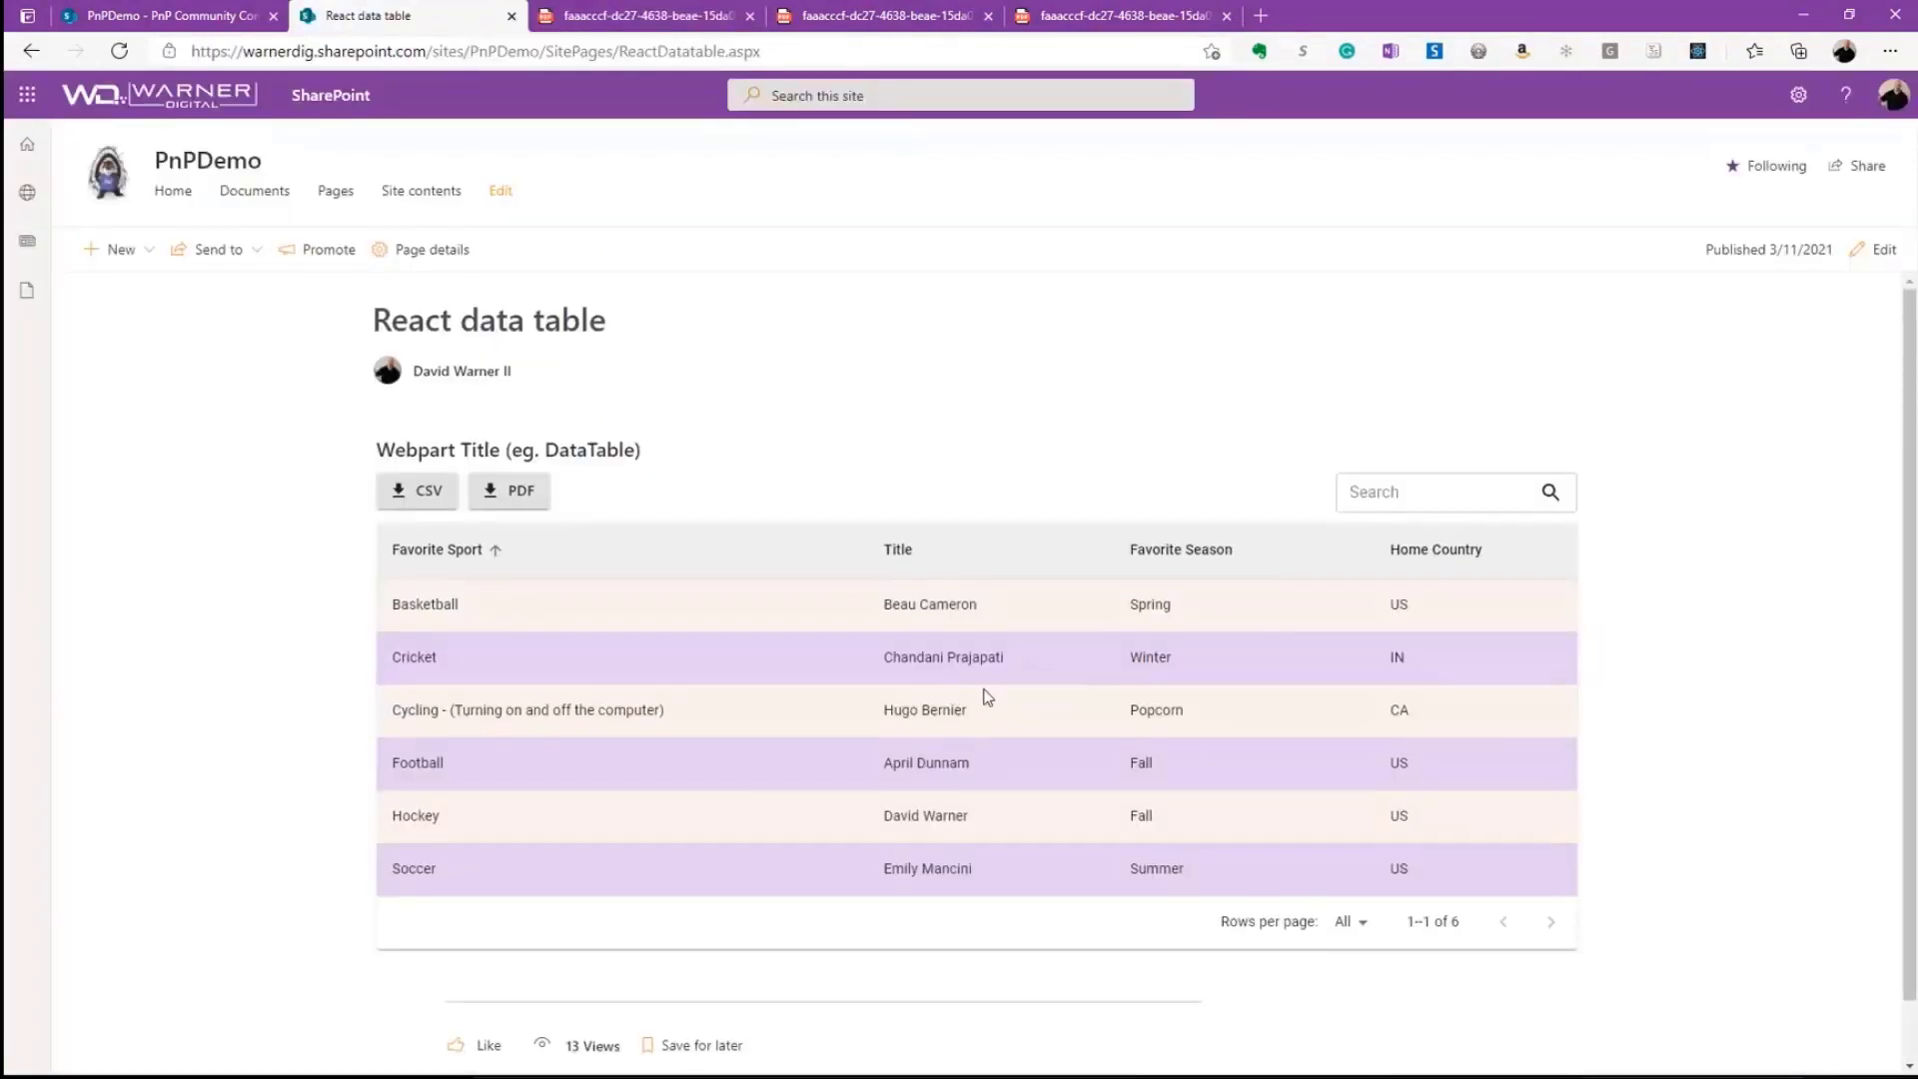
{"action": "mouse_move", "coordinate": [1105, 702]}
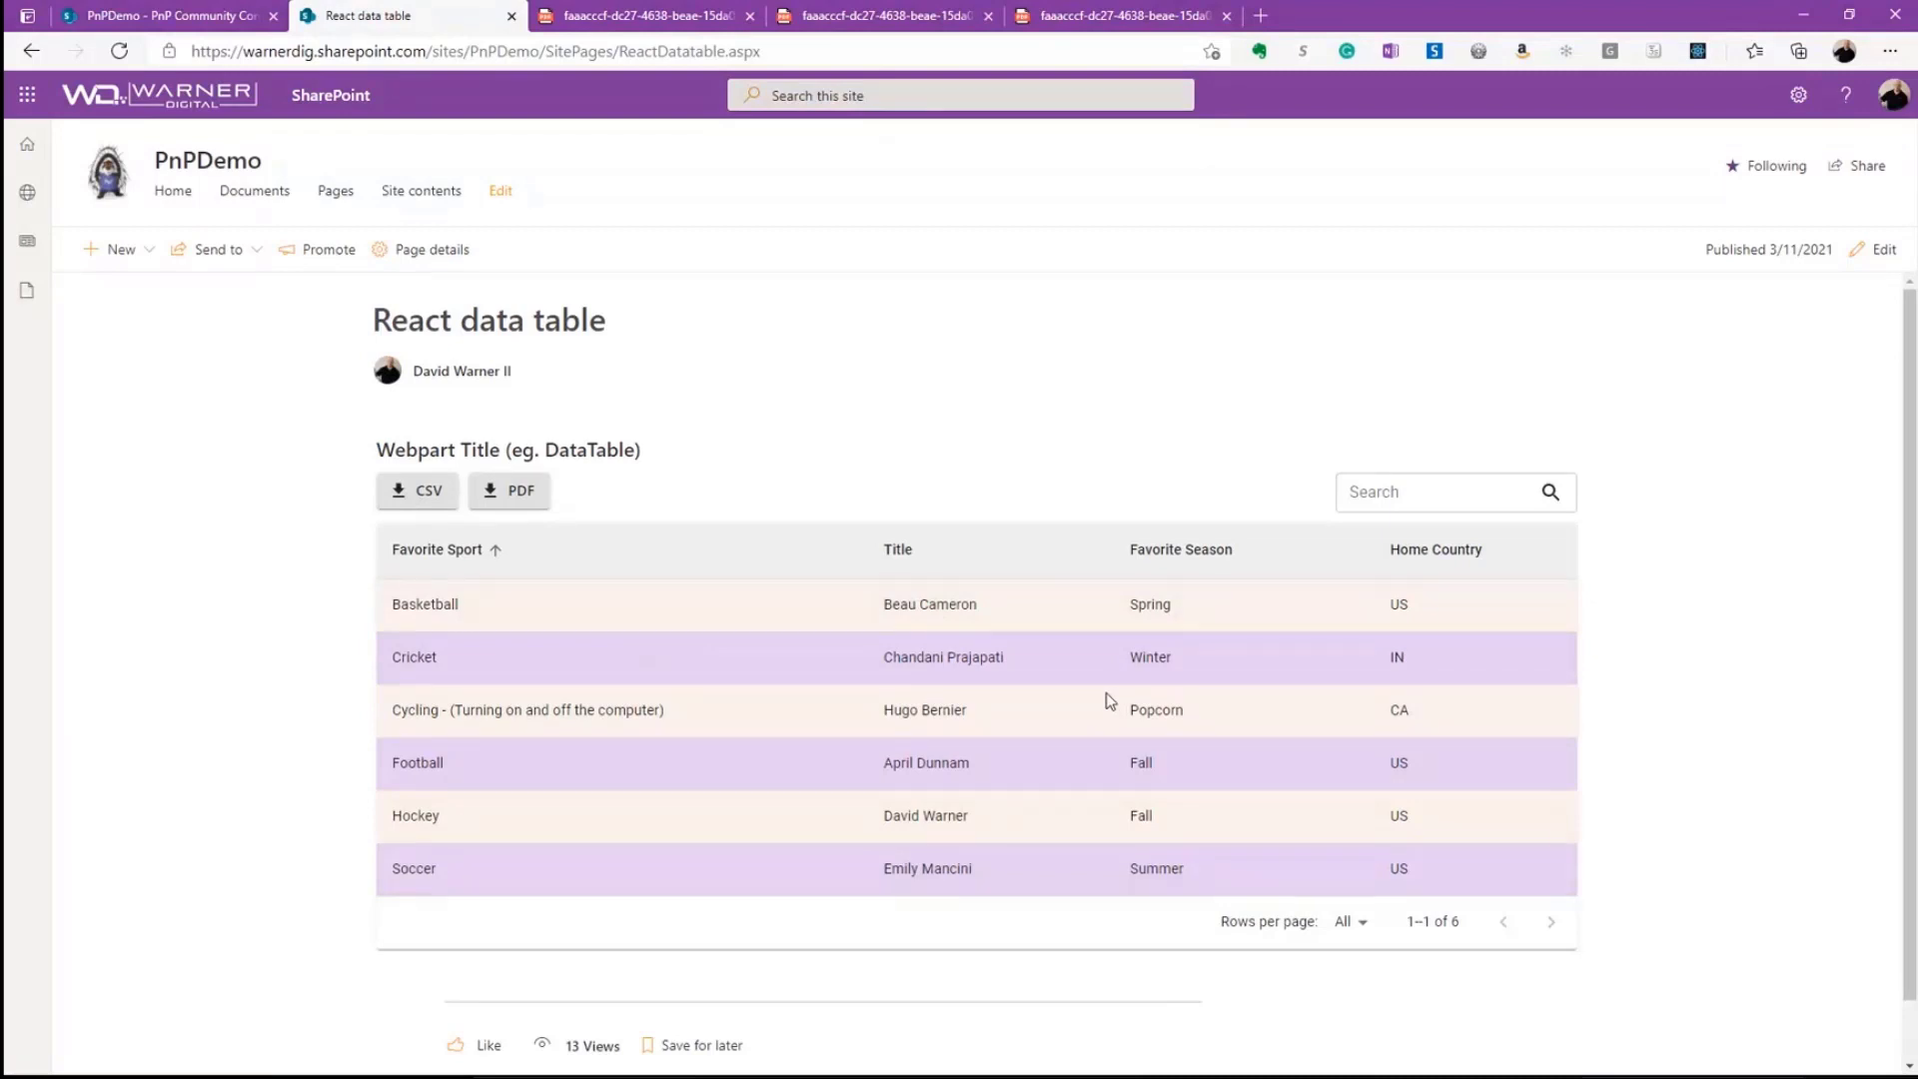
{"action": "mouse_move", "coordinate": [1081, 614]}
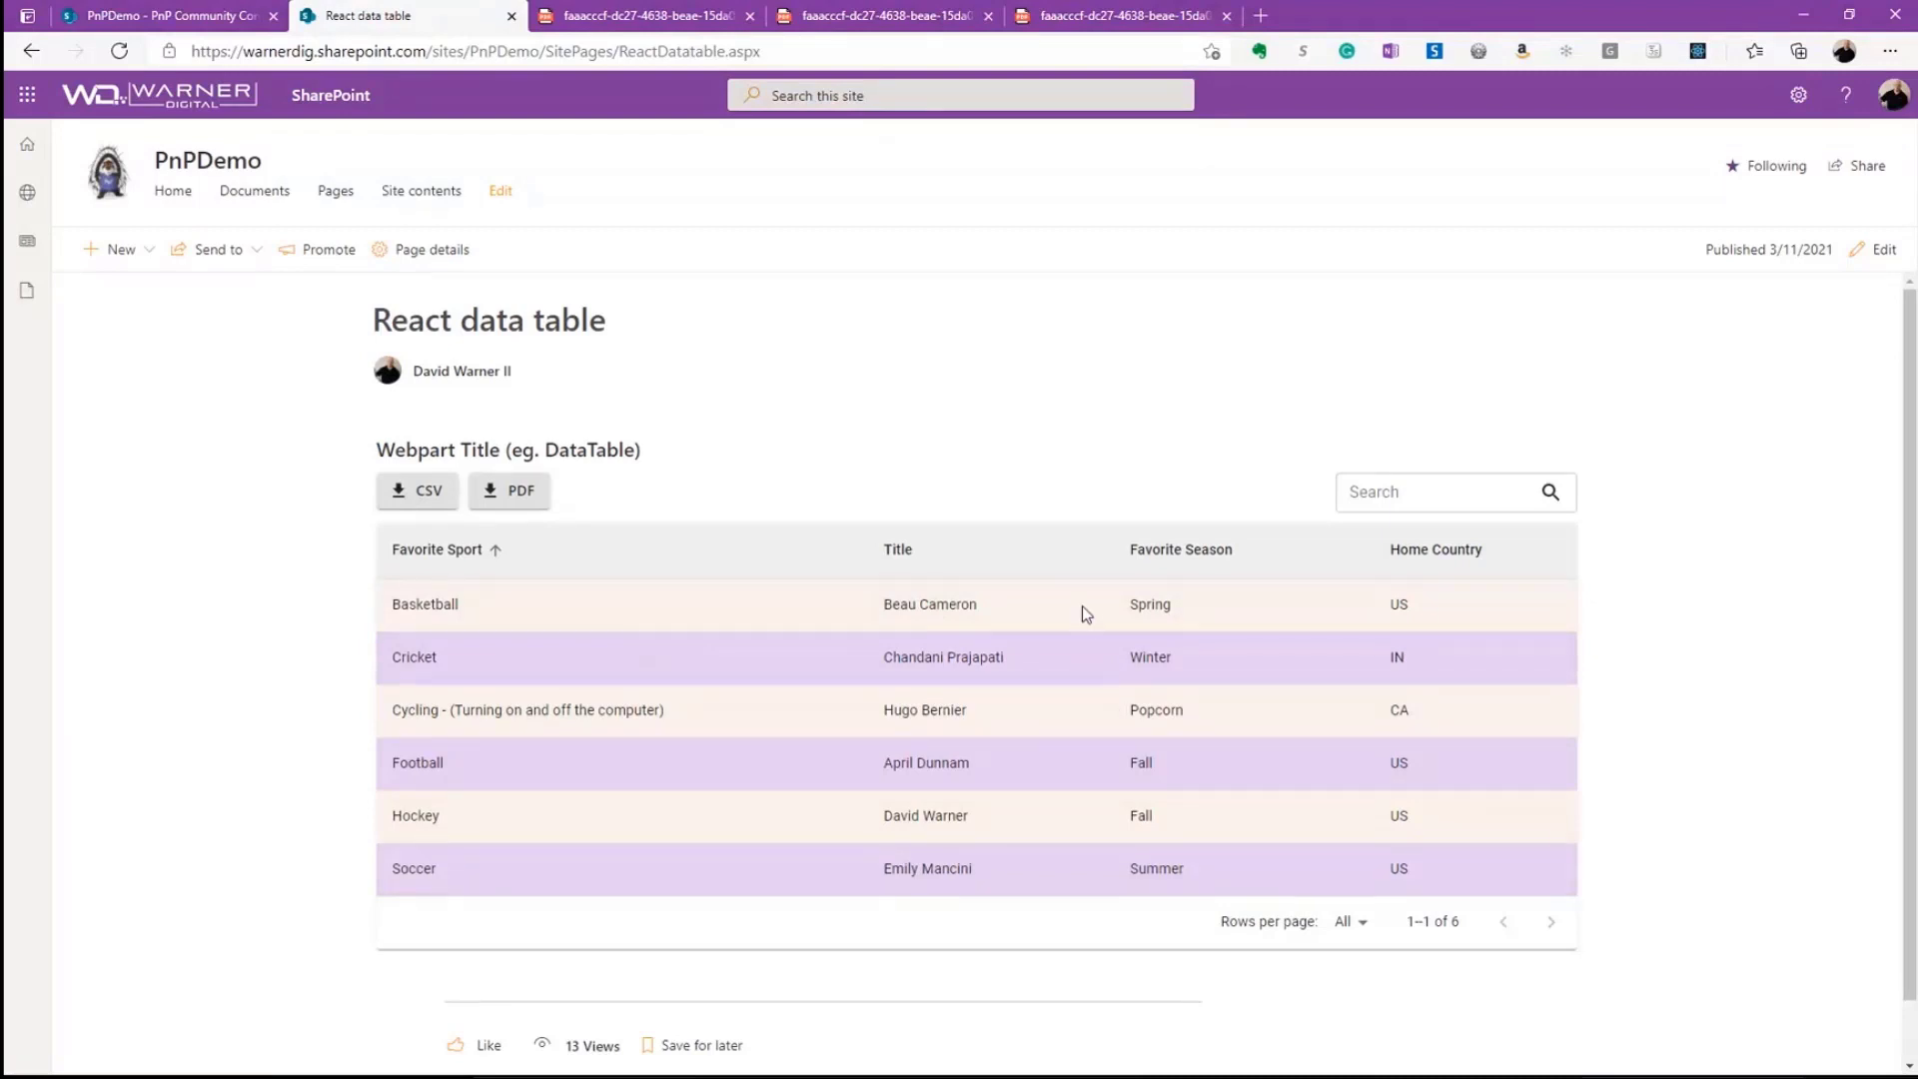
{"action": "mouse_move", "coordinate": [1087, 611]}
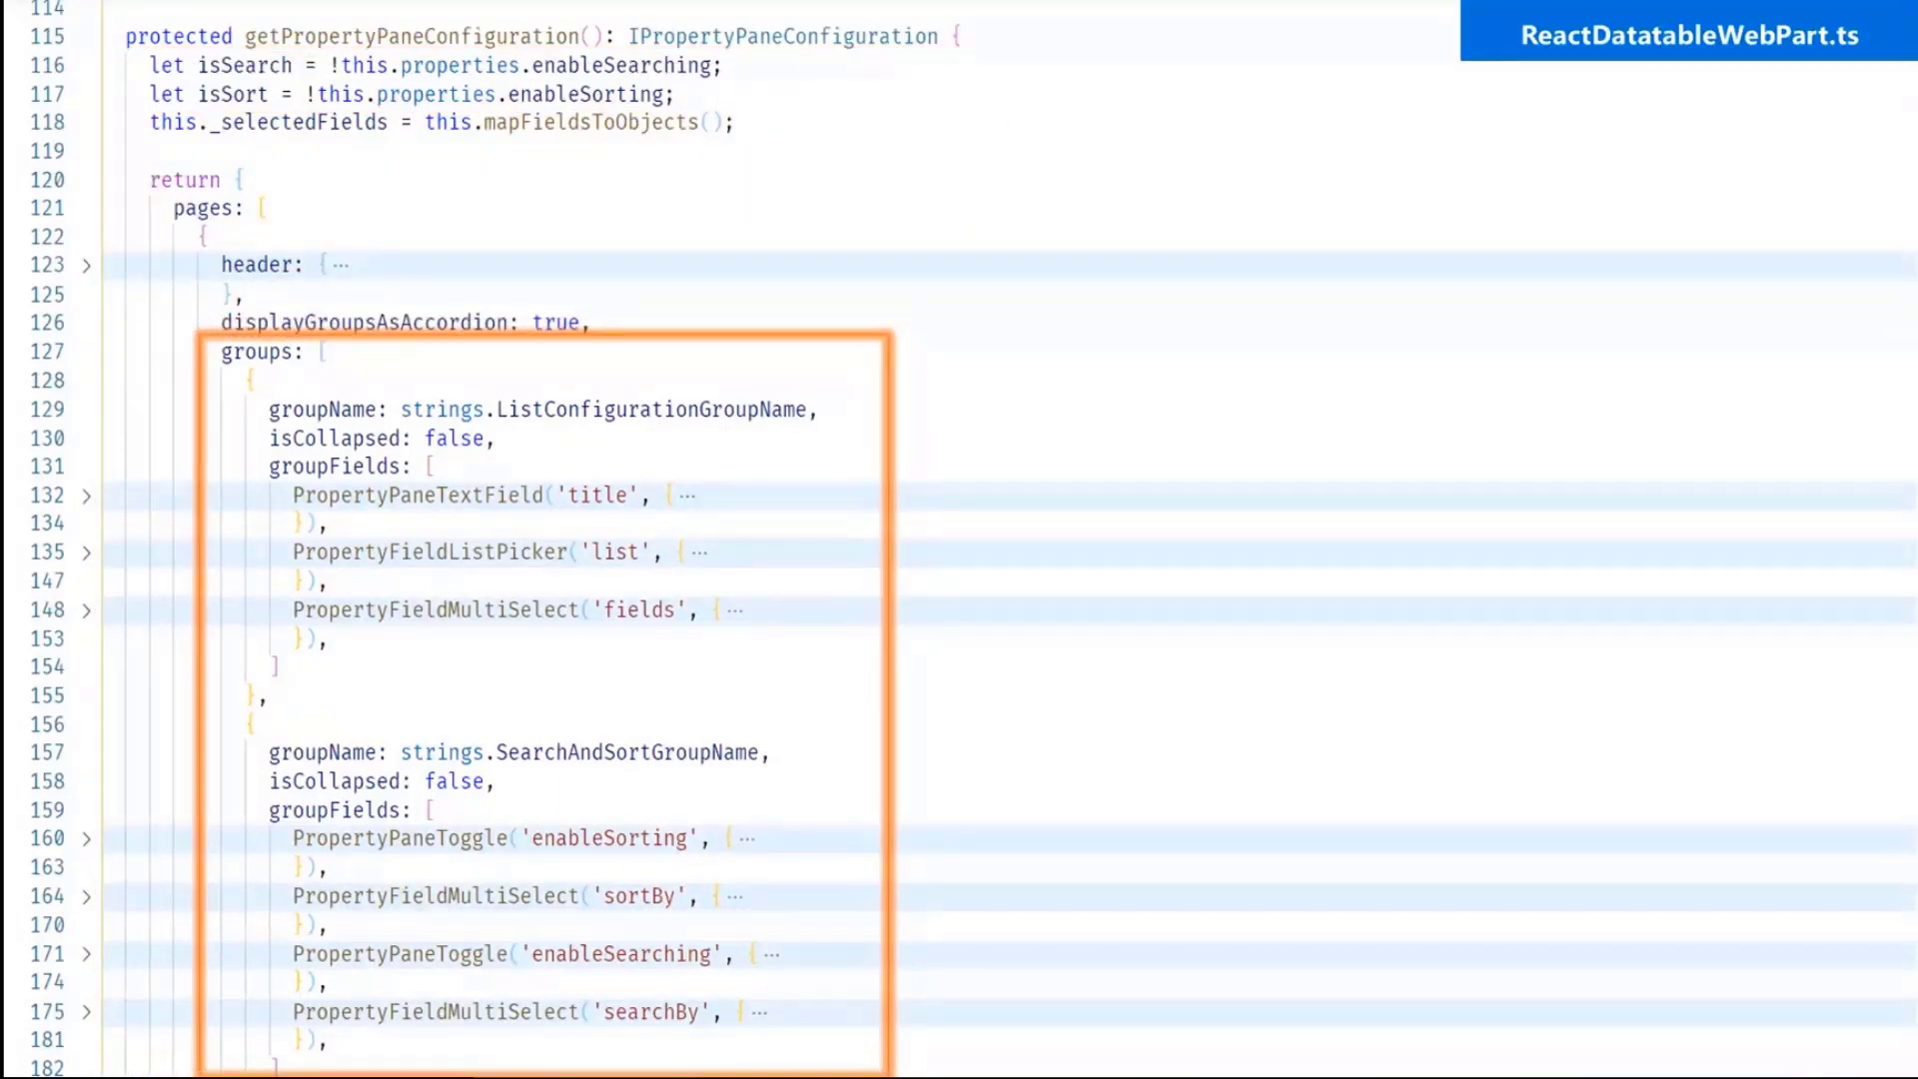
- Advance to the getPropertyPaneConfiguration slide of ReactDatatableWebPart.ts with the groups block outlined
{"action": "scroll", "scroll_direction": "down", "scroll_amount": 3}
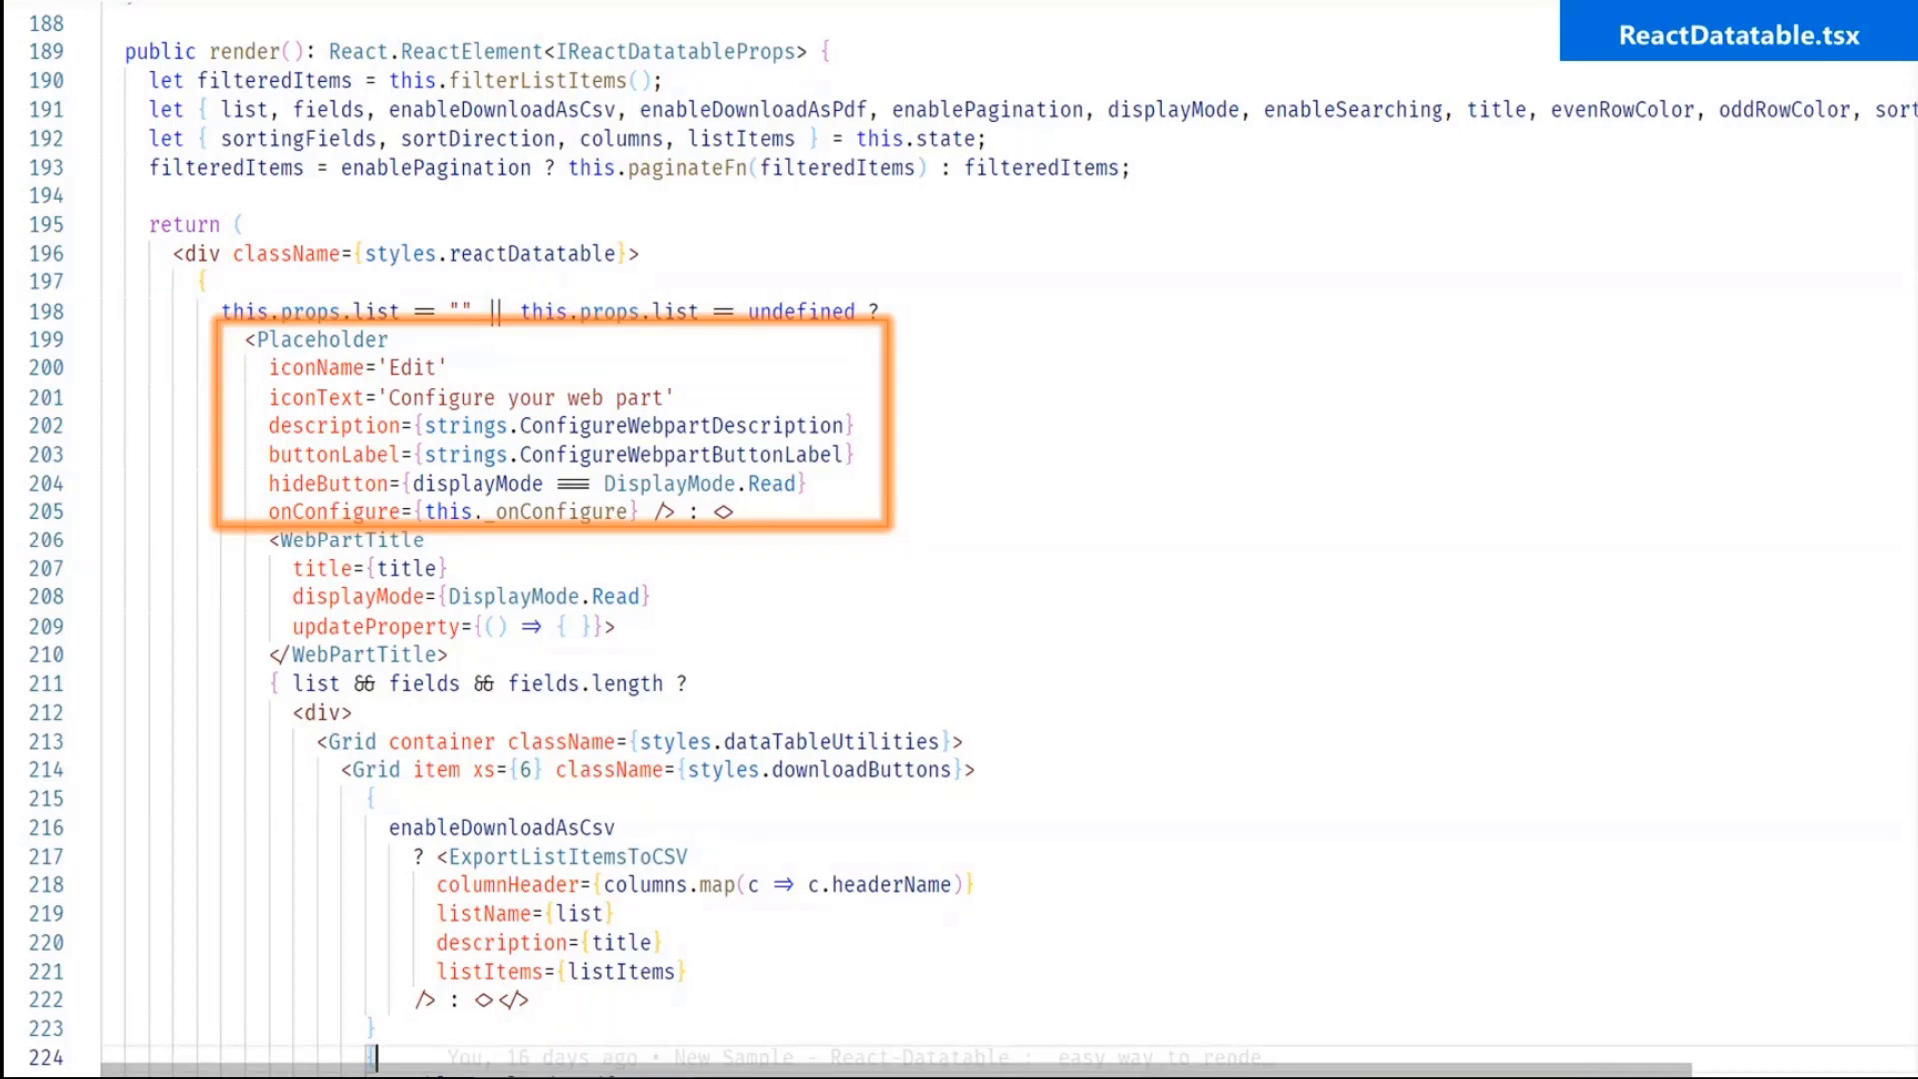
{"action": "mouse_move", "coordinate": [1407, 667]}
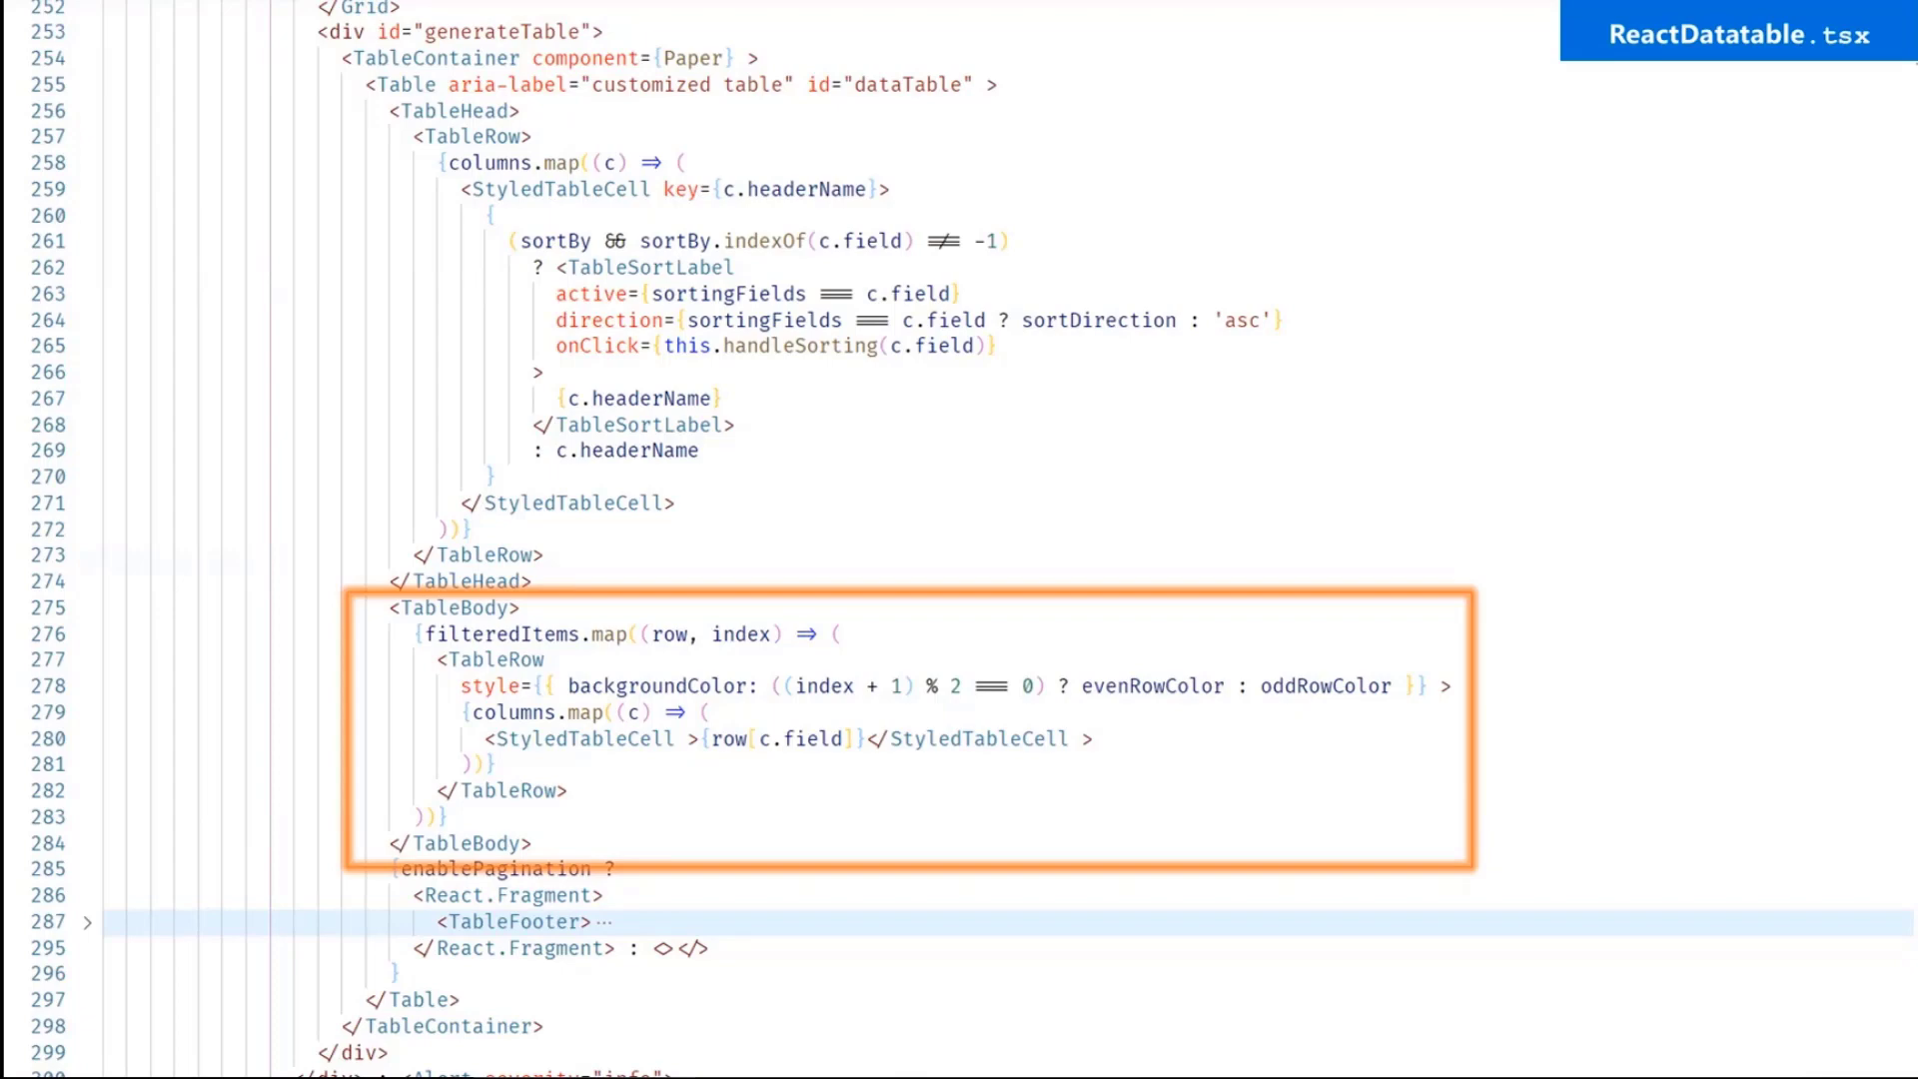
- Advance to the ReactDatatable.tsx slide outlining the TableFooter Pagination block
{"action": "scroll", "scroll_direction": "down", "scroll_amount": 3}
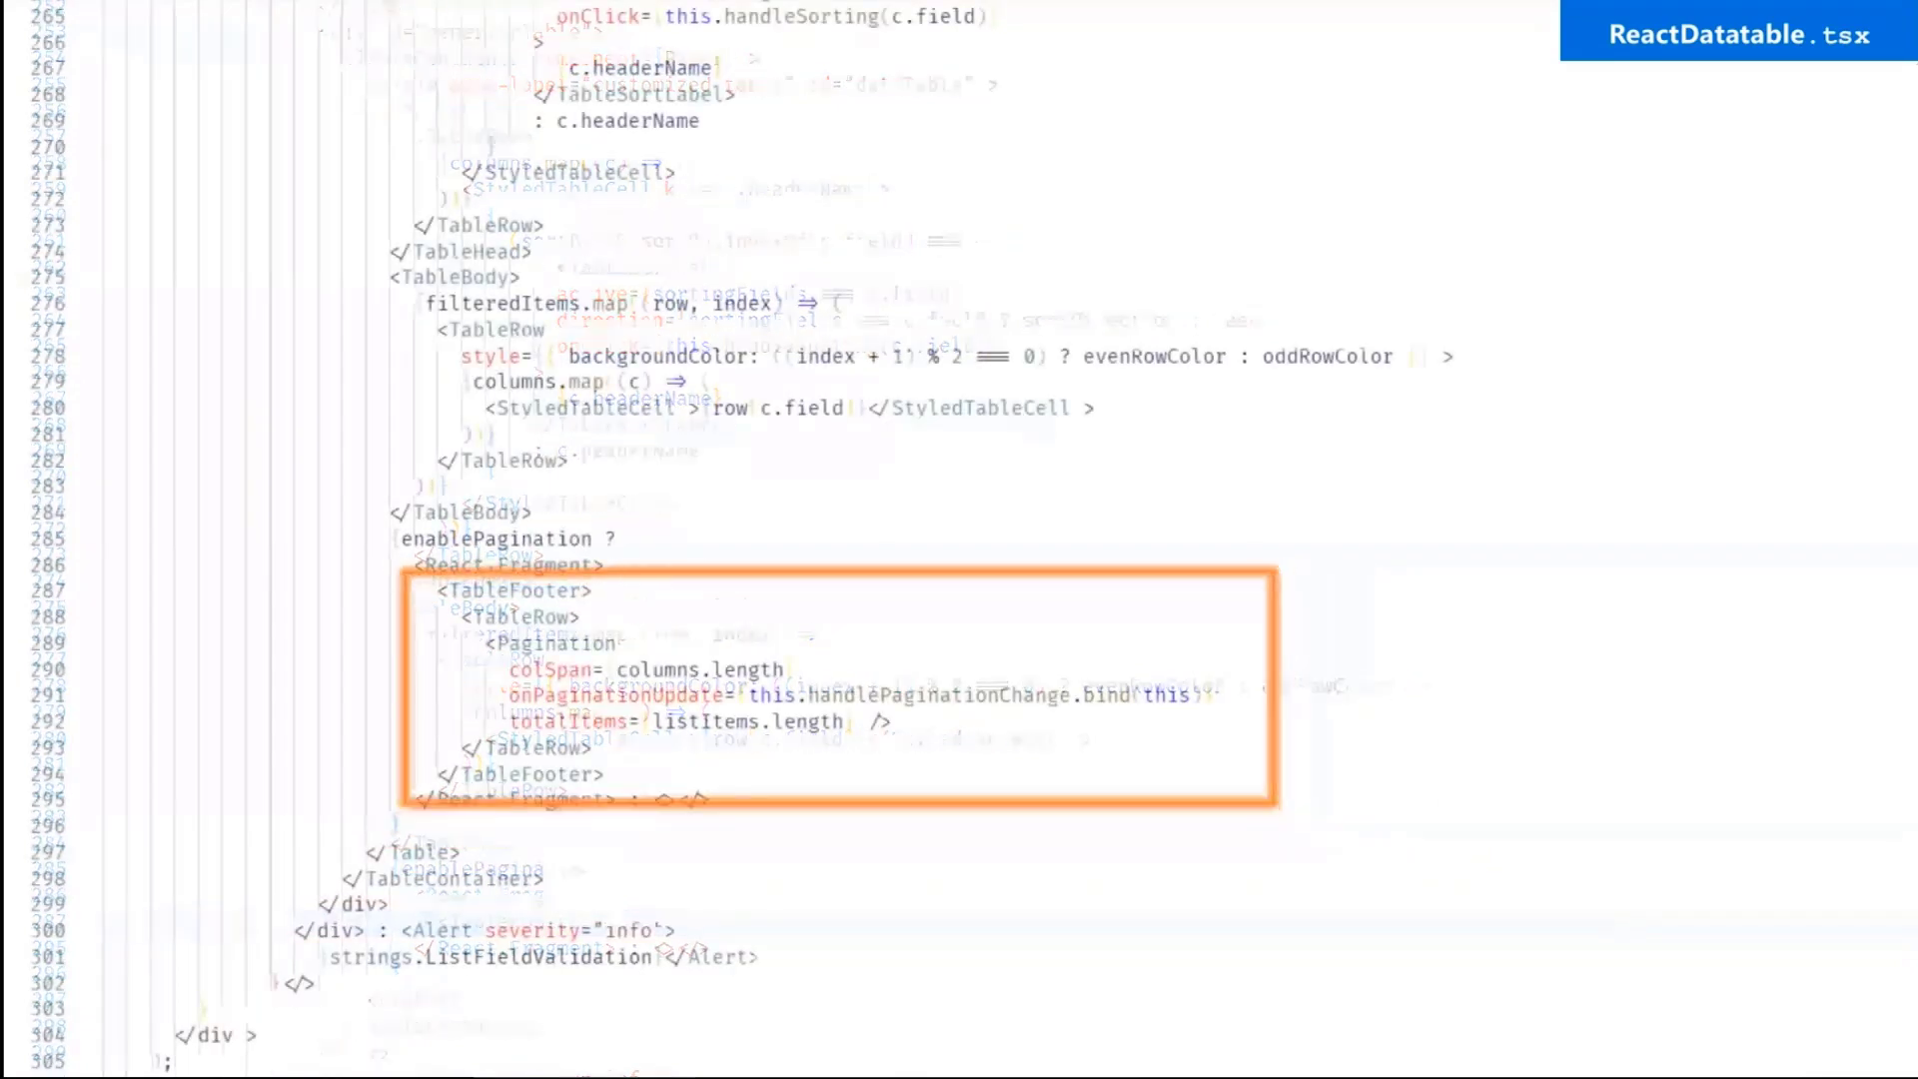